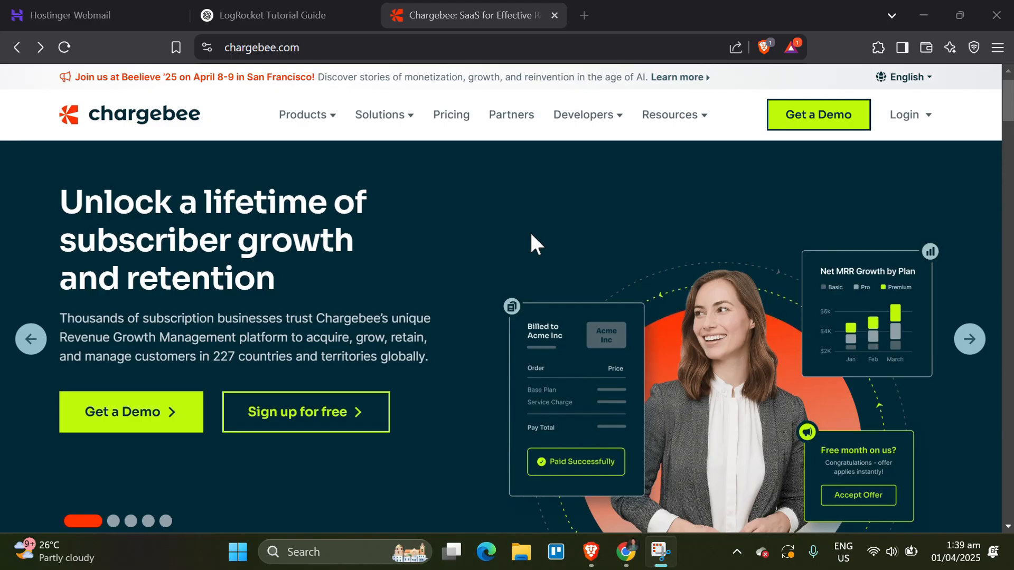
- Scroll through the Chargebee homepage to browse its content
scroll("down", 3)
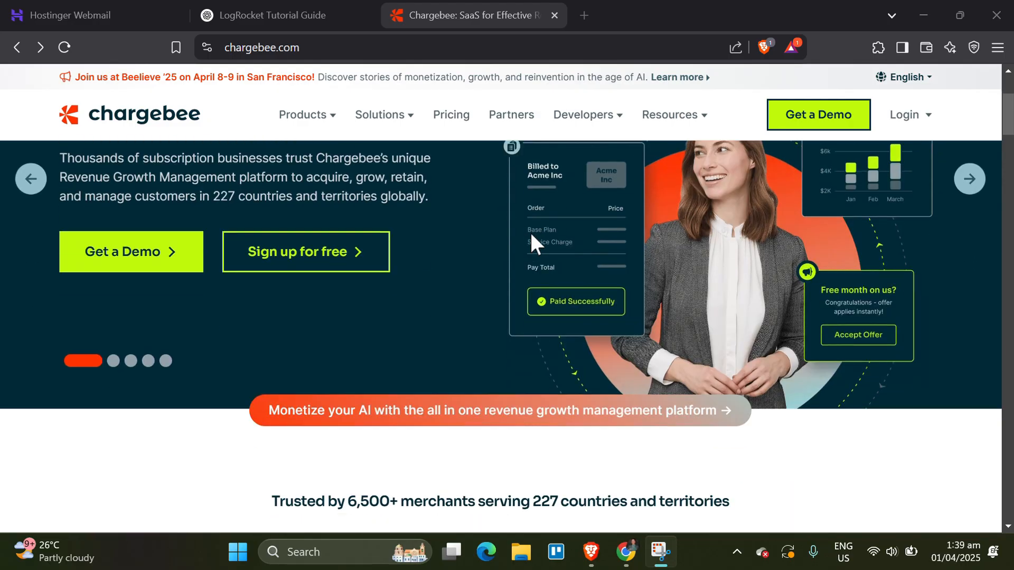
scroll("down", 3)
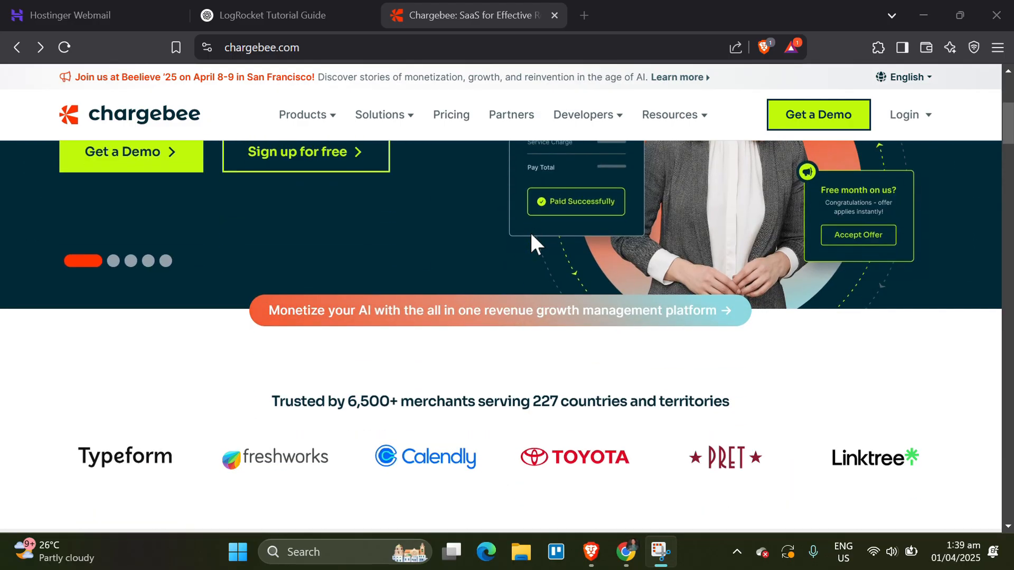
scroll("down", 3)
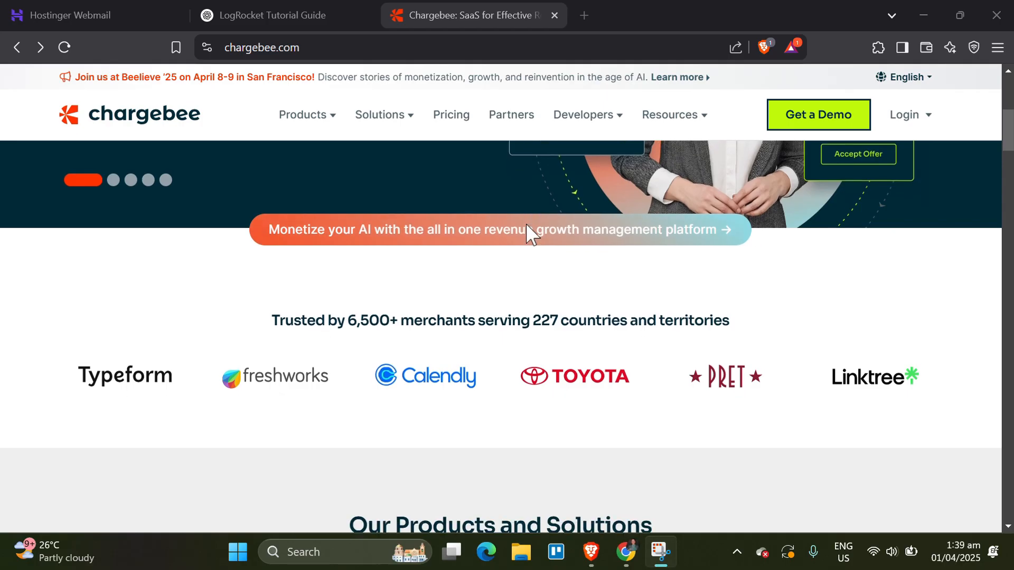
scroll("down", 3)
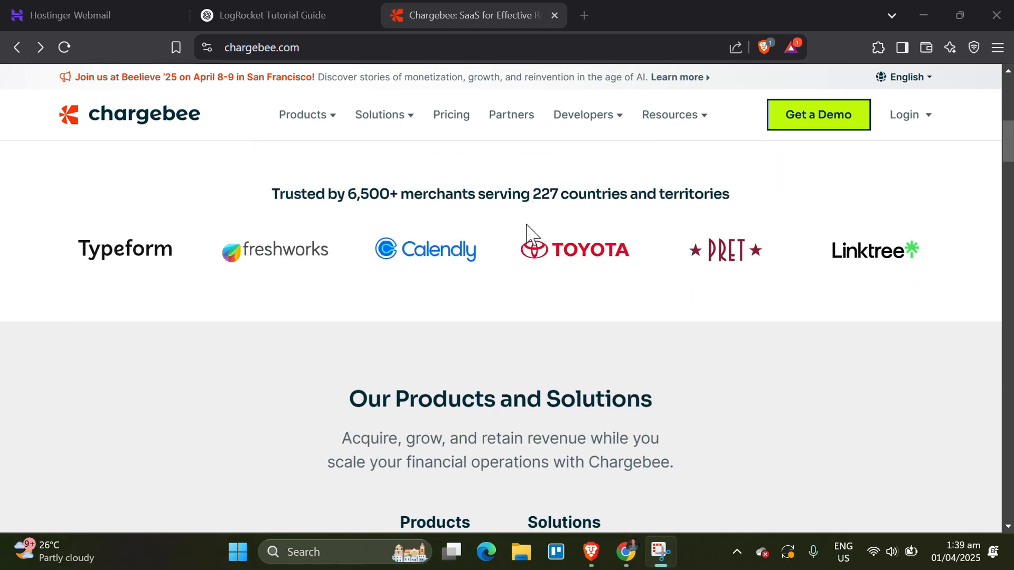
scroll("down", 3)
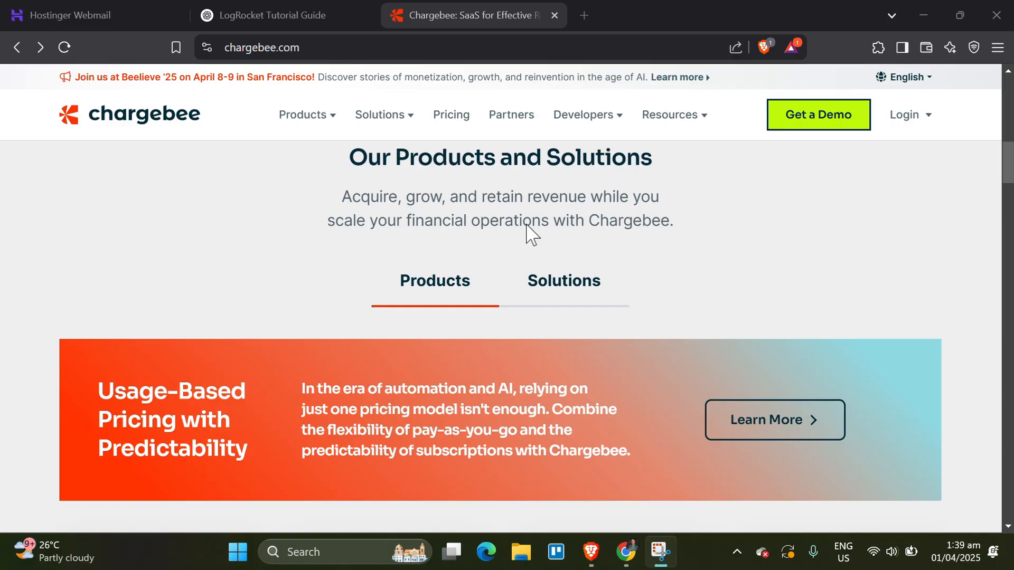
scroll("down", 3)
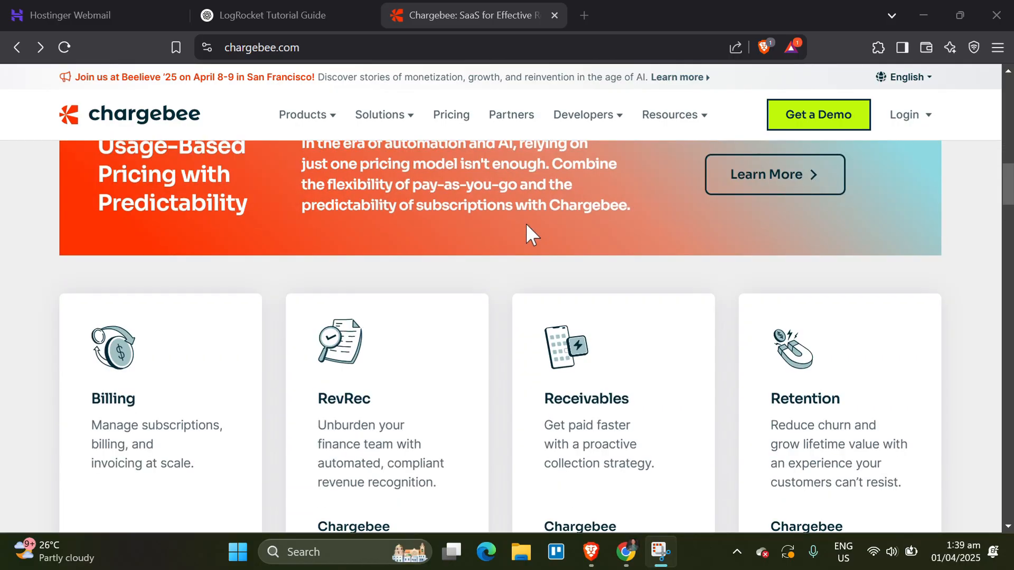
scroll("down", 3)
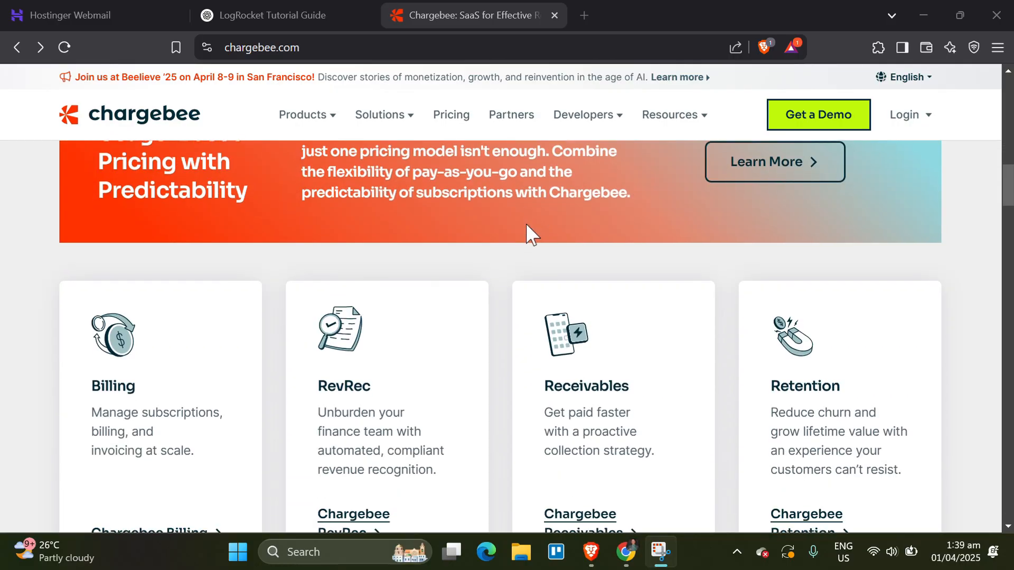
scroll("down", 3)
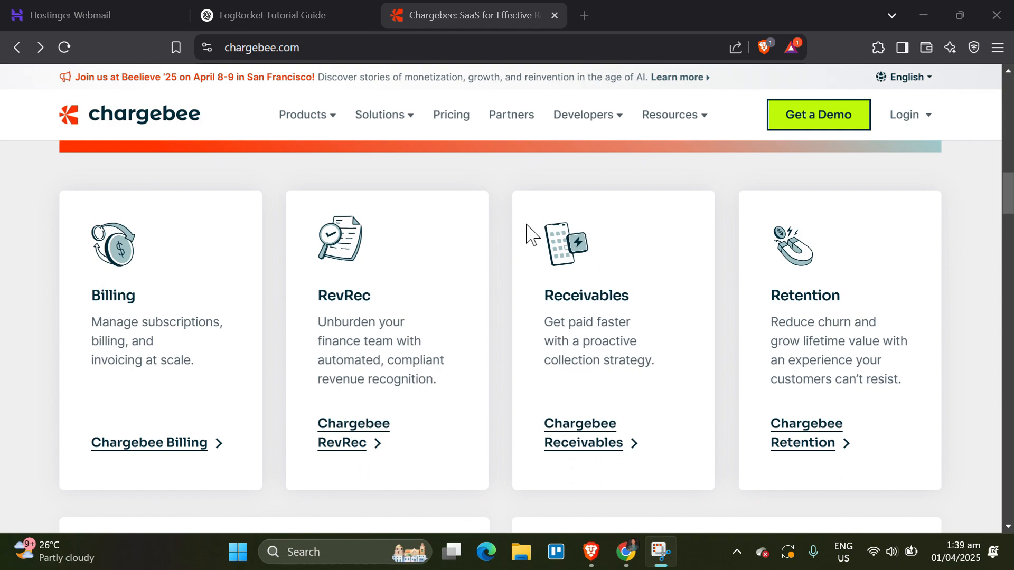
scroll("down", 3)
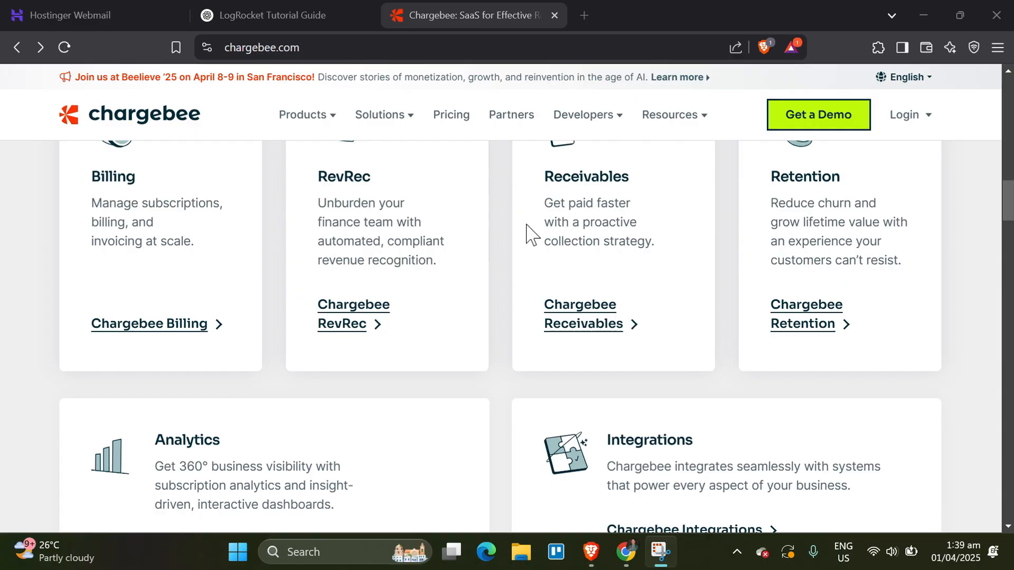
scroll("down", 3)
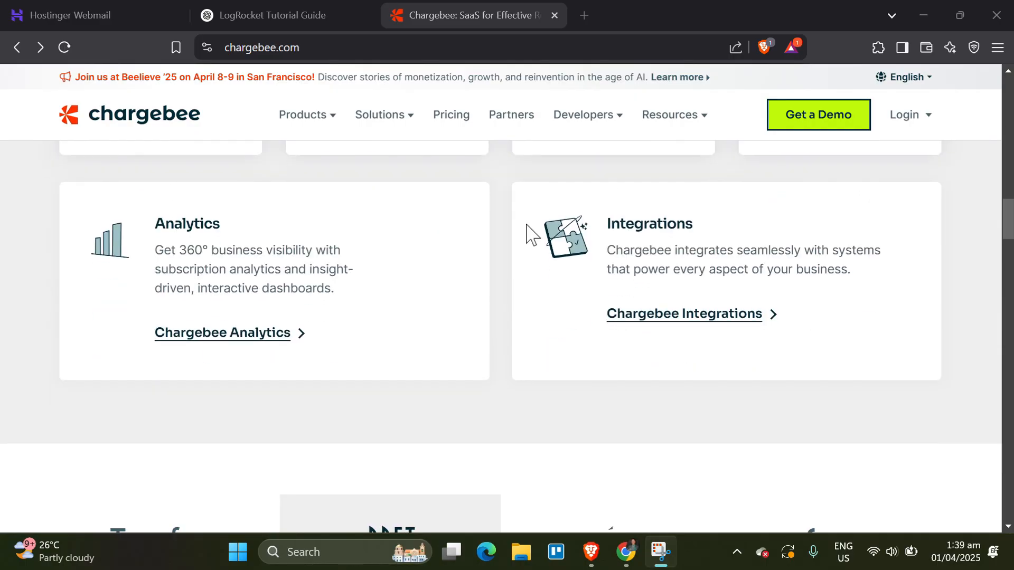
scroll("down", 3)
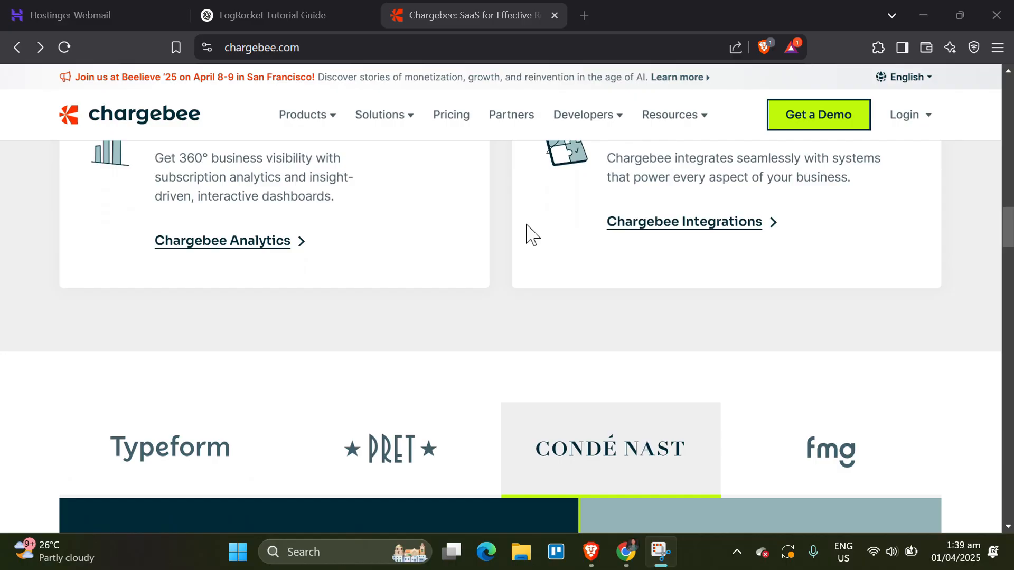
scroll("down", 3)
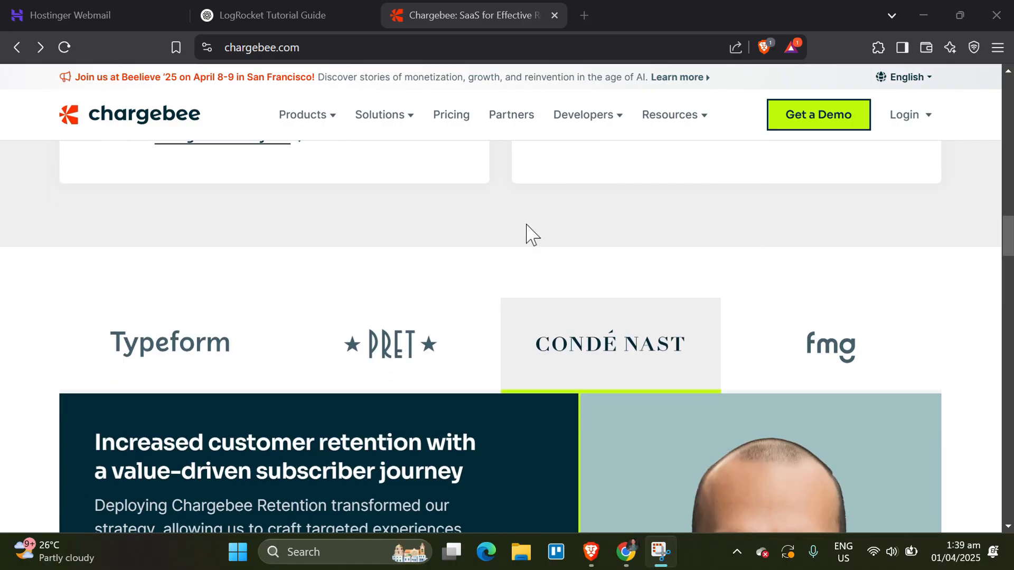
scroll("down", 3)
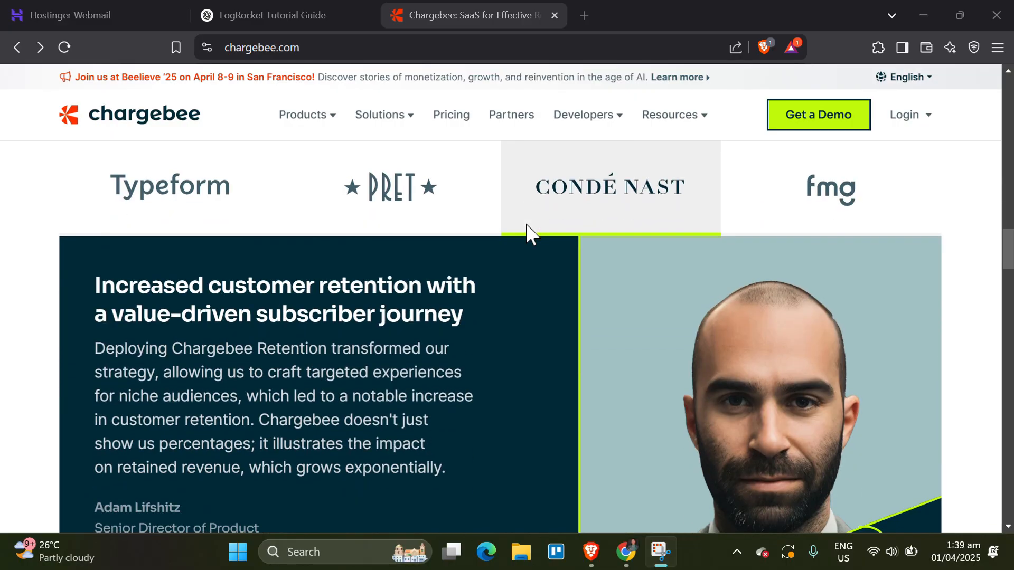
scroll("down", 3)
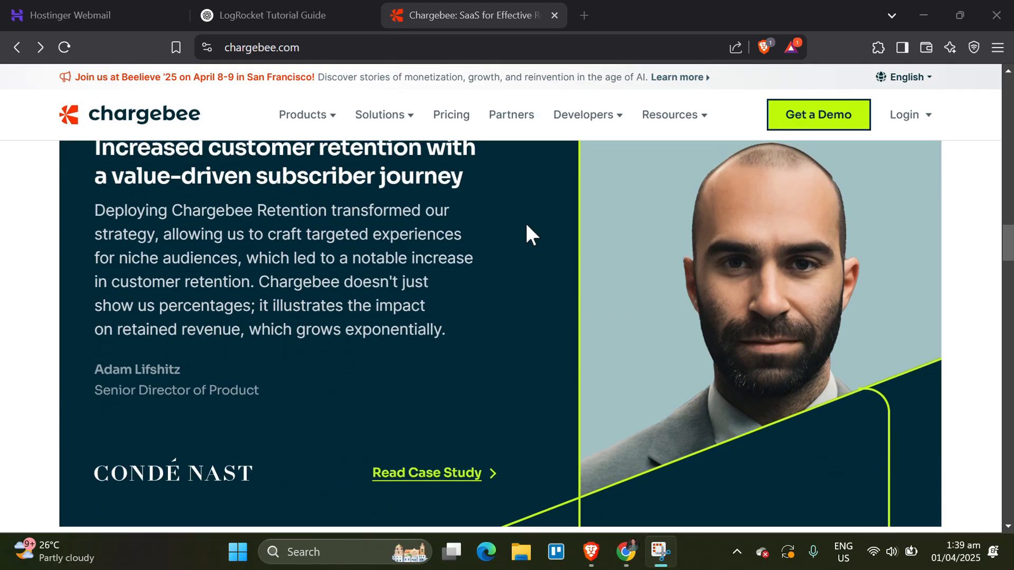
scroll("down", 3)
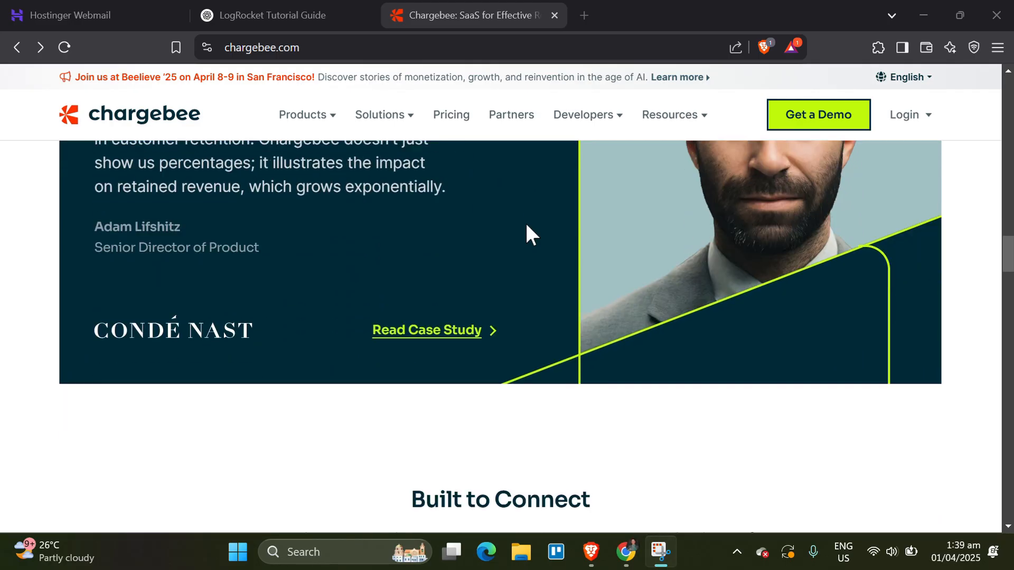
scroll("down", 3)
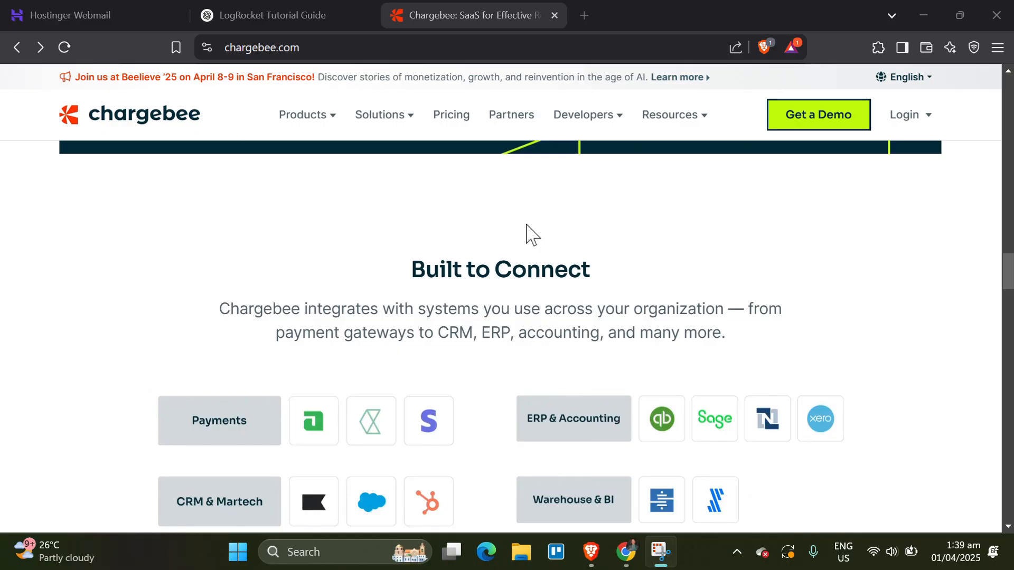
scroll("down", 3)
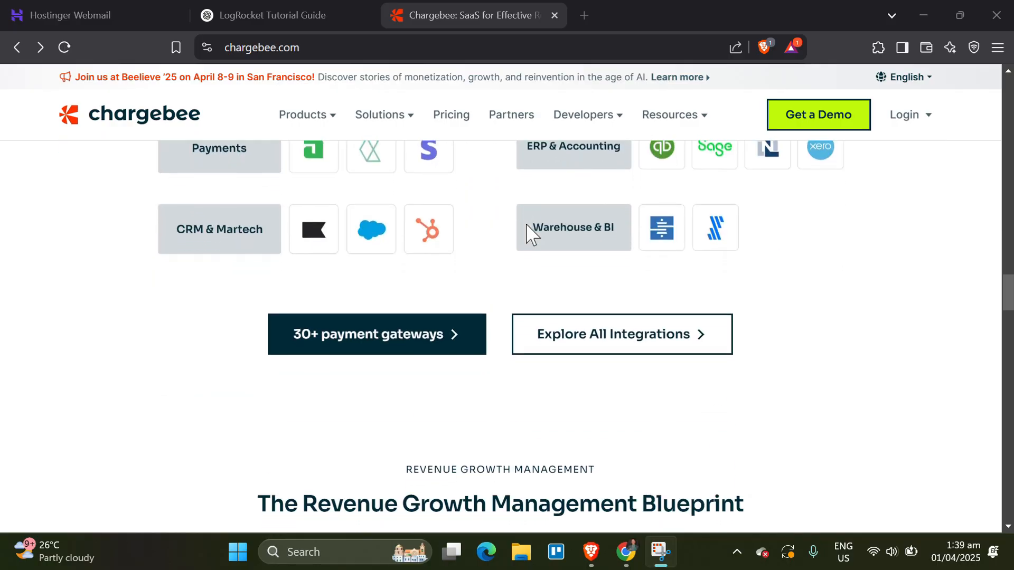
scroll("down", 3)
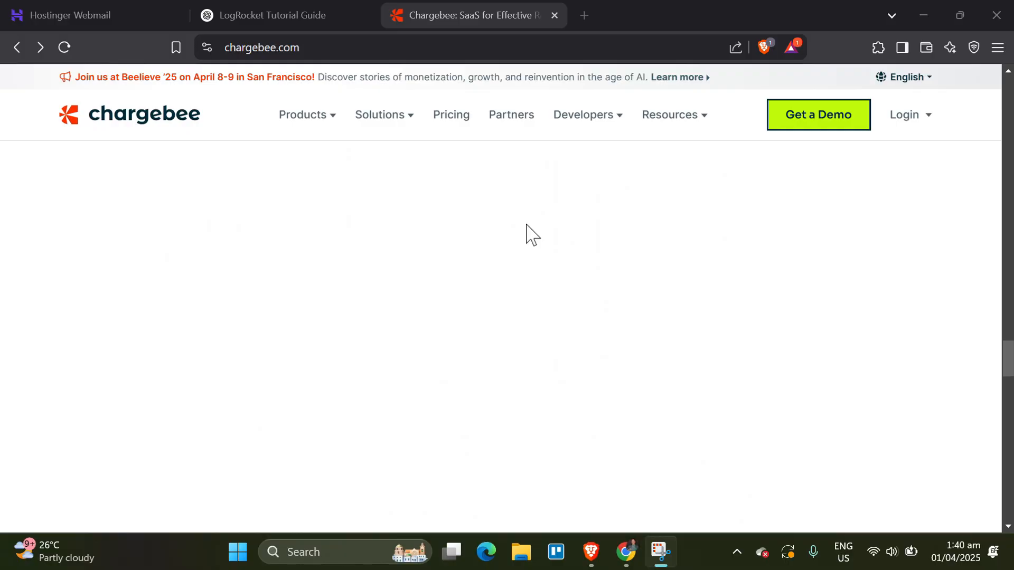
scroll("down", 3)
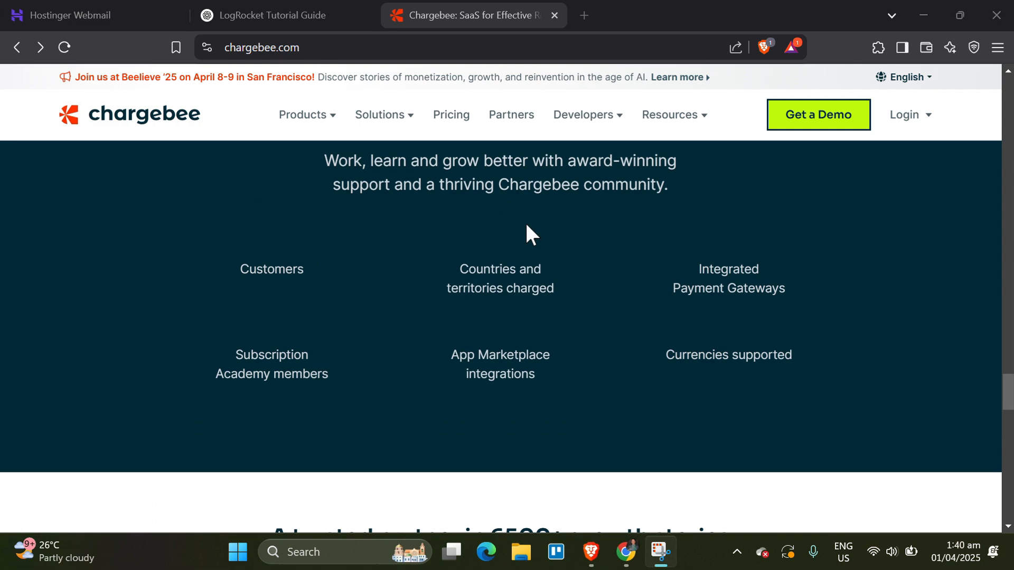
scroll("down", 3)
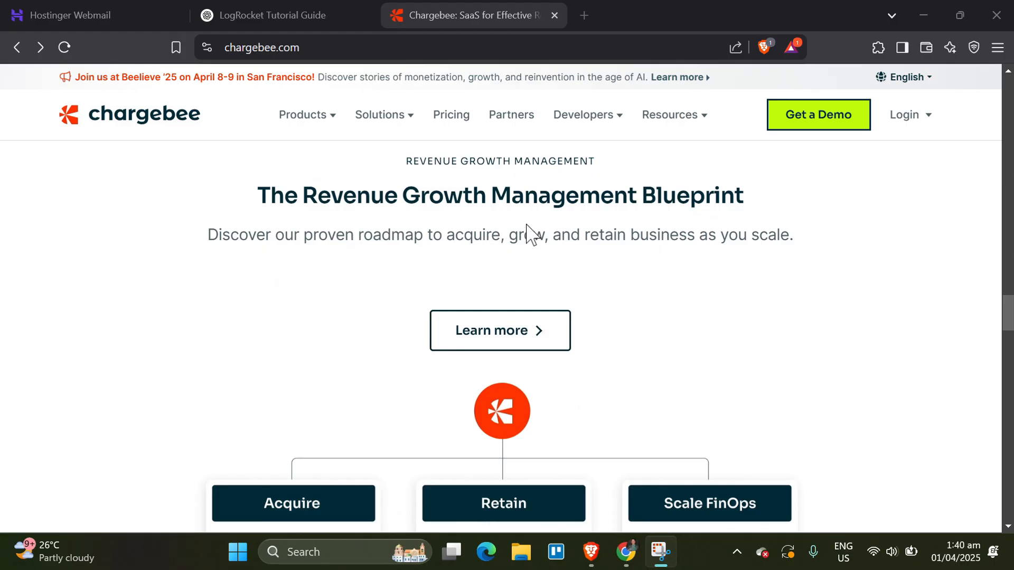
scroll("down", 3)
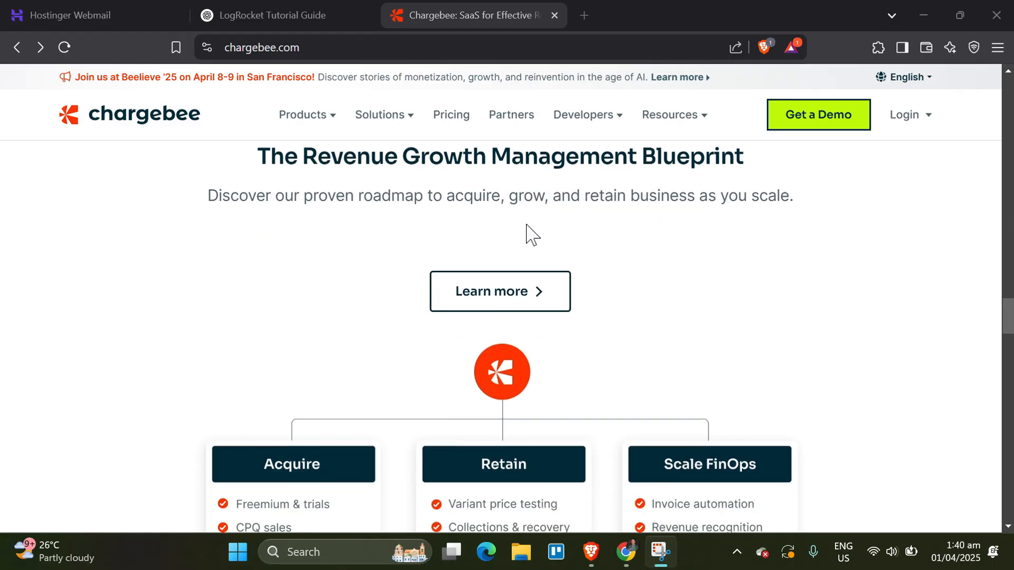
scroll("down", 3)
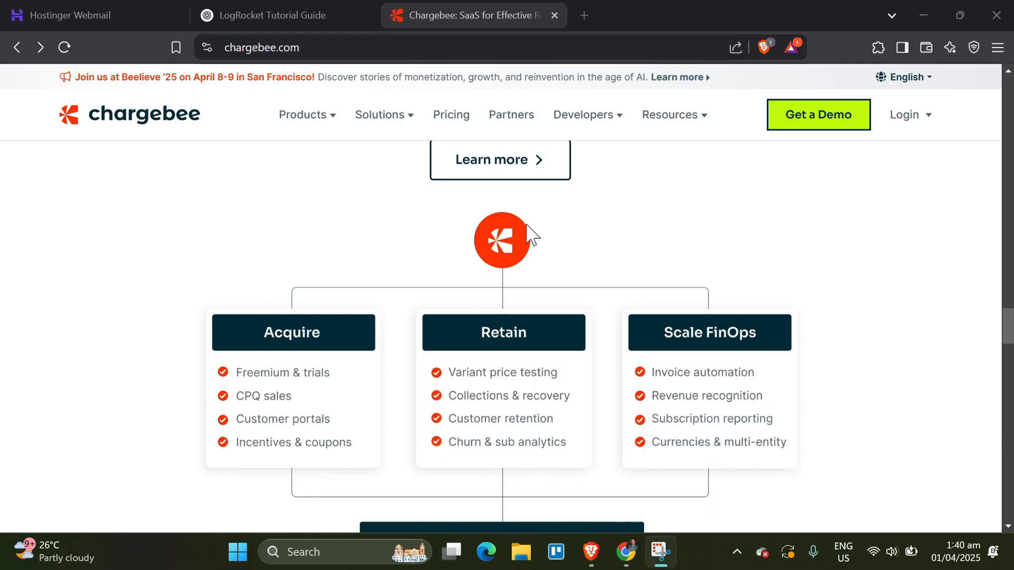
scroll("down", 3)
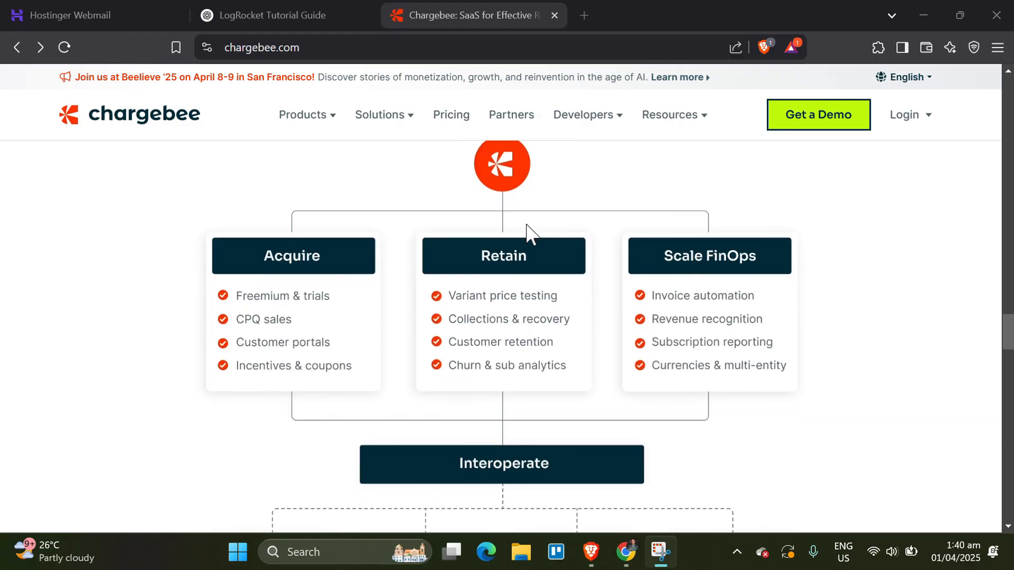
scroll("down", 3)
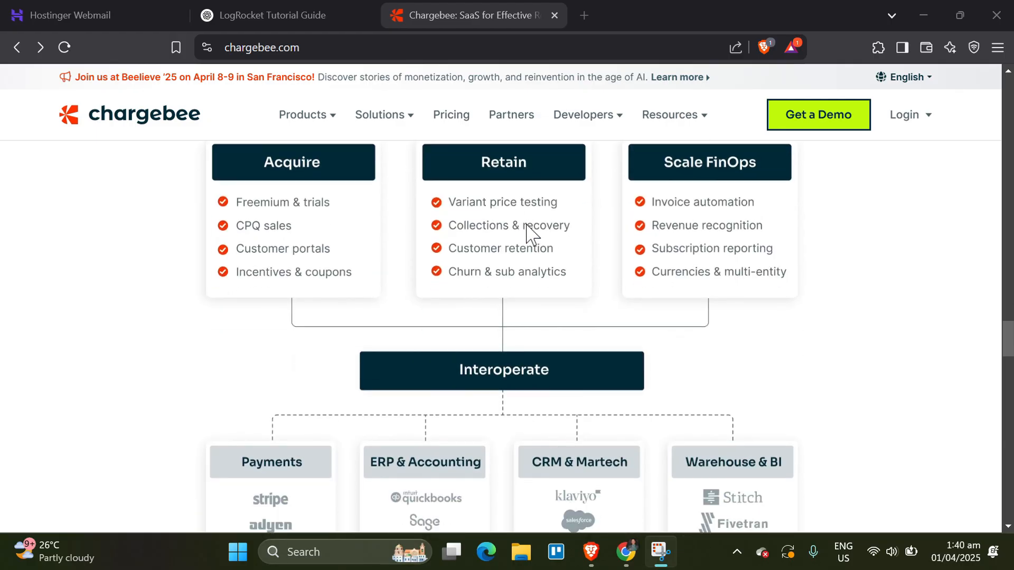
scroll("down", 3)
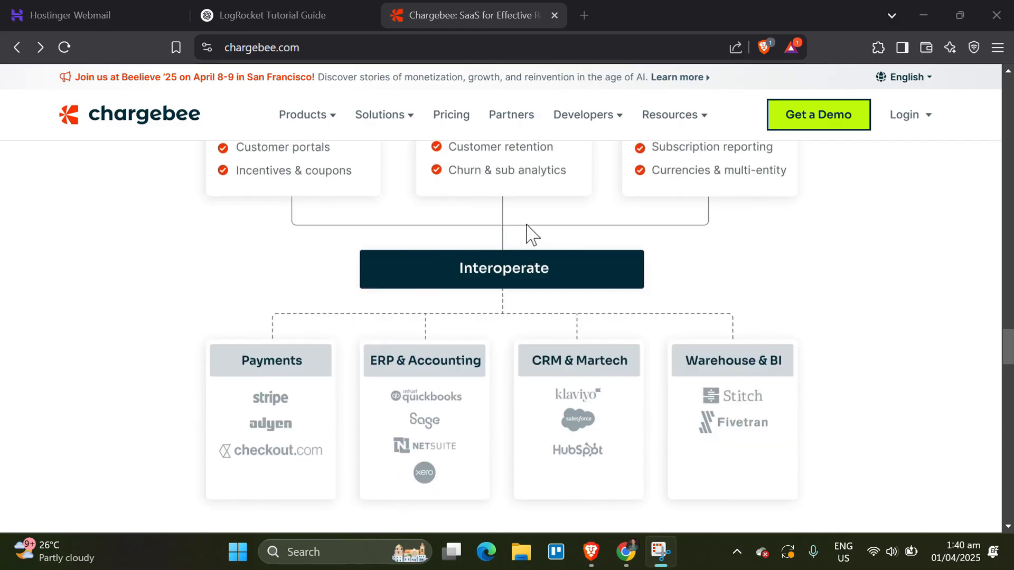
scroll("down", 3)
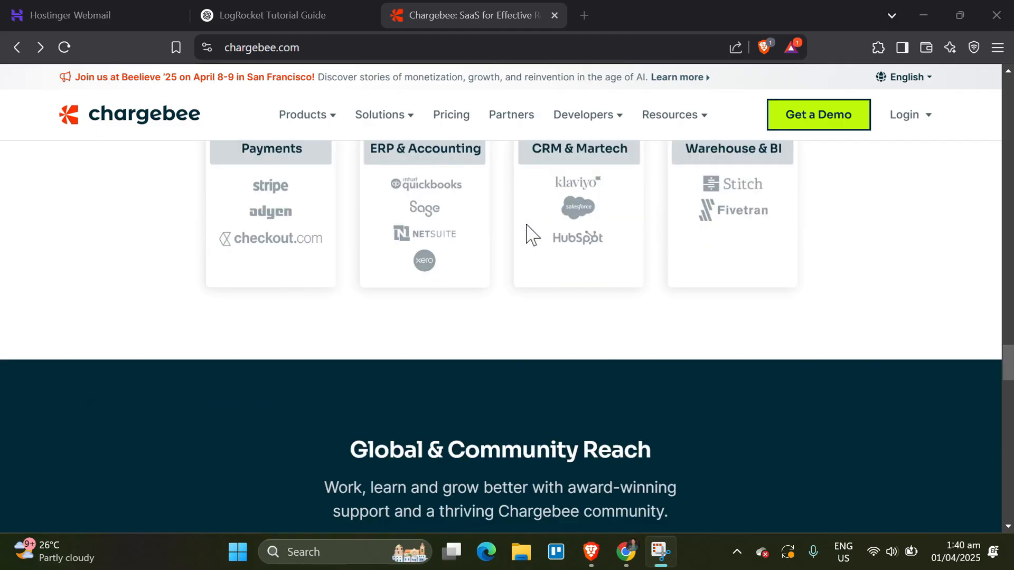
scroll("down", 3)
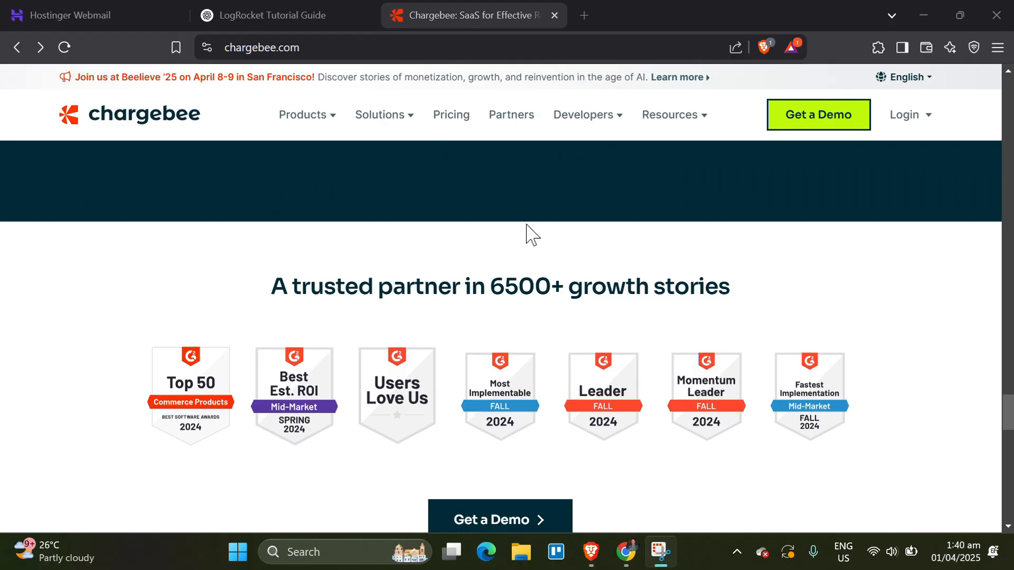
scroll("down", 3)
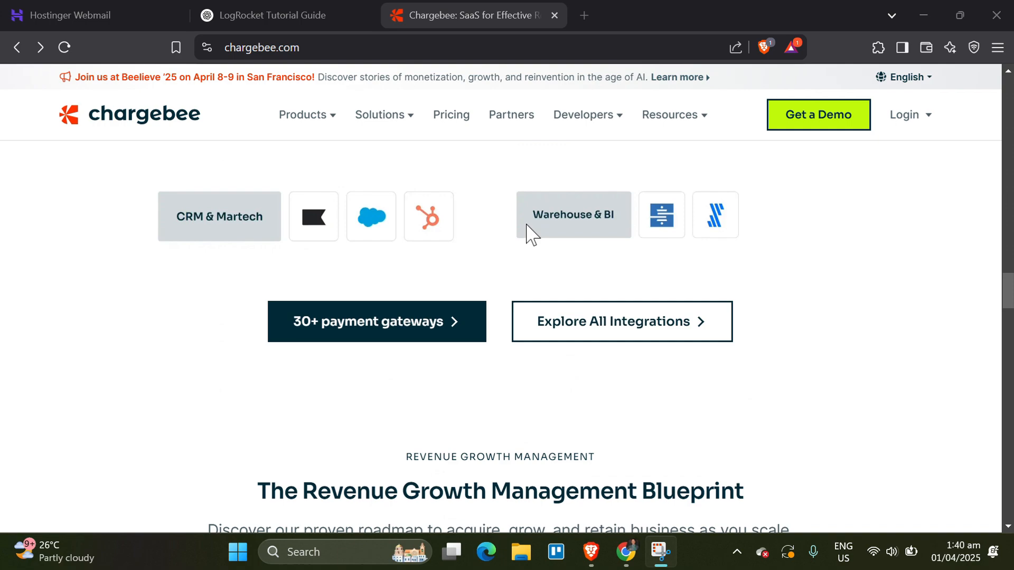
scroll("up", 3)
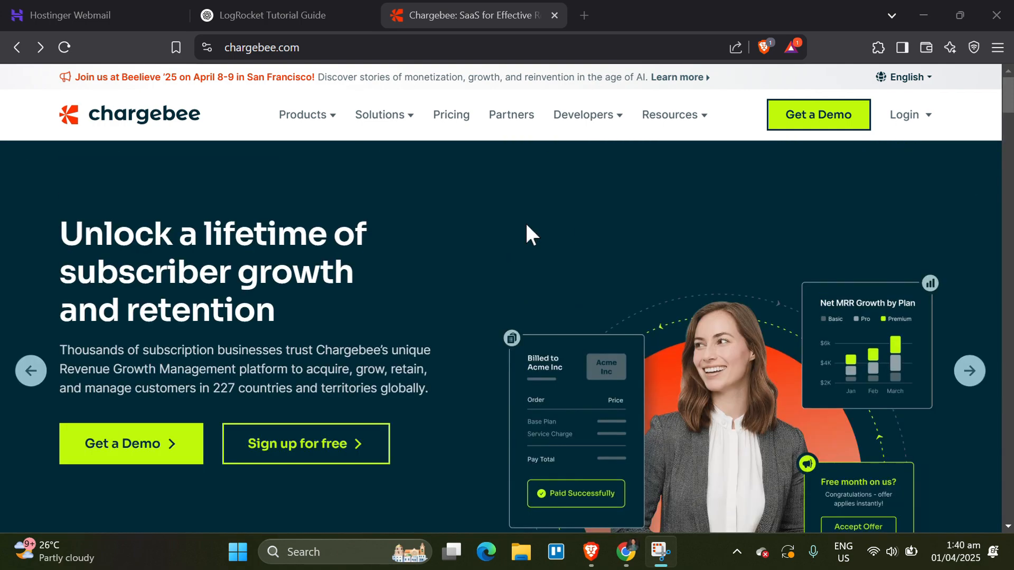
mouse_move(537, 245)
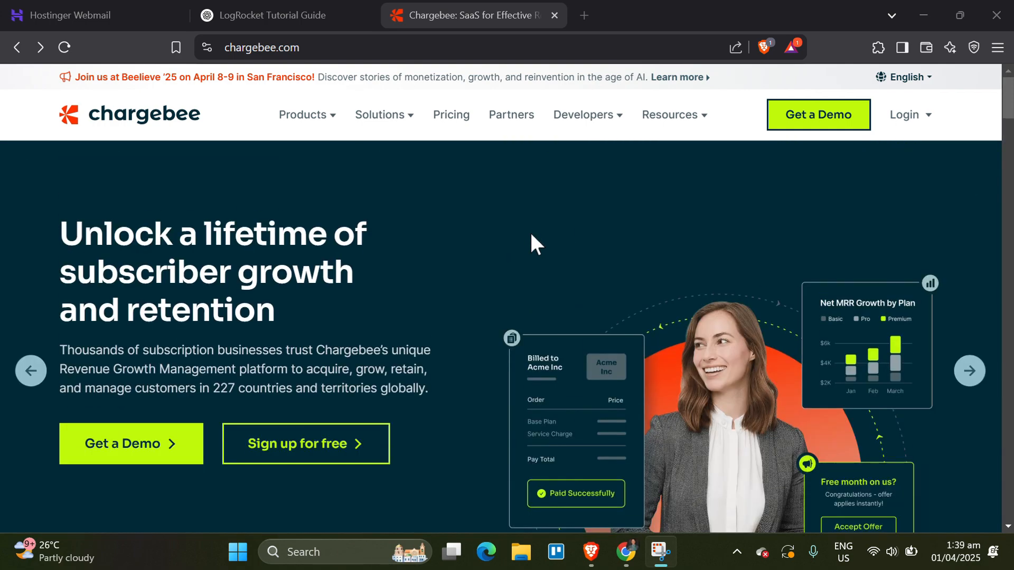
scroll("down", 3)
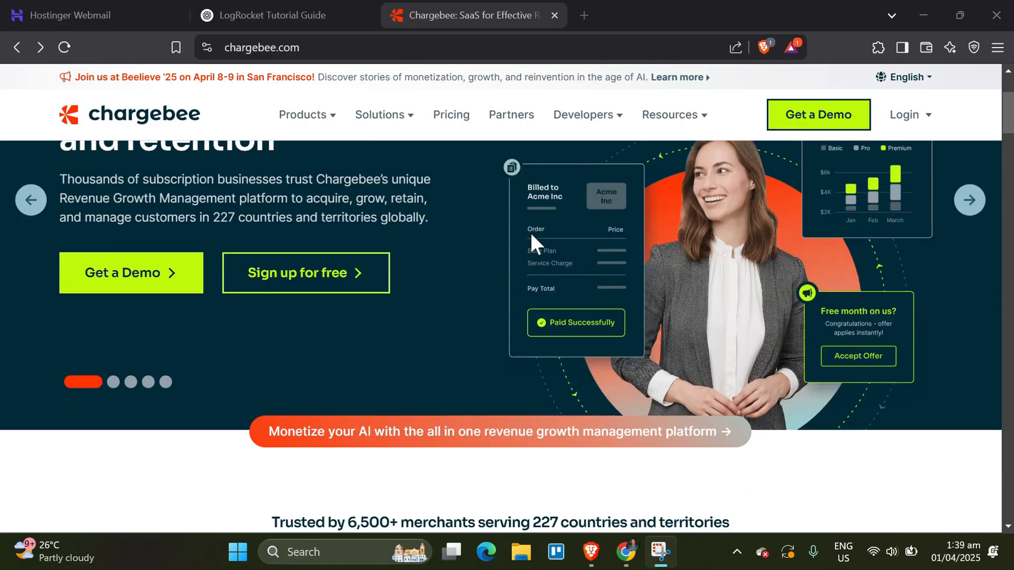
scroll("down", 3)
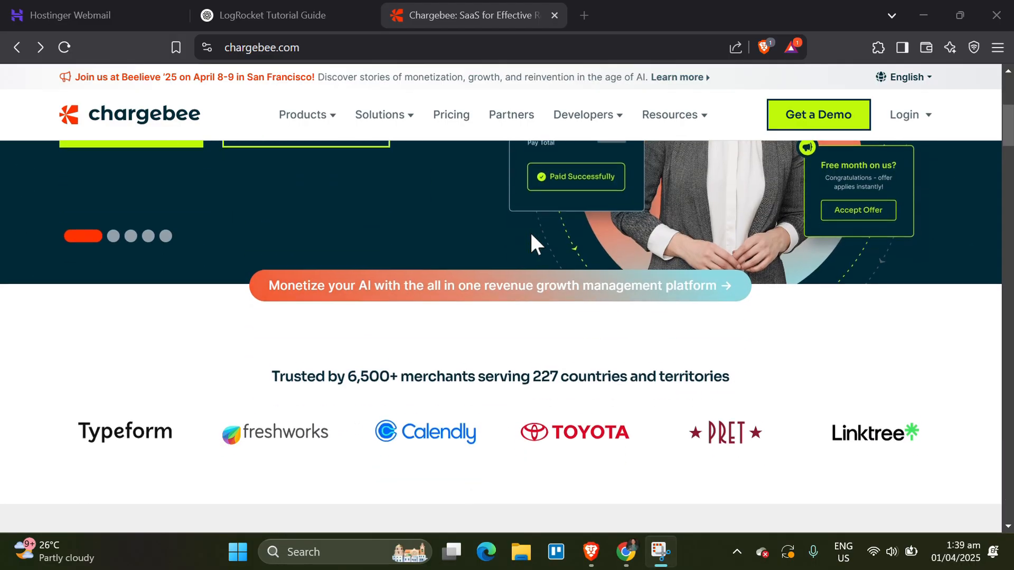
scroll("down", 3)
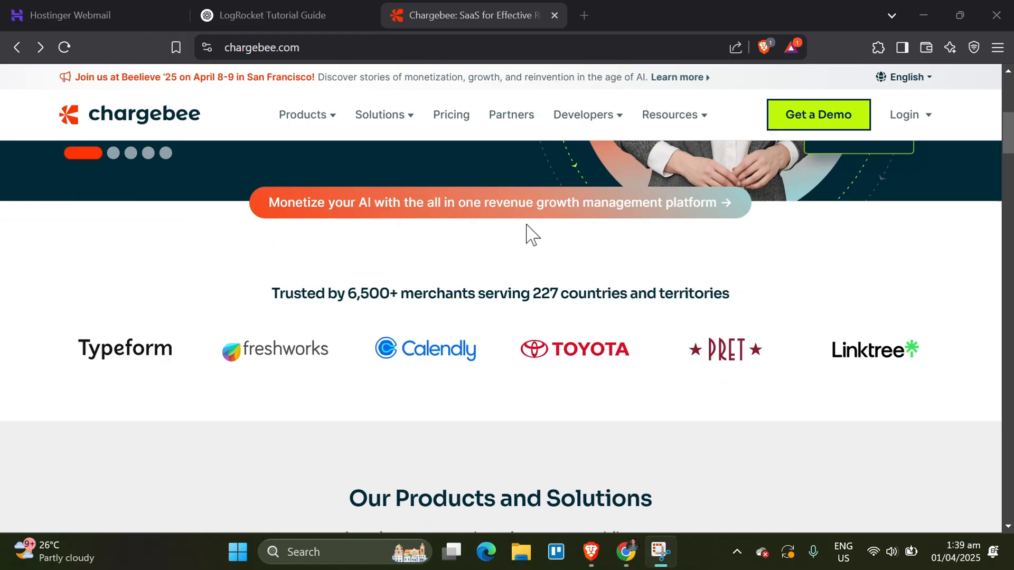
scroll("down", 3)
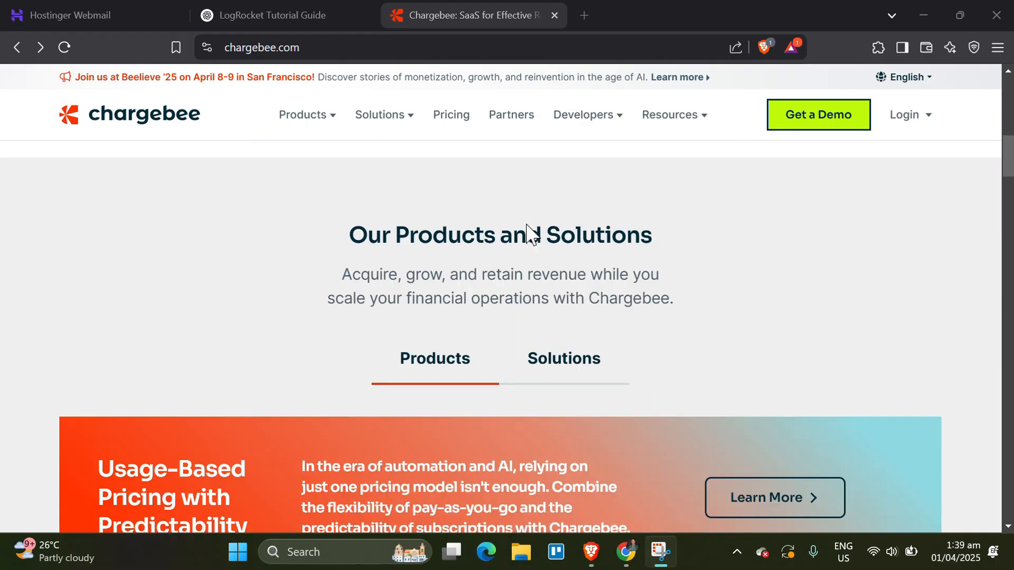
scroll("down", 3)
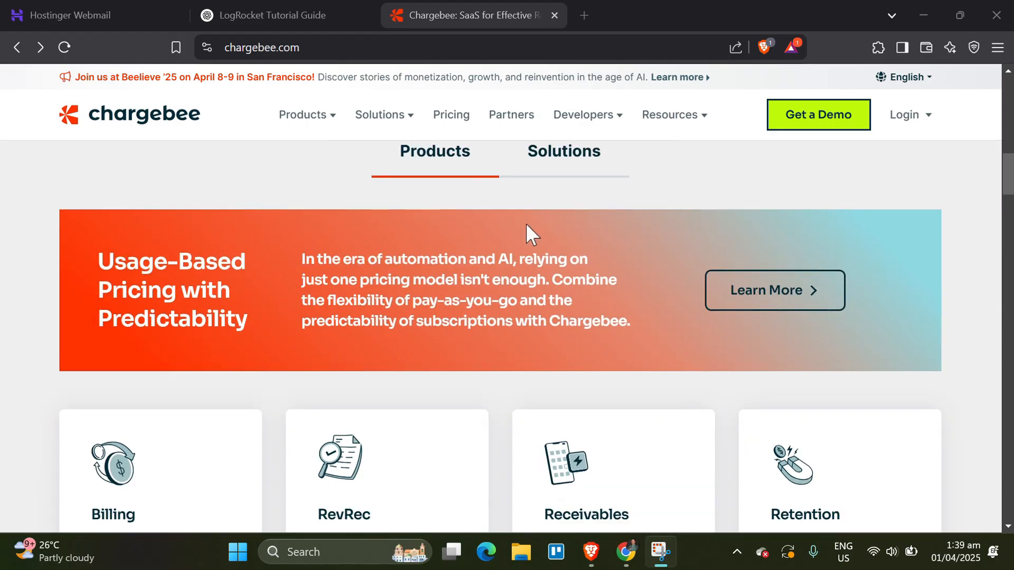
scroll("down", 3)
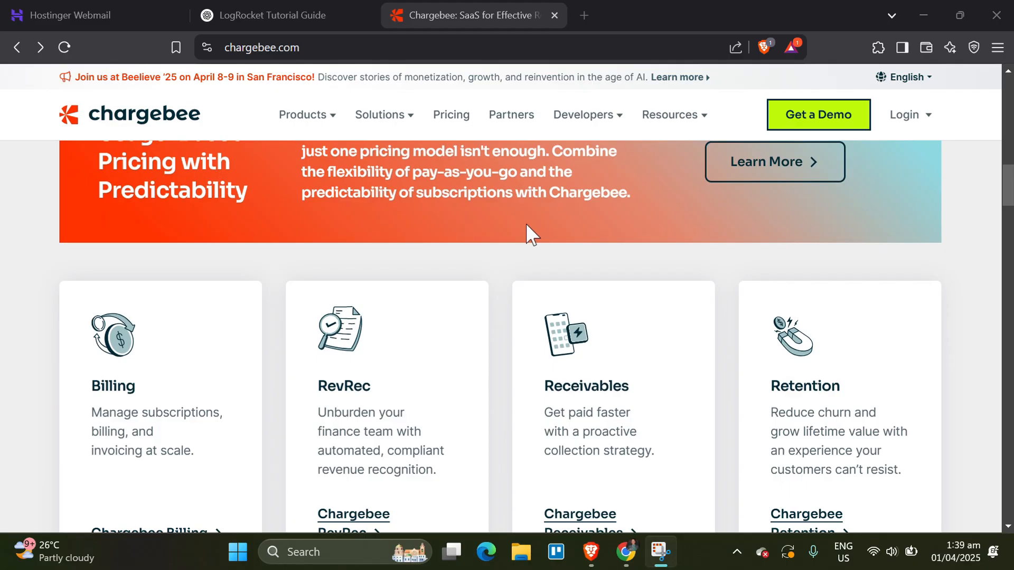
scroll("down", 3)
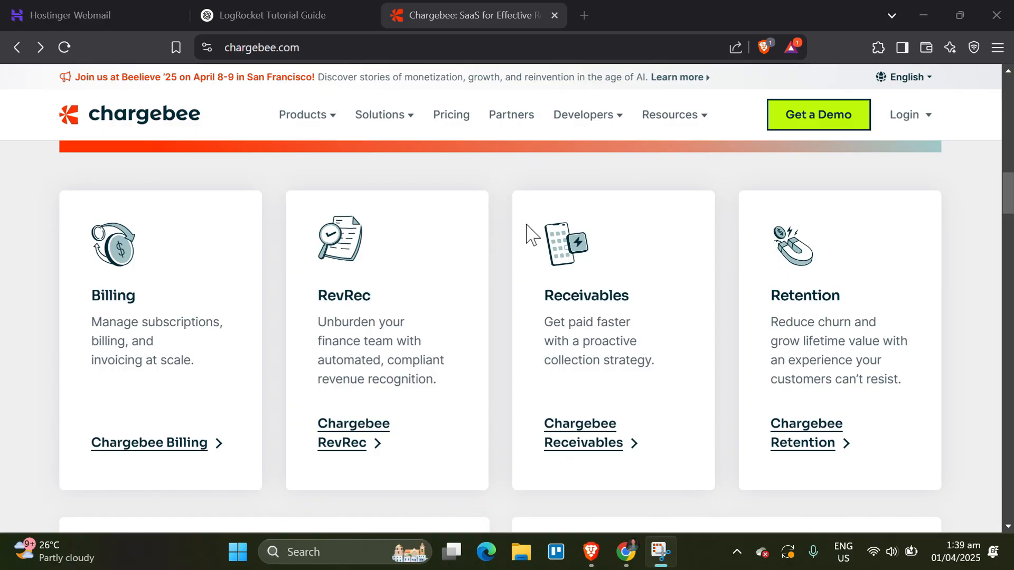
scroll("down", 3)
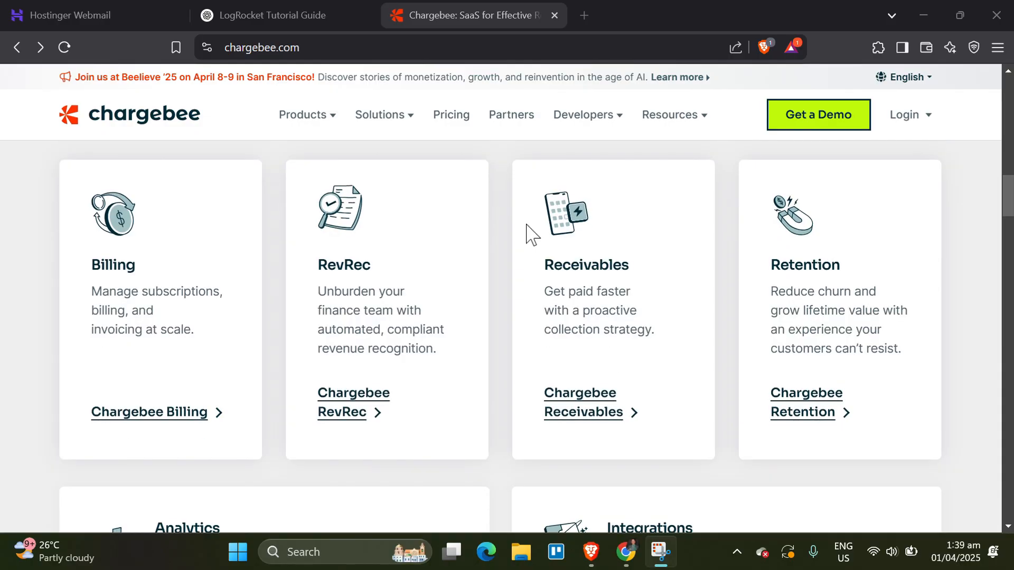
scroll("down", 3)
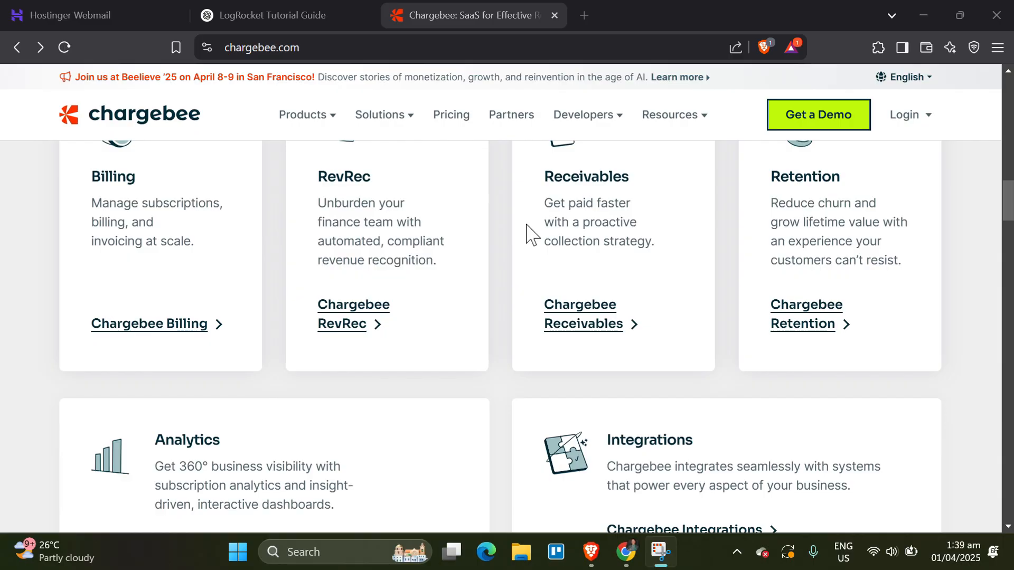
scroll("down", 3)
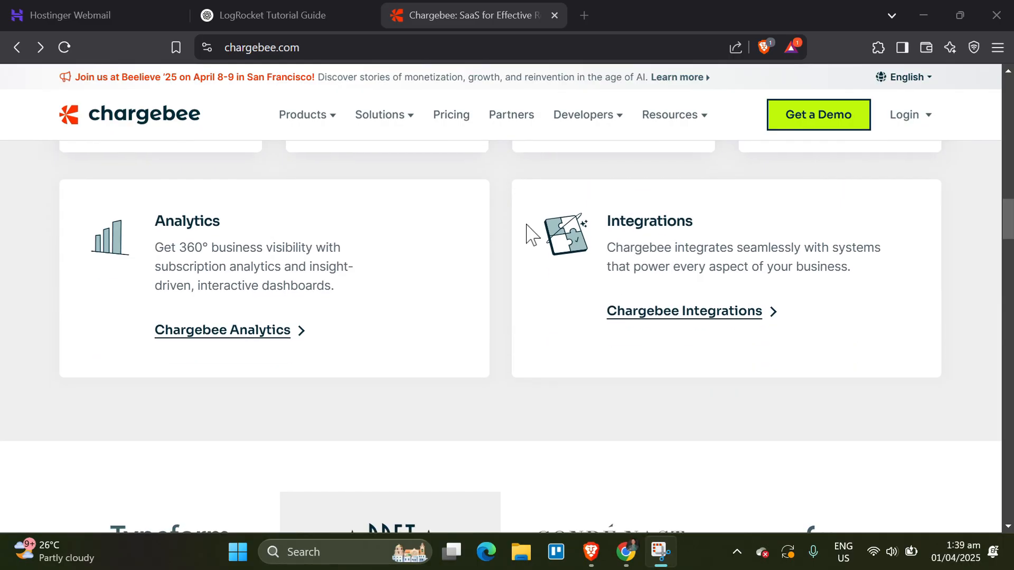
scroll("down", 3)
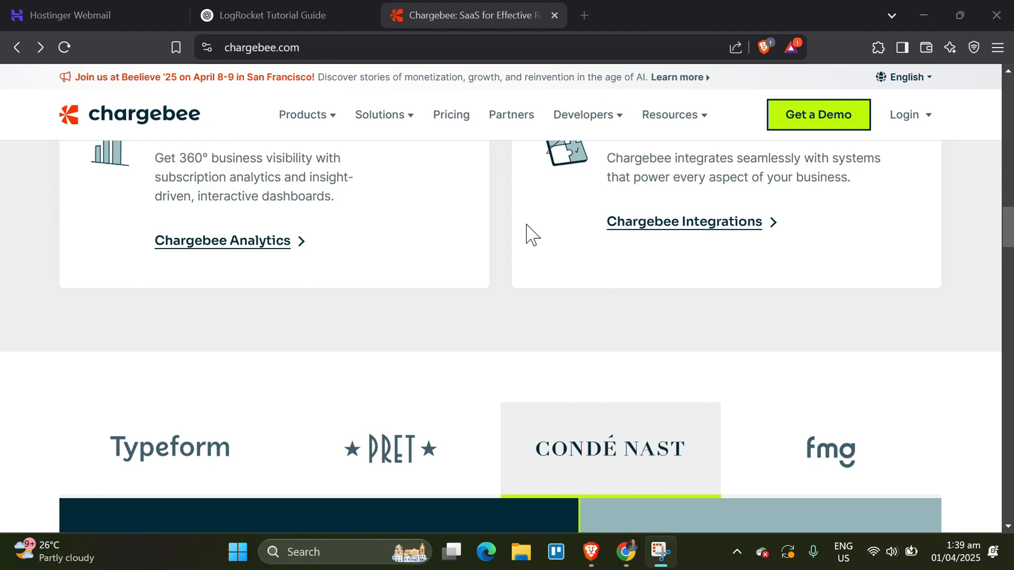
scroll("down", 3)
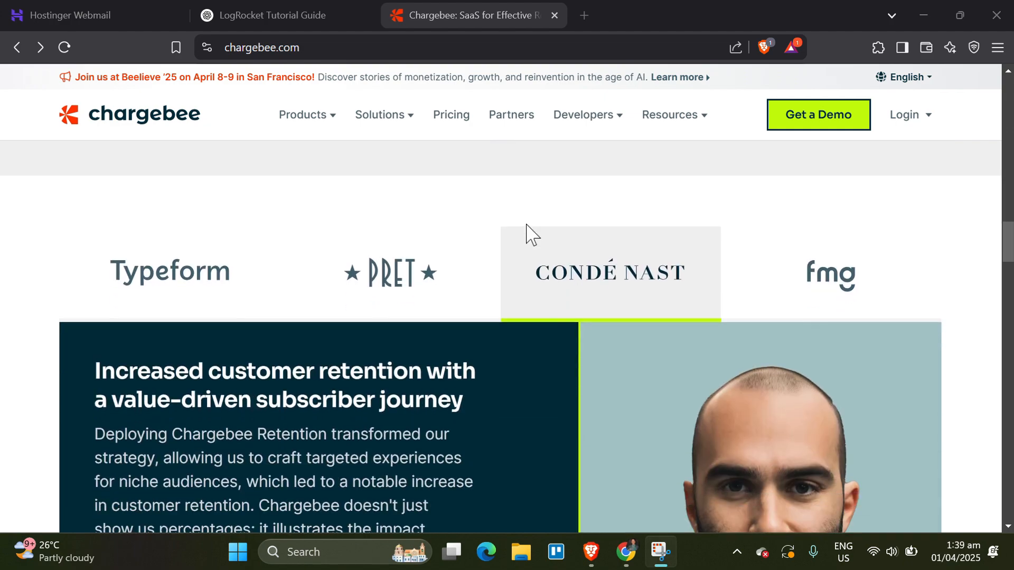
scroll("down", 3)
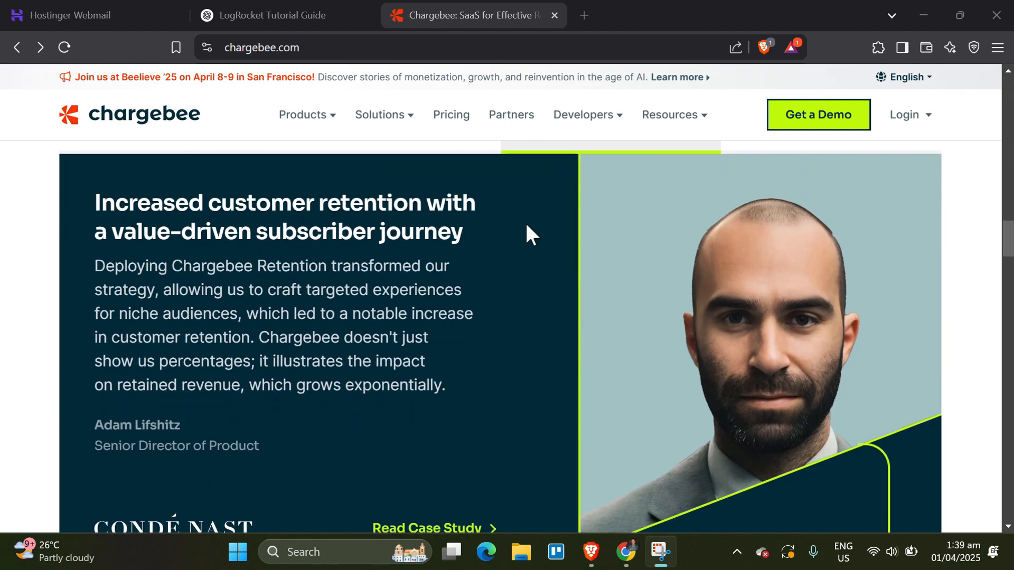
scroll("down", 3)
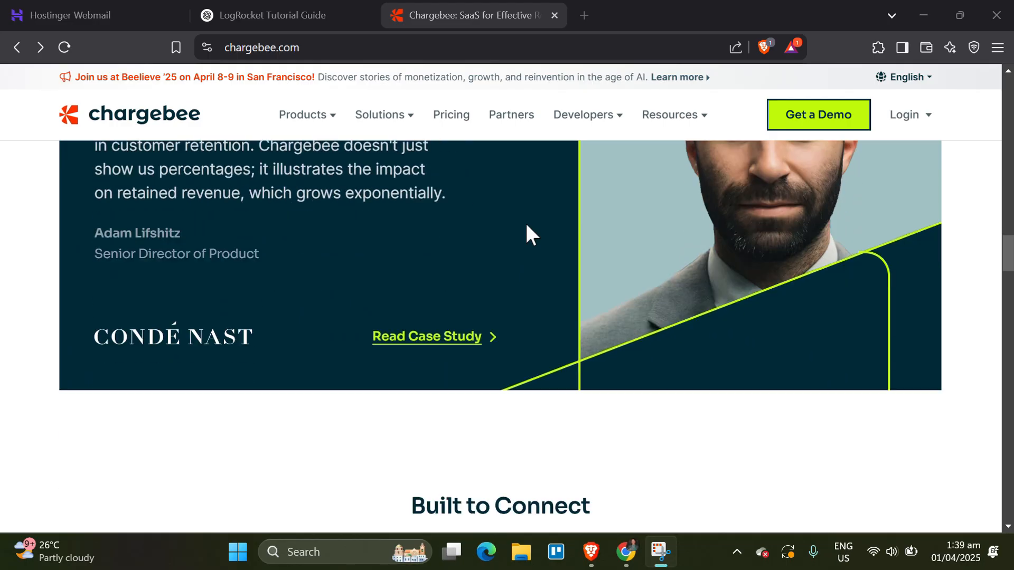
scroll("down", 3)
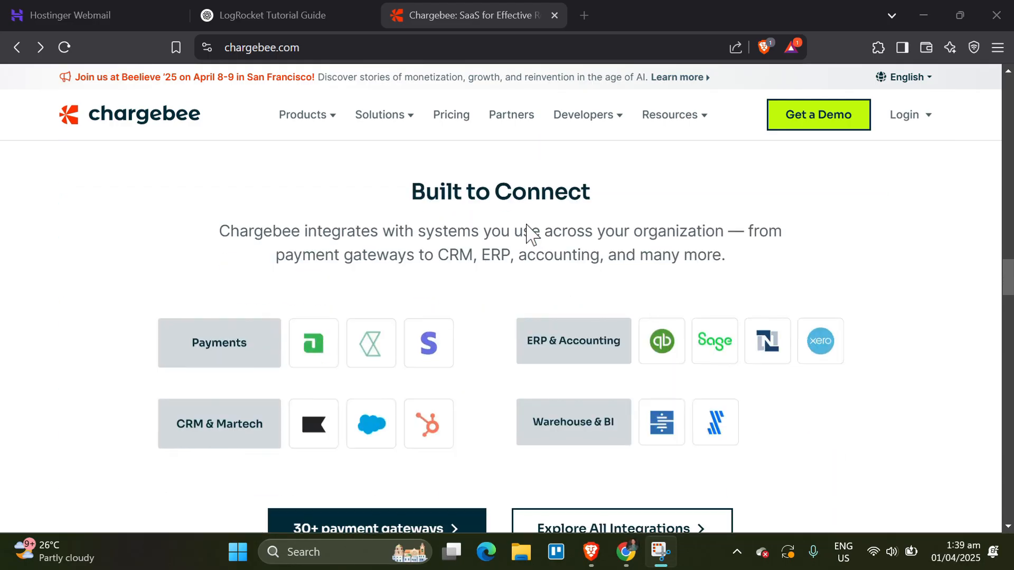
scroll("down", 3)
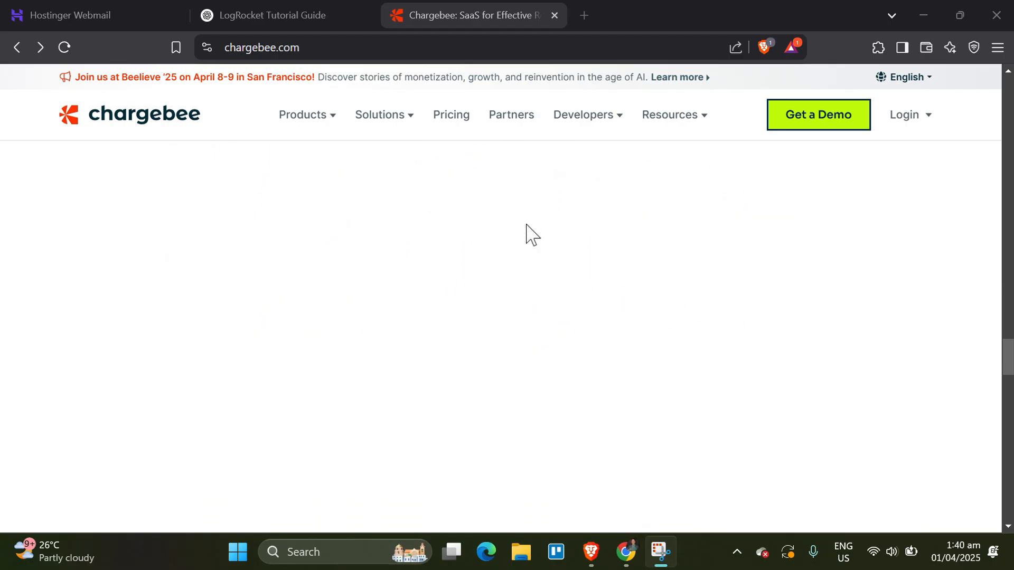
scroll("down", 3)
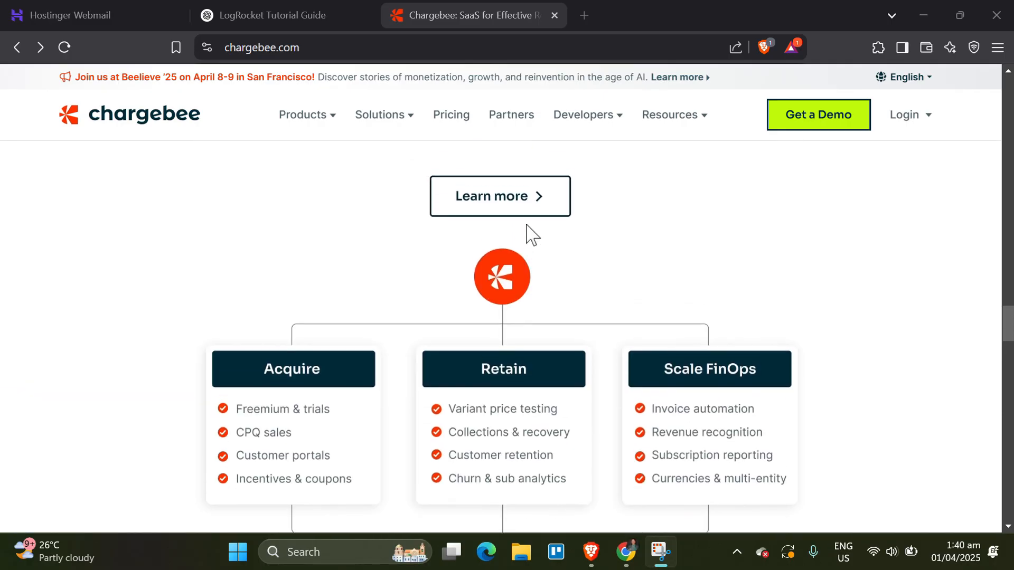
scroll("up", 3)
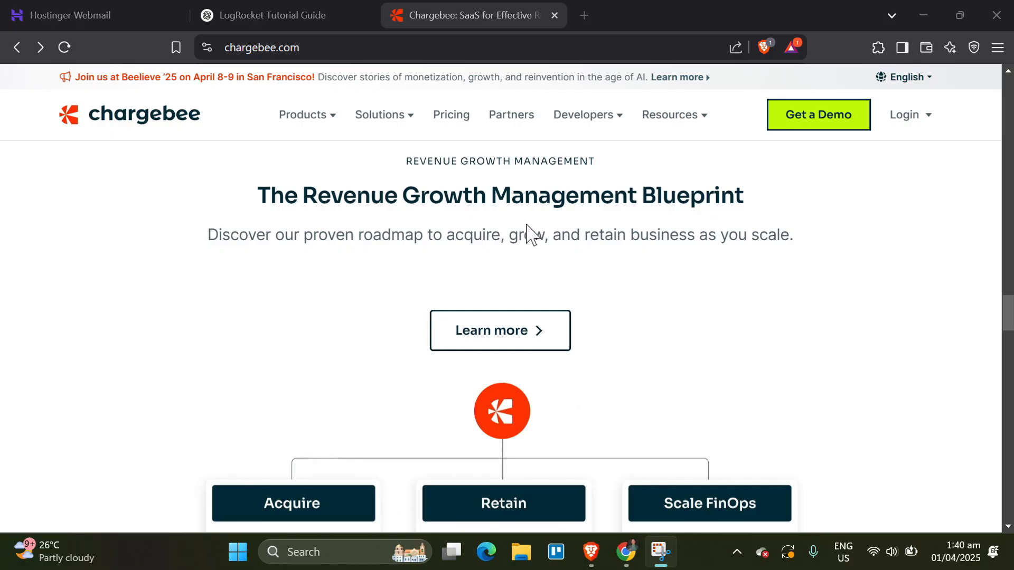
scroll("down", 3)
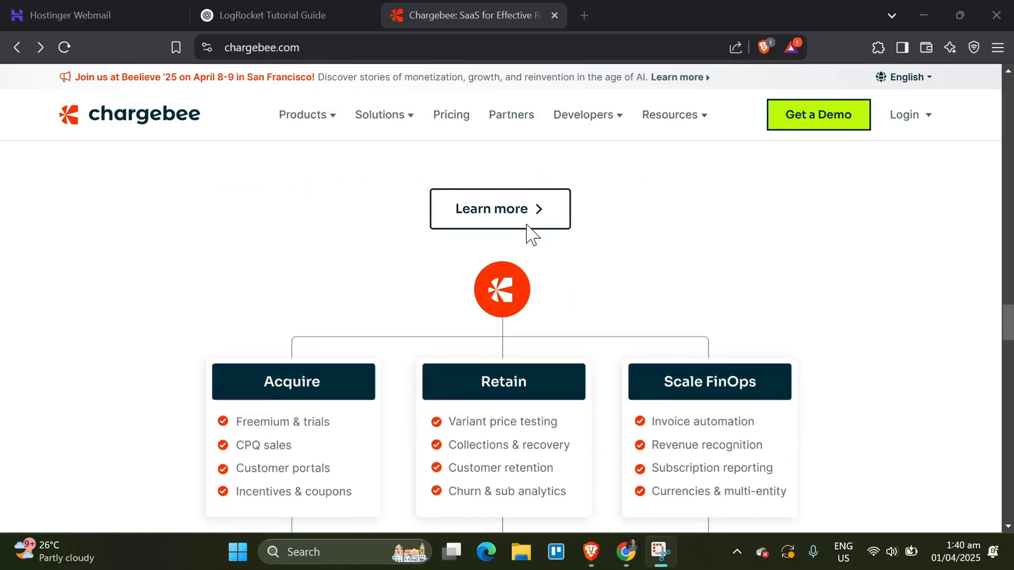
scroll("down", 3)
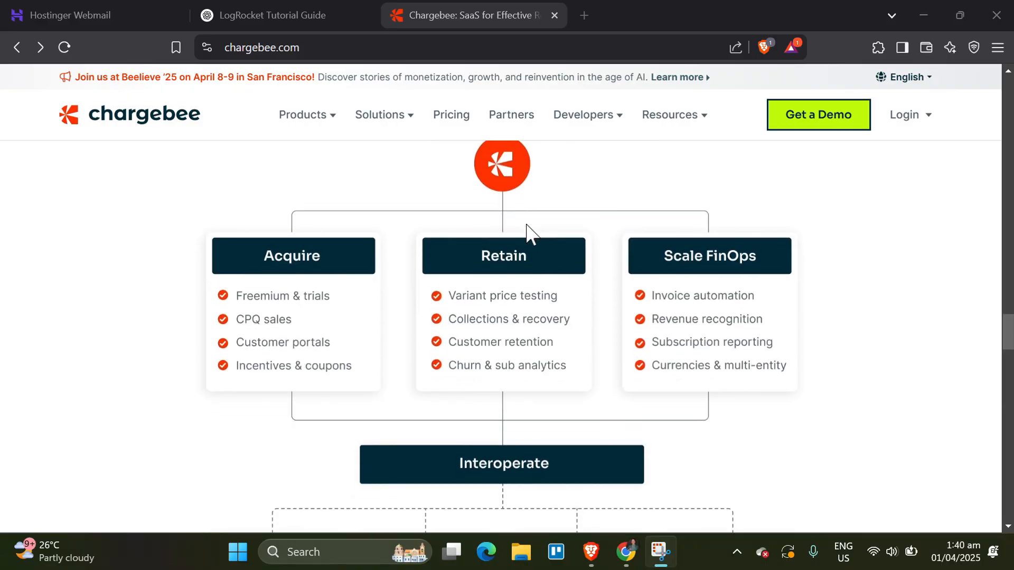
scroll("down", 3)
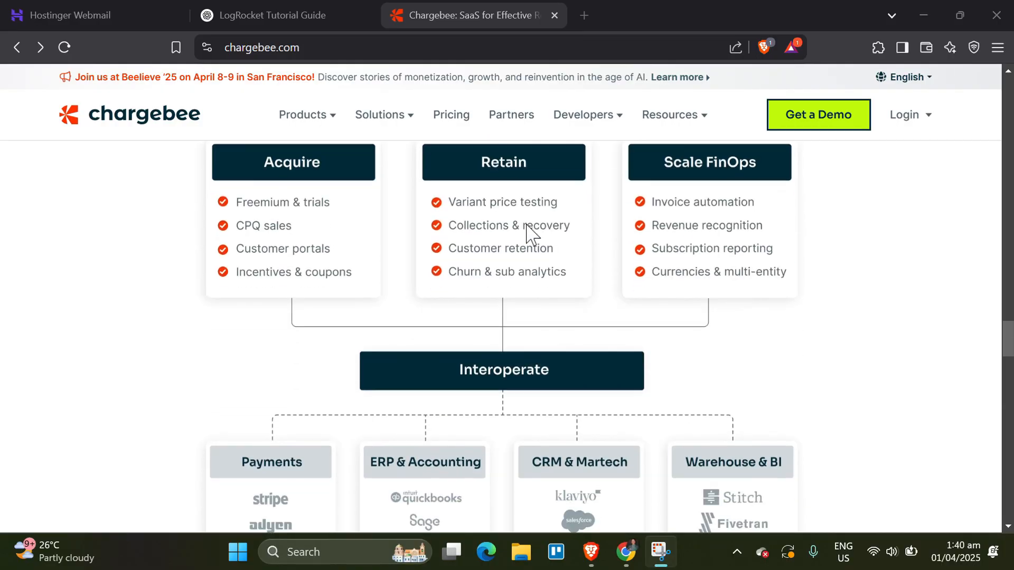
scroll("down", 3)
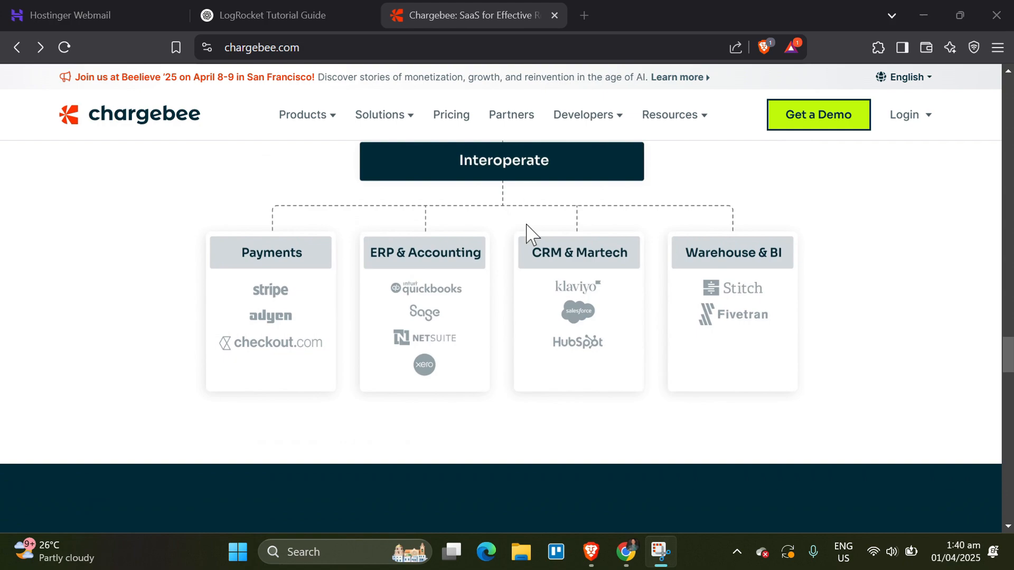
scroll("down", 3)
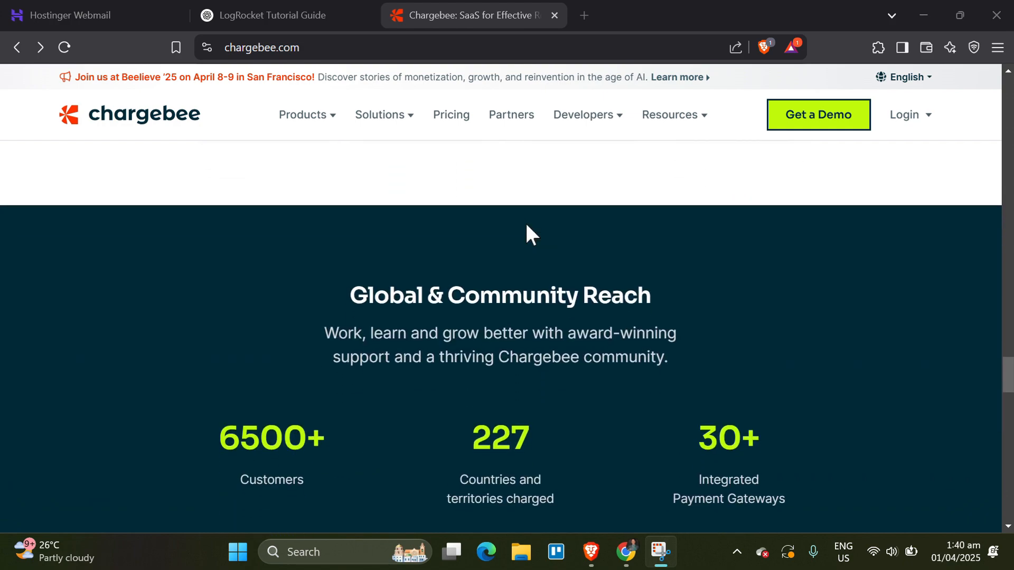
scroll("down", 3)
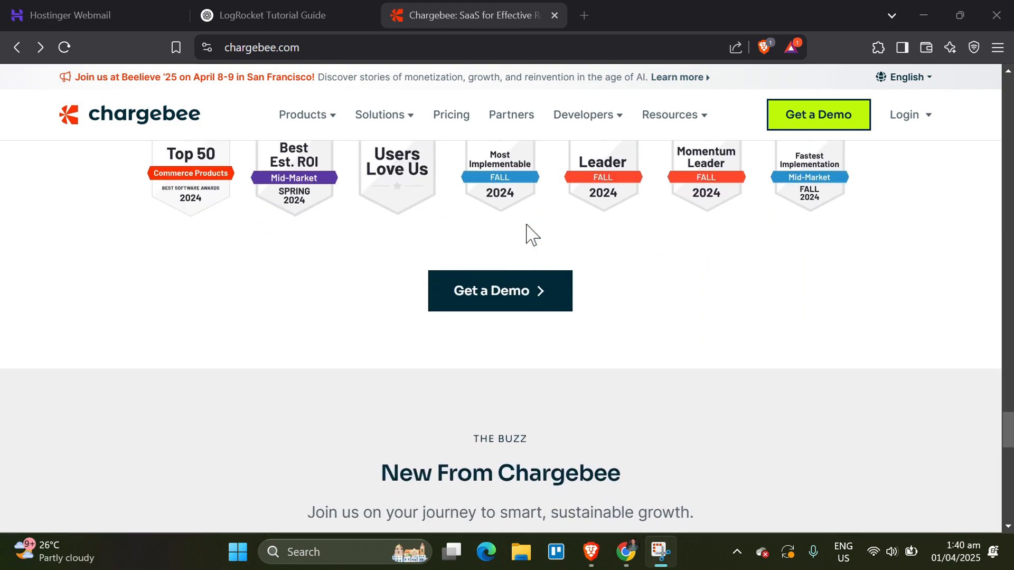
scroll("down", 3)
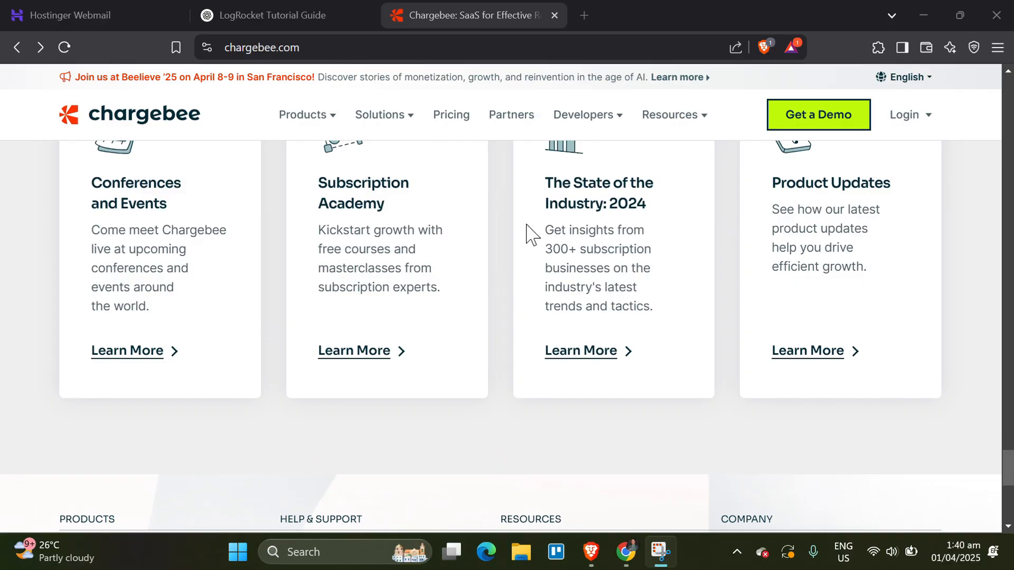
scroll("up", 3)
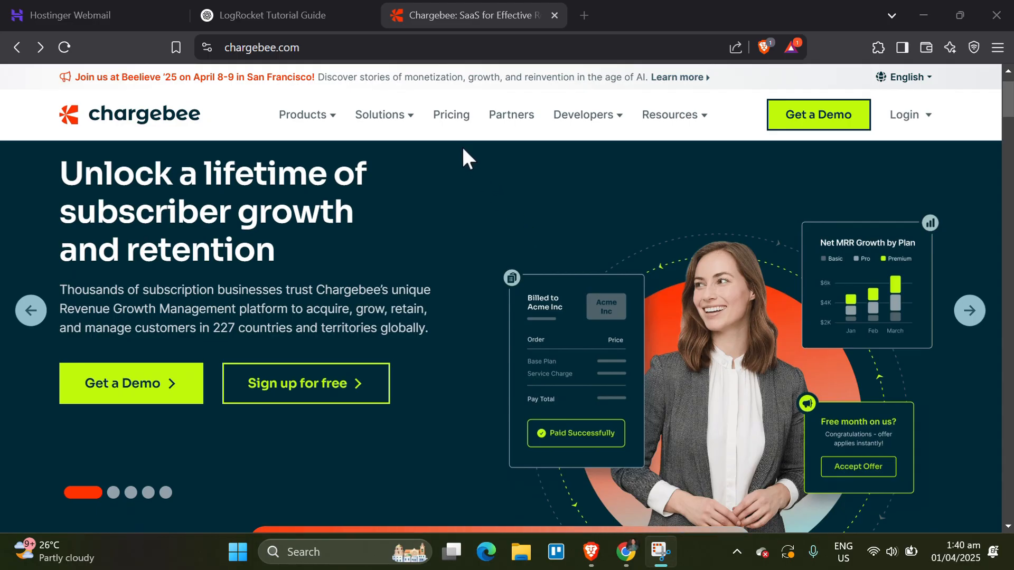
- Browse the Plans and Pricing page, then bring up the Products dropdown
left_click(450, 115)
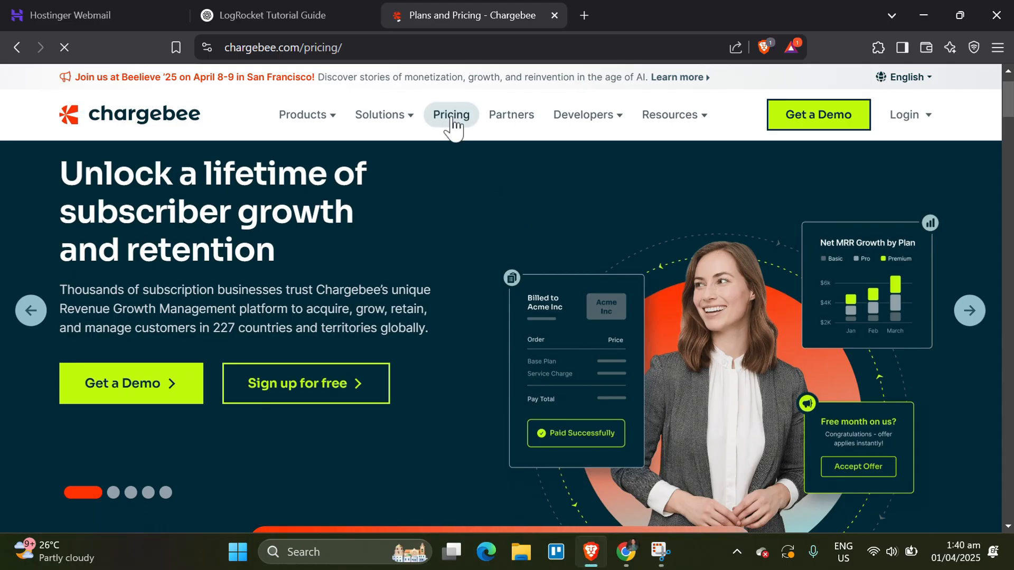
left_click(452, 114)
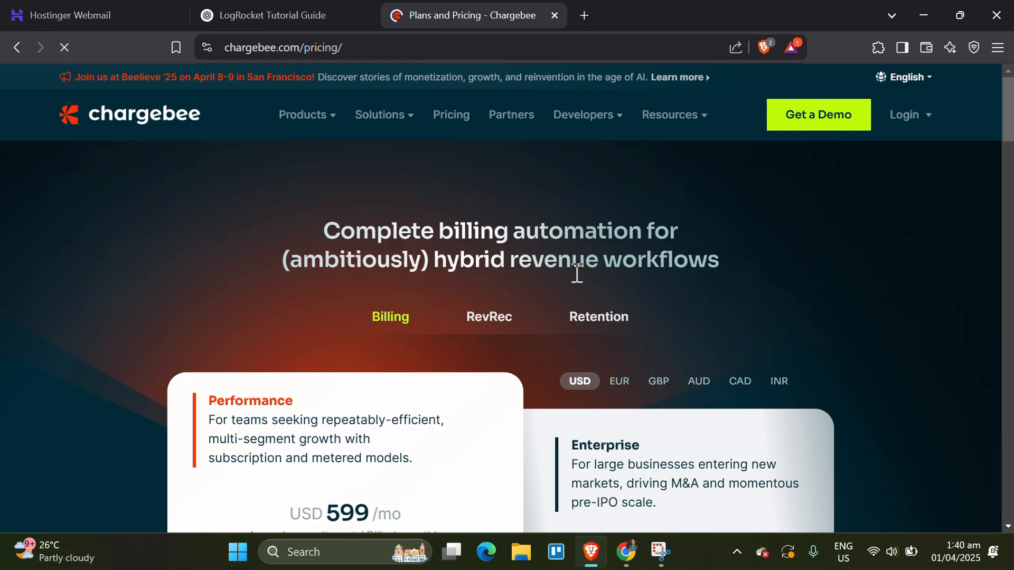
scroll("down", 3)
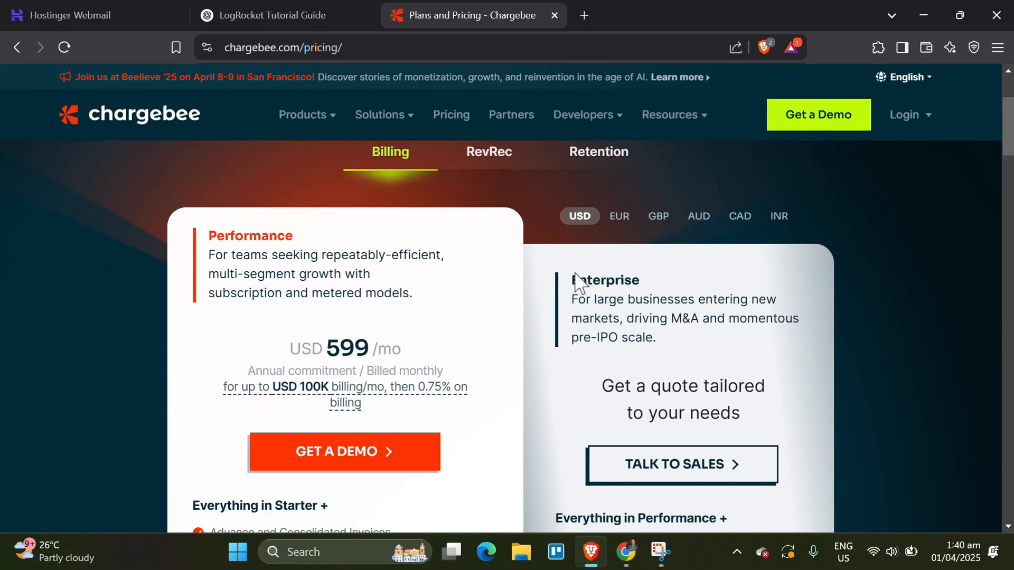
scroll("down", 3)
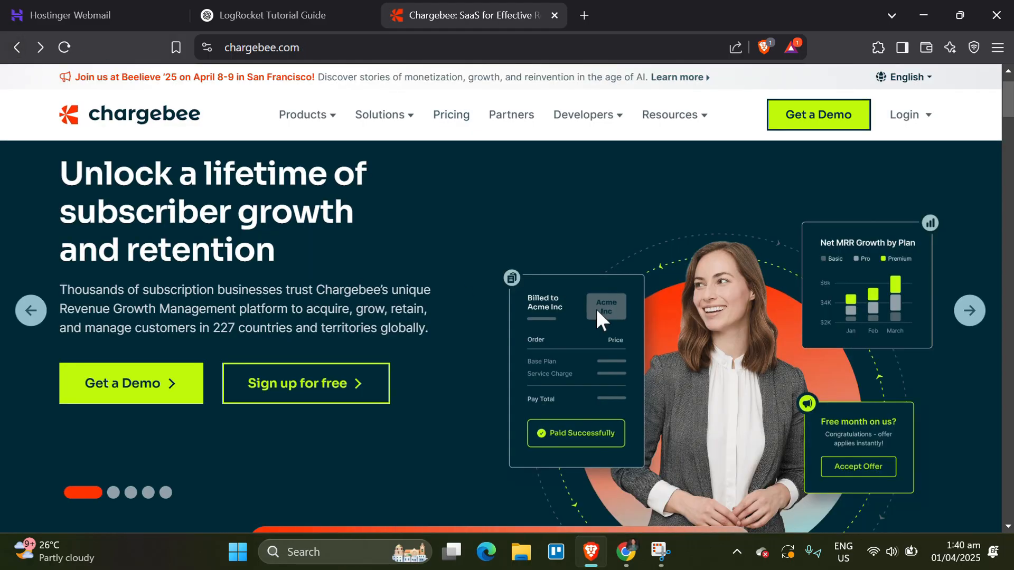
mouse_move(574, 176)
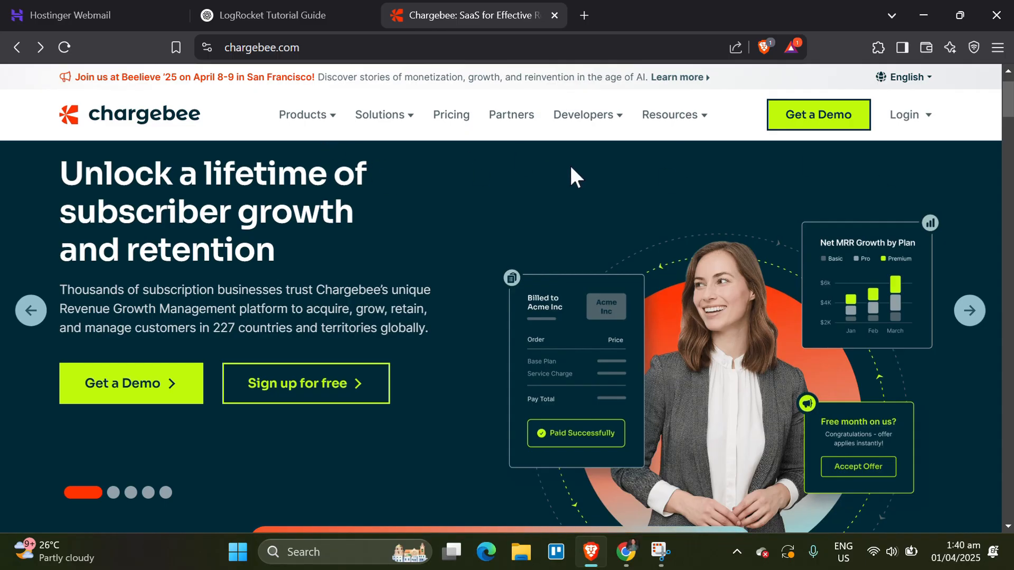
mouse_move(221, 126)
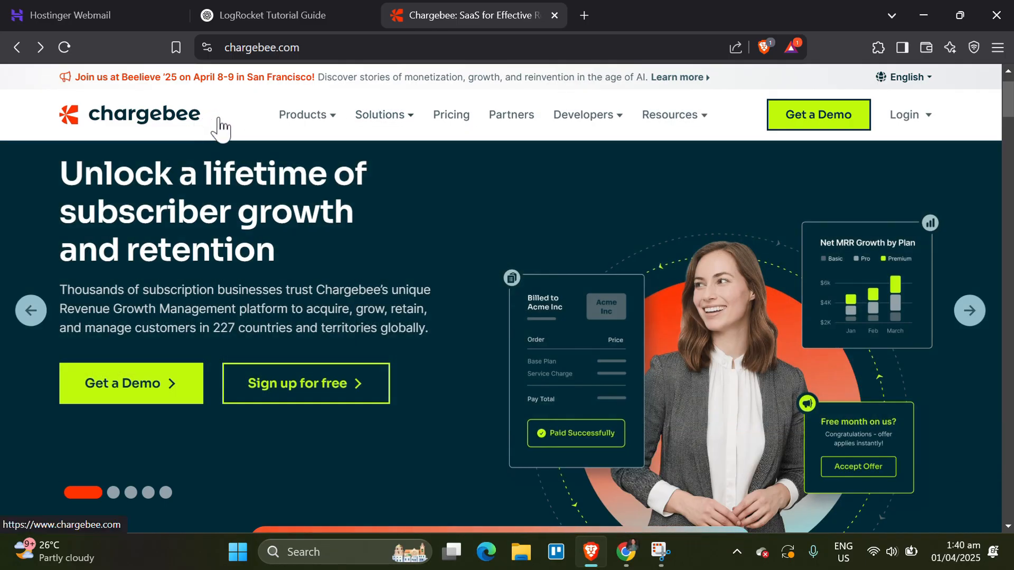
mouse_move(249, 124)
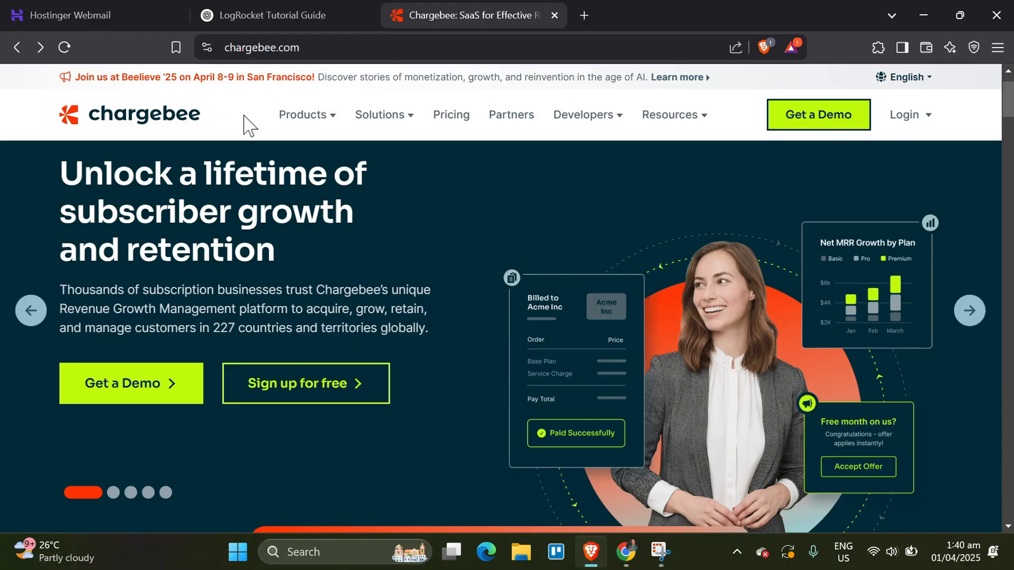
mouse_move(298, 120)
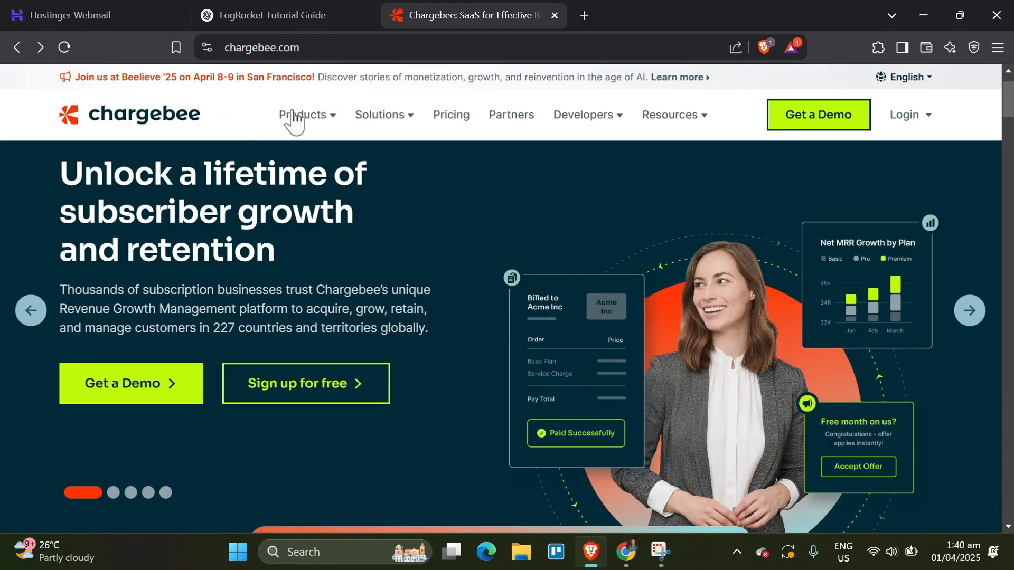
left_click(302, 114)
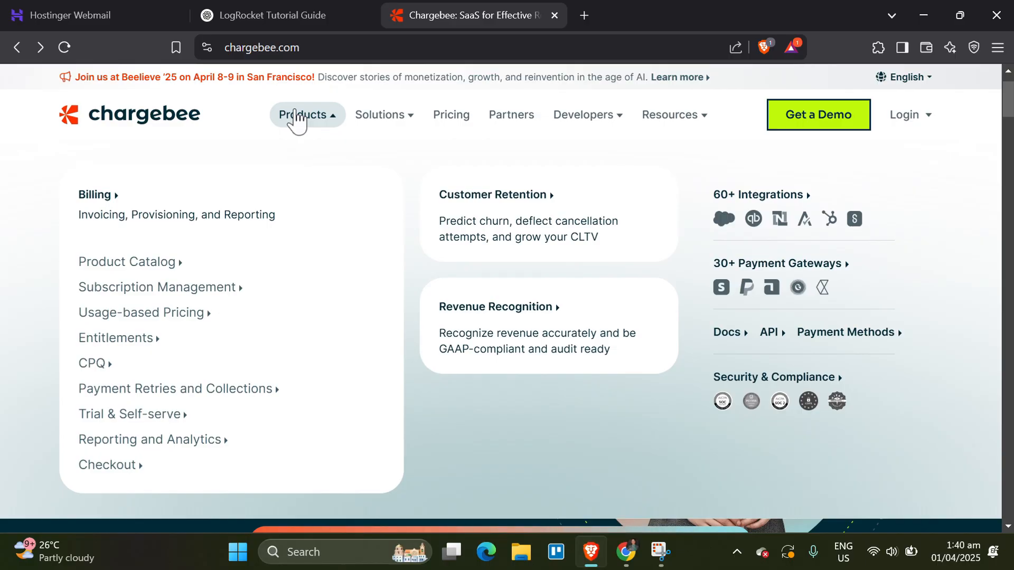
- Close the Products dropdown to return to the plain homepage
left_click(380, 115)
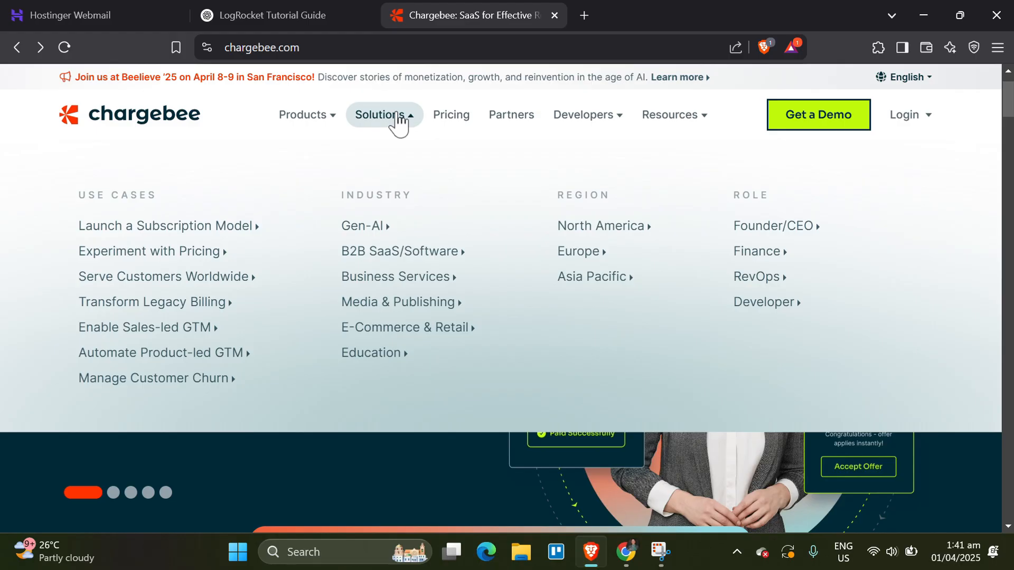
mouse_move(451, 115)
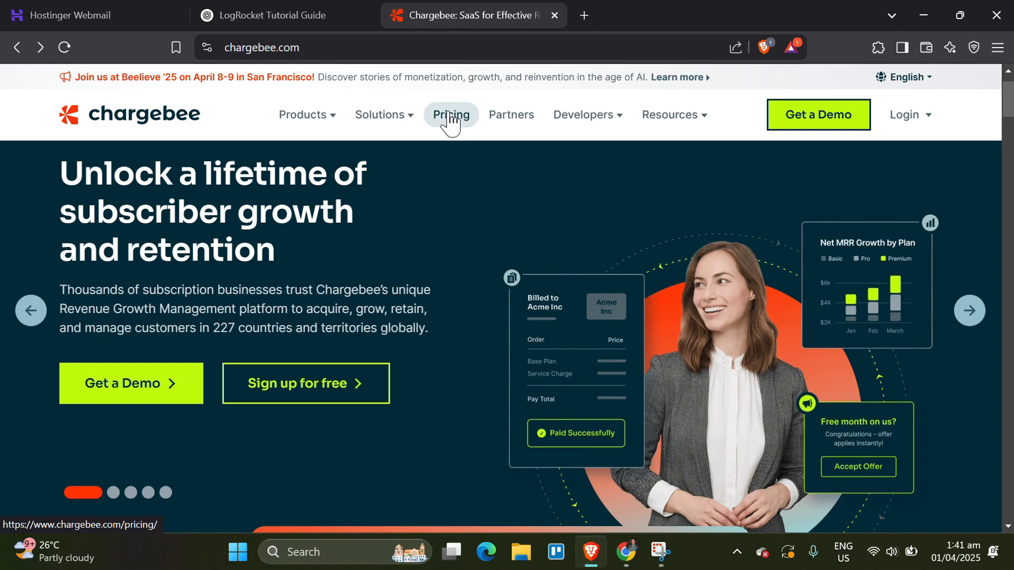
mouse_move(510, 115)
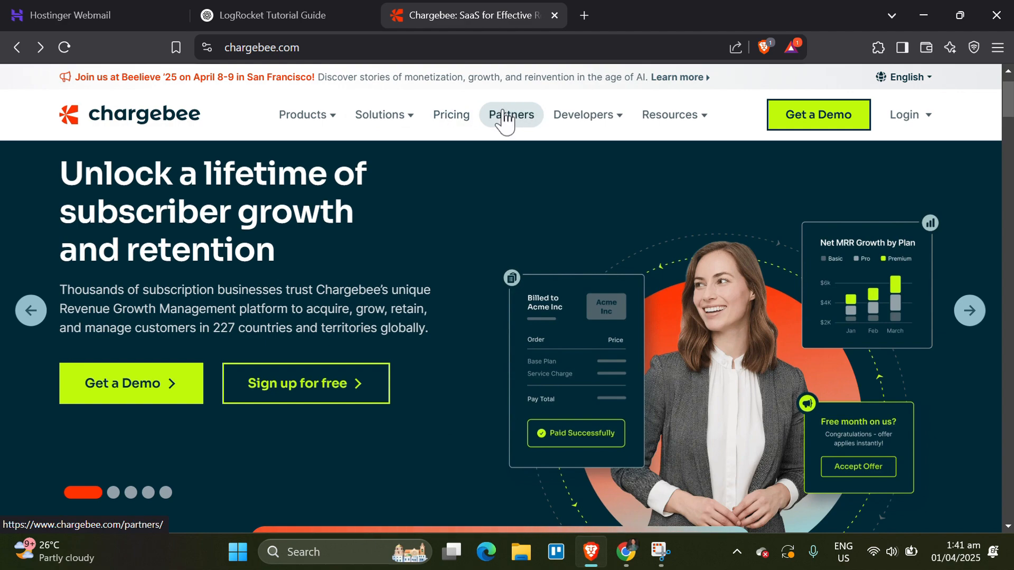
- Browse the Partner Program page's partner categories and briefly view the Resources menu
left_click(510, 115)
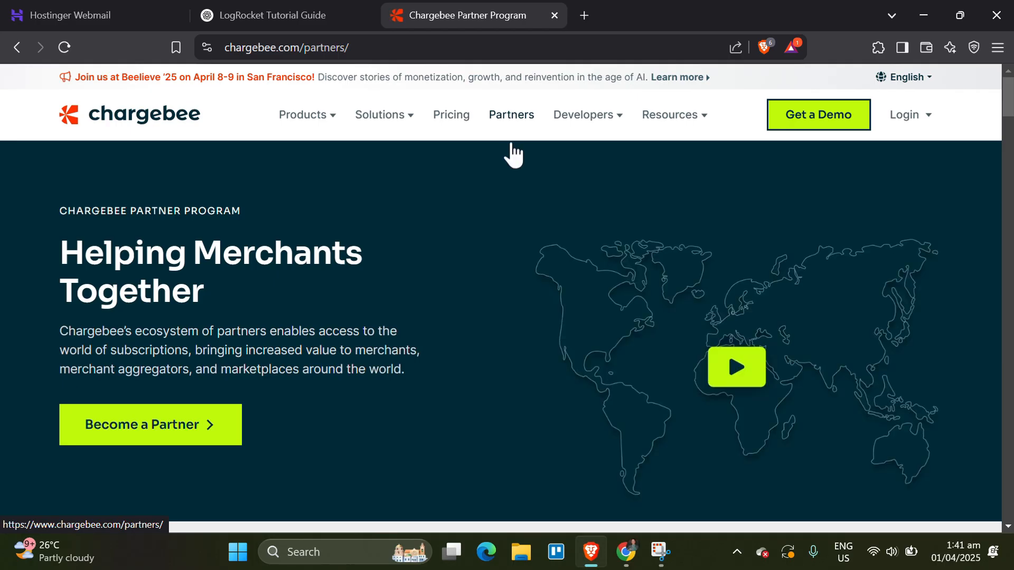
scroll("down", 3)
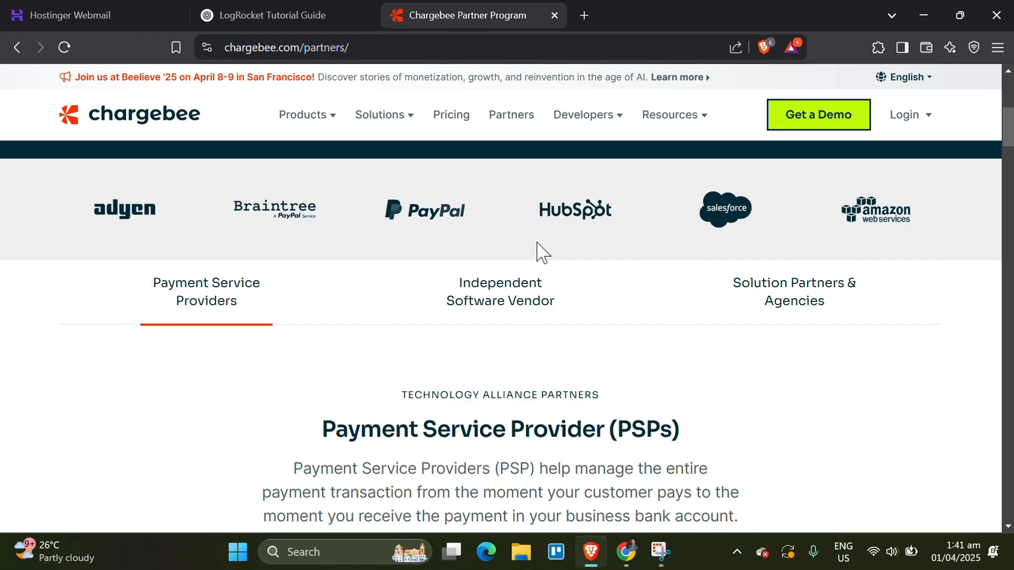
mouse_move(502, 147)
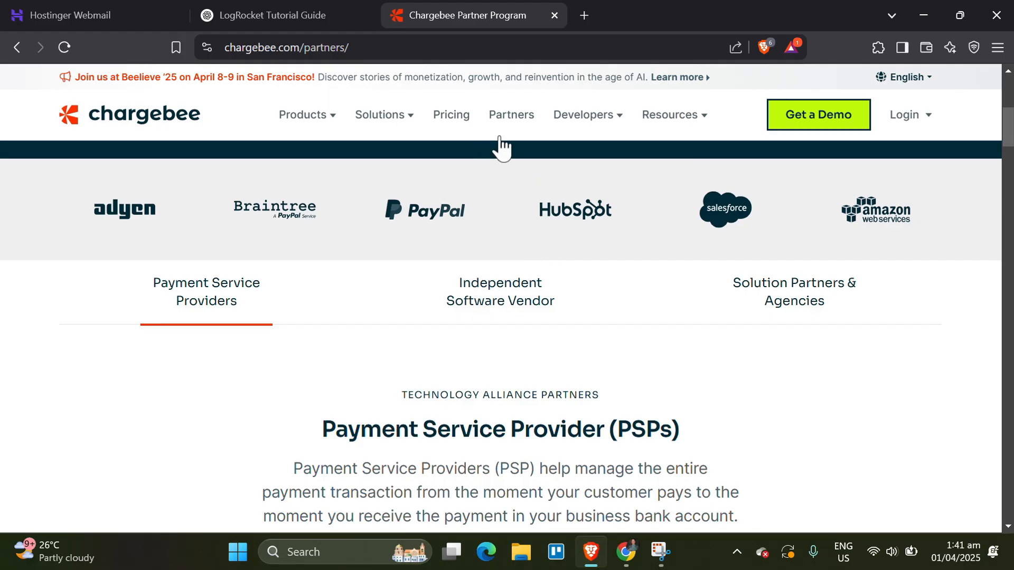
left_click(583, 115)
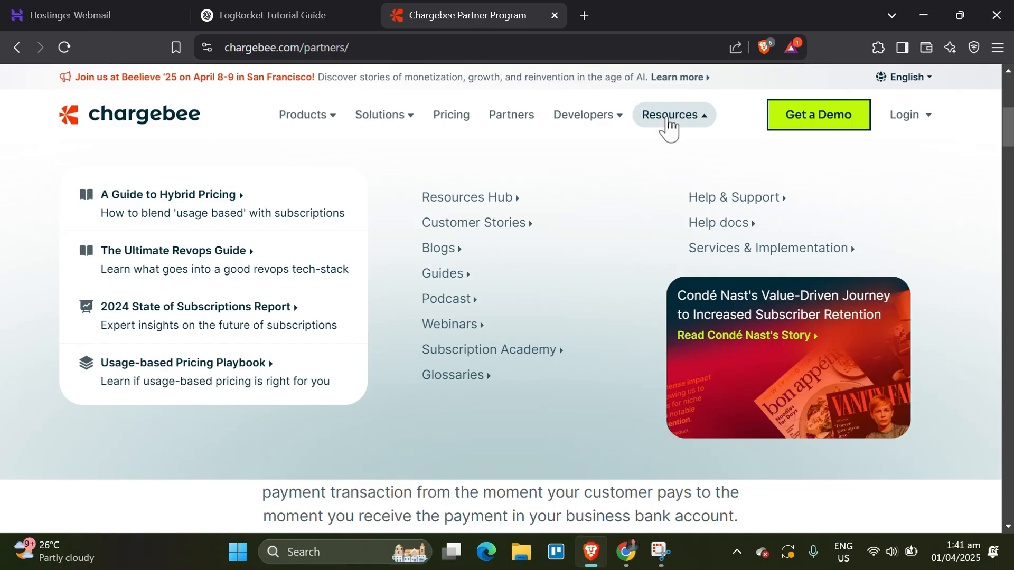
left_click(674, 115)
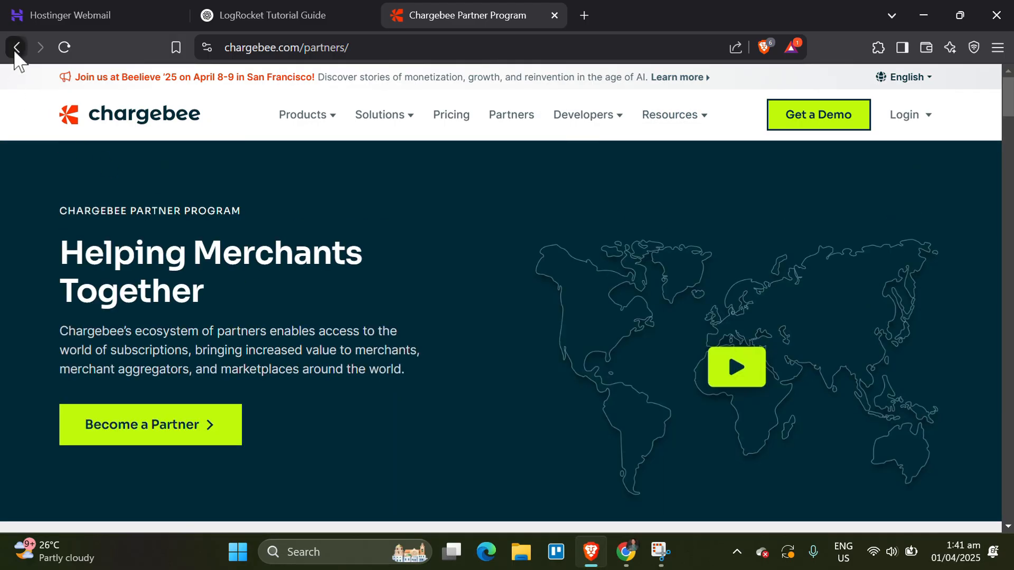
- Return to the homepage, start the free sandbox sign-up, and scroll the form
left_click(17, 47)
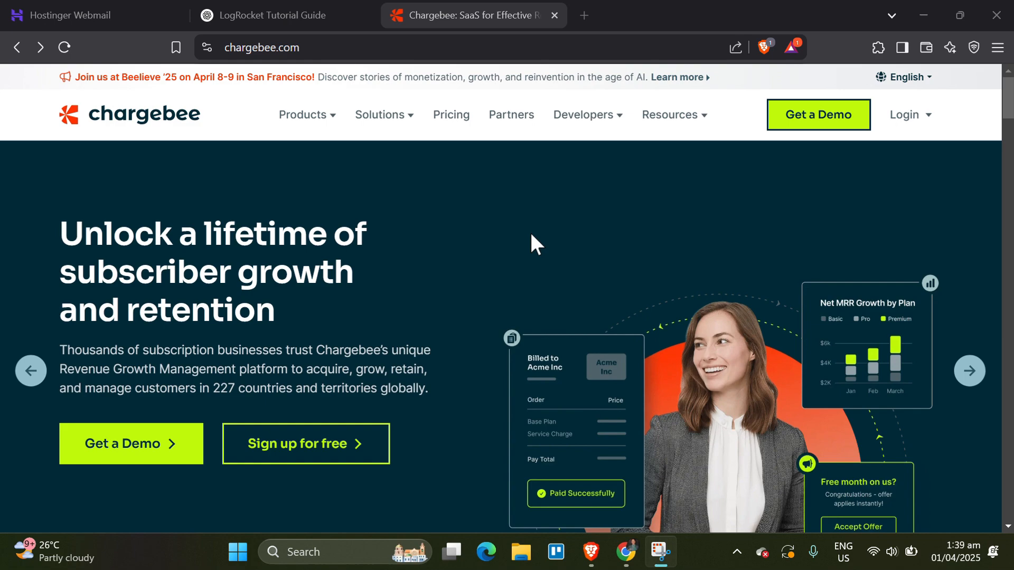
scroll("down", 3)
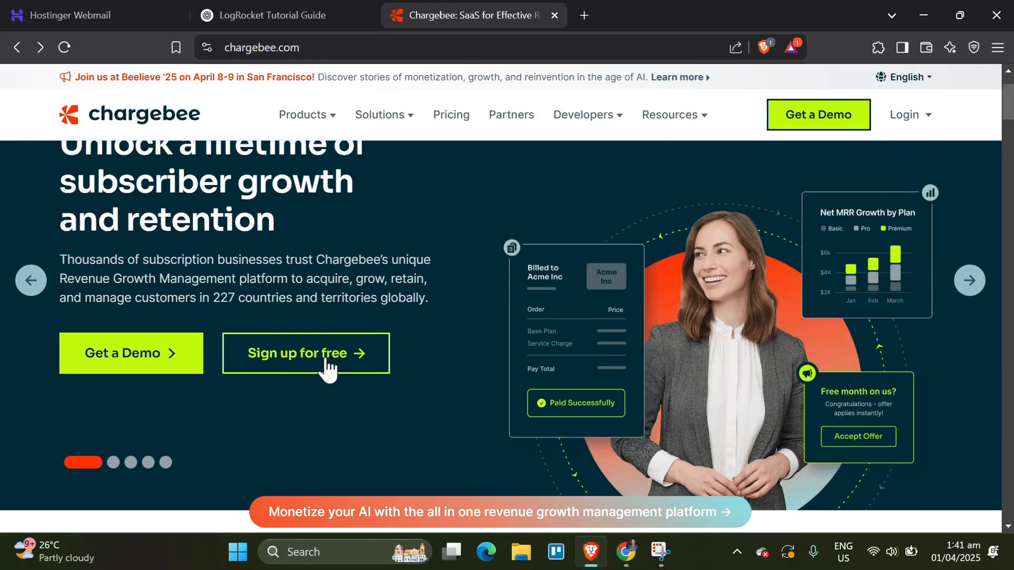
left_click(305, 353)
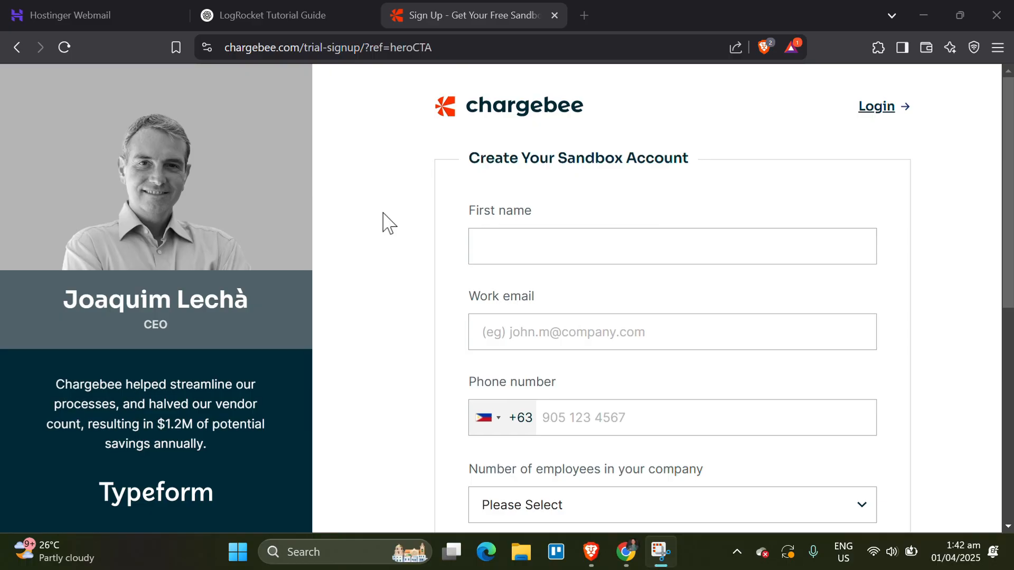
scroll("down", 3)
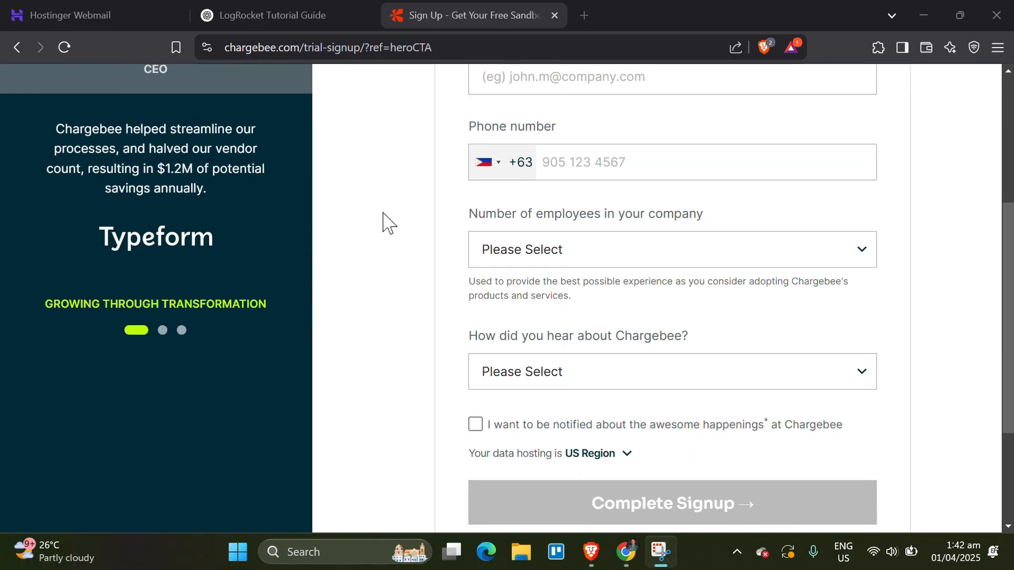
scroll("down", 3)
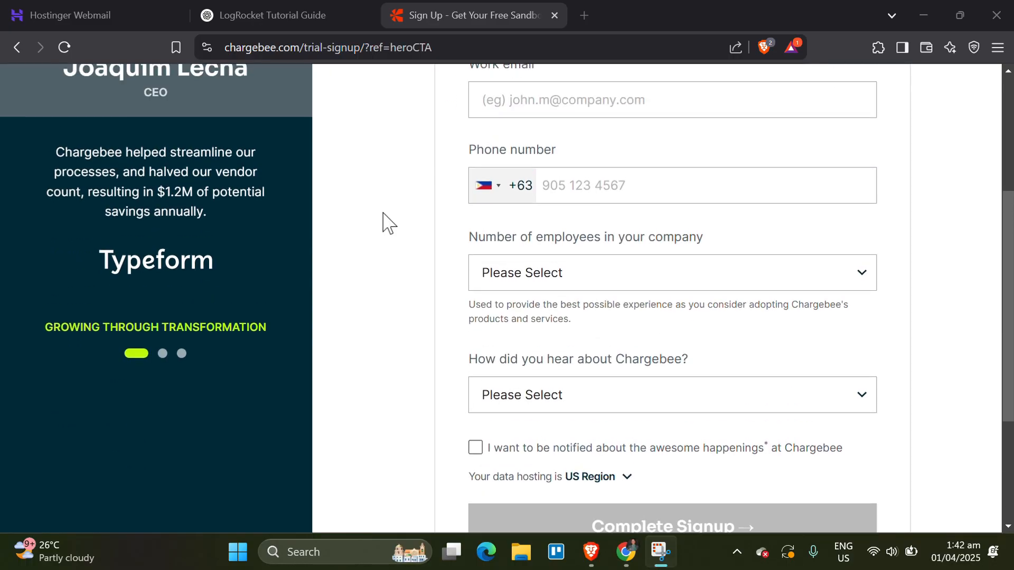
scroll("down", 3)
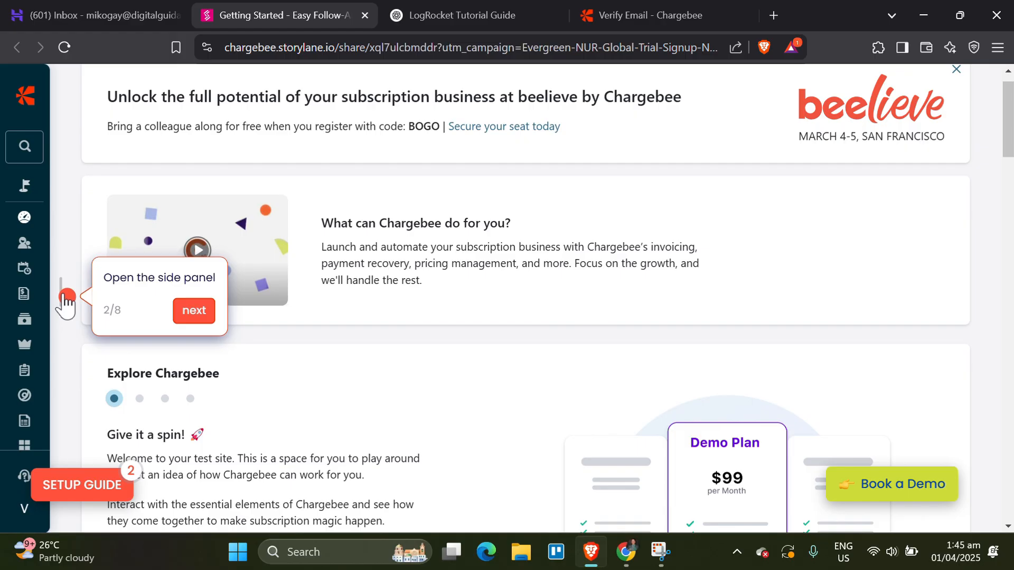
- Finish inviting a team member and start the demo data step
left_click(193, 311)
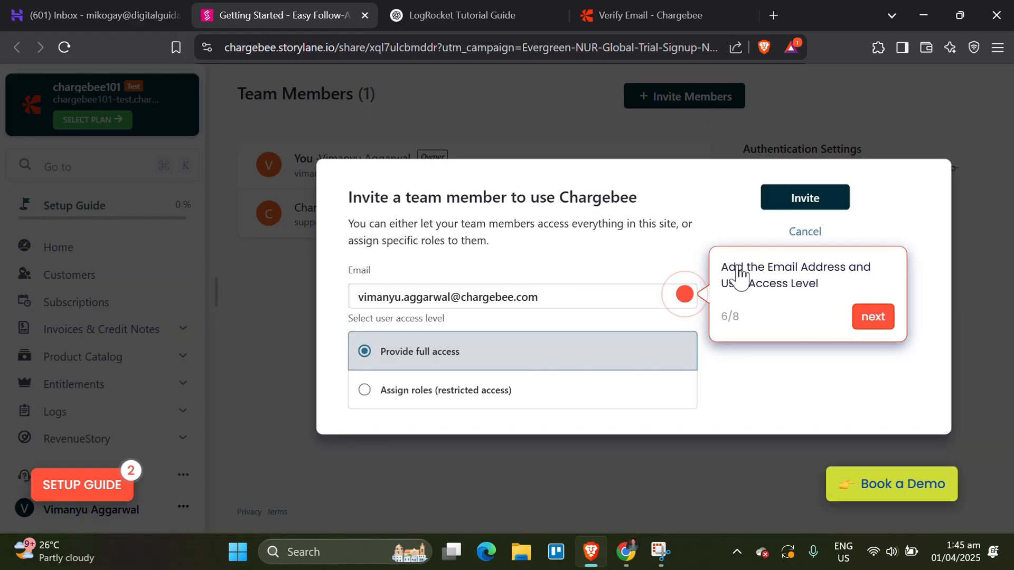
left_click(803, 197)
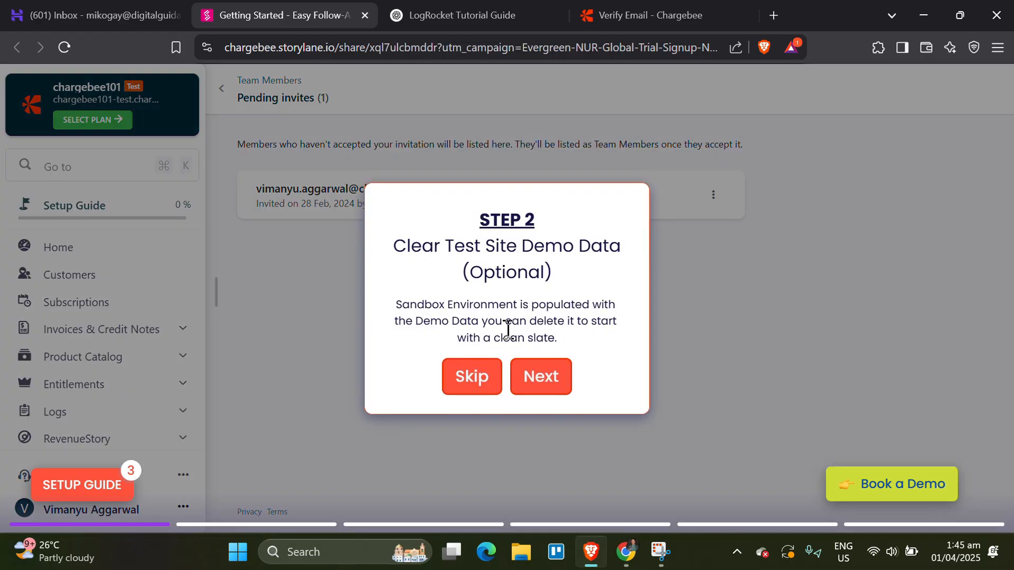
mouse_move(543, 375)
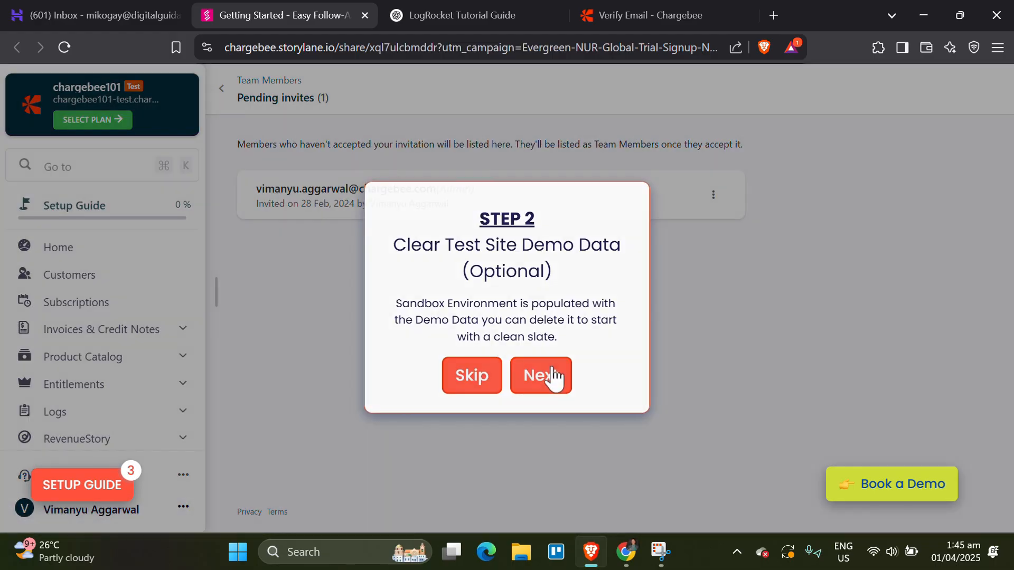
left_click(540, 375)
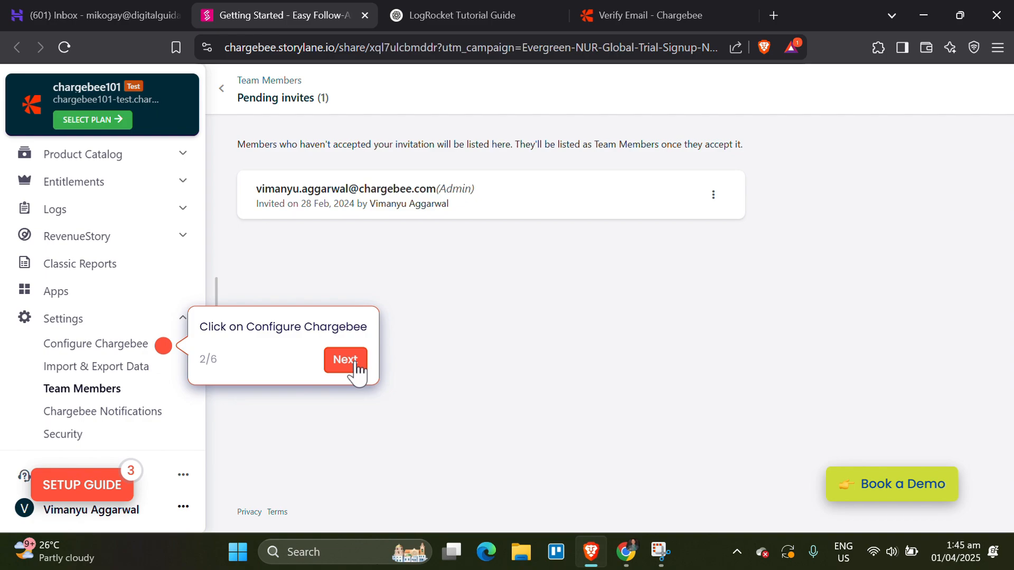
- Visit Delete or Repopulate test data, then add US Dollars as a site currency
left_click(345, 359)
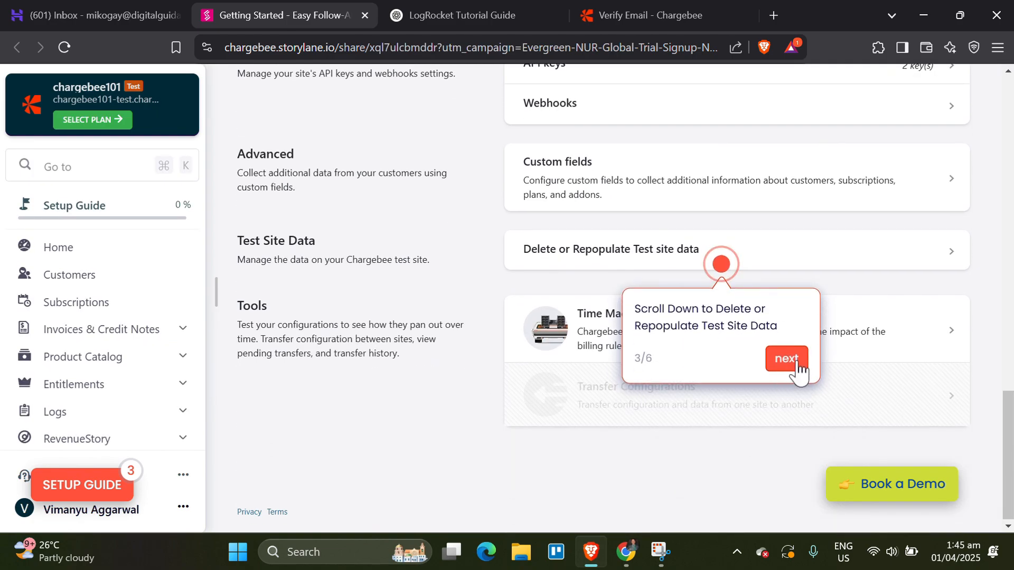
left_click(786, 360)
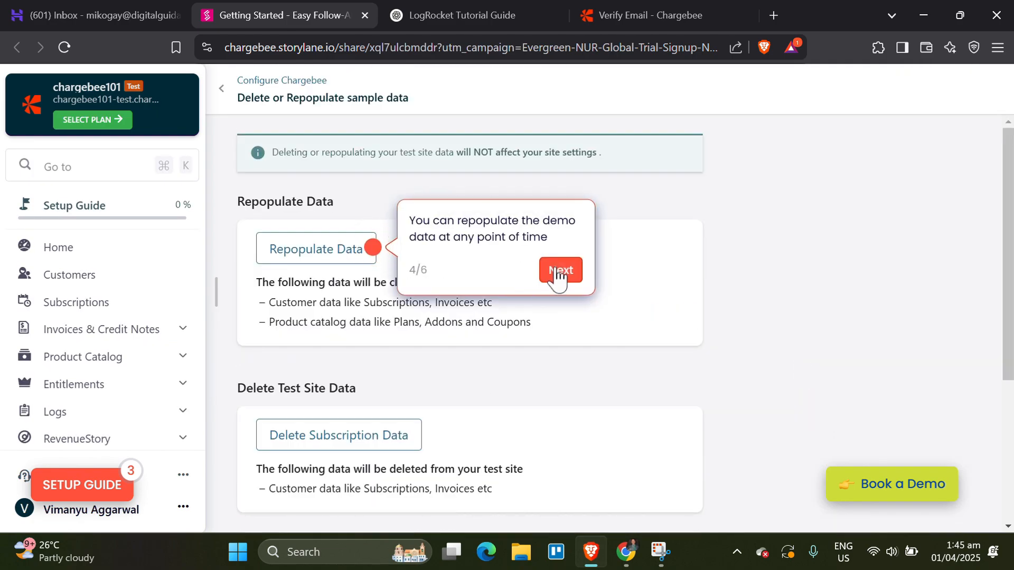
left_click(560, 269)
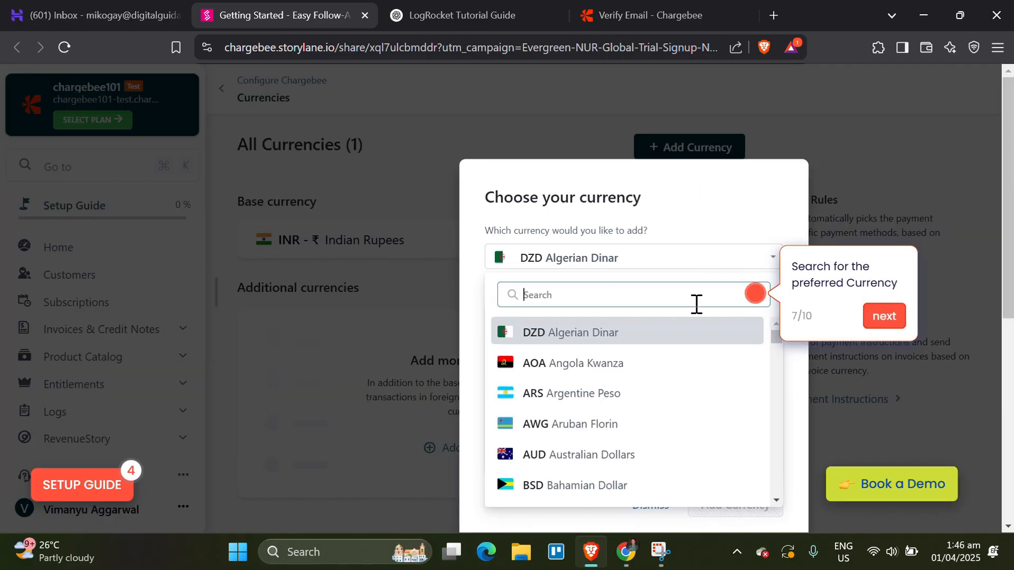
left_click(883, 316)
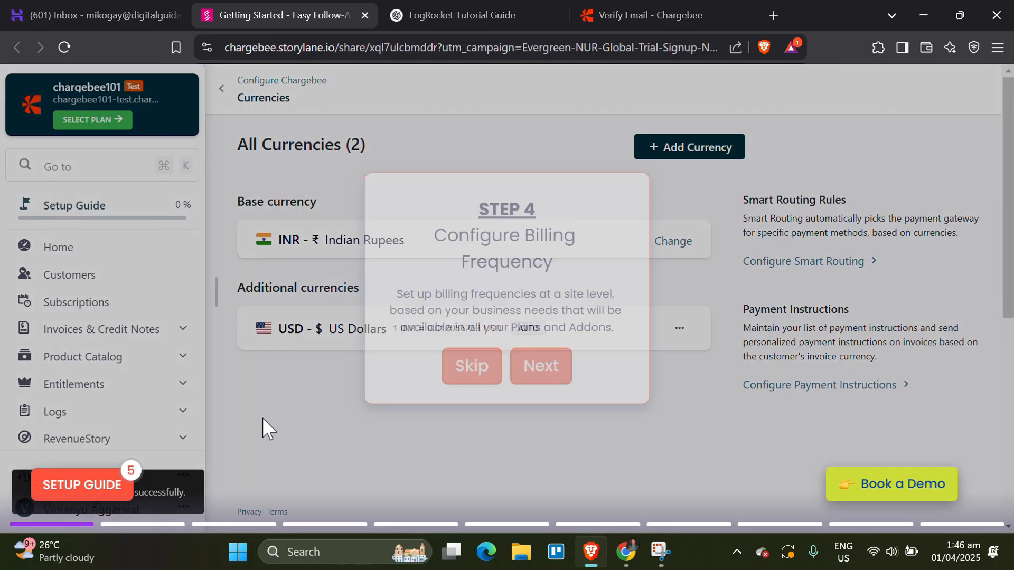
- Add a custom 3 Months billing frequency in Product Catalog settings and proceed
left_click(540, 366)
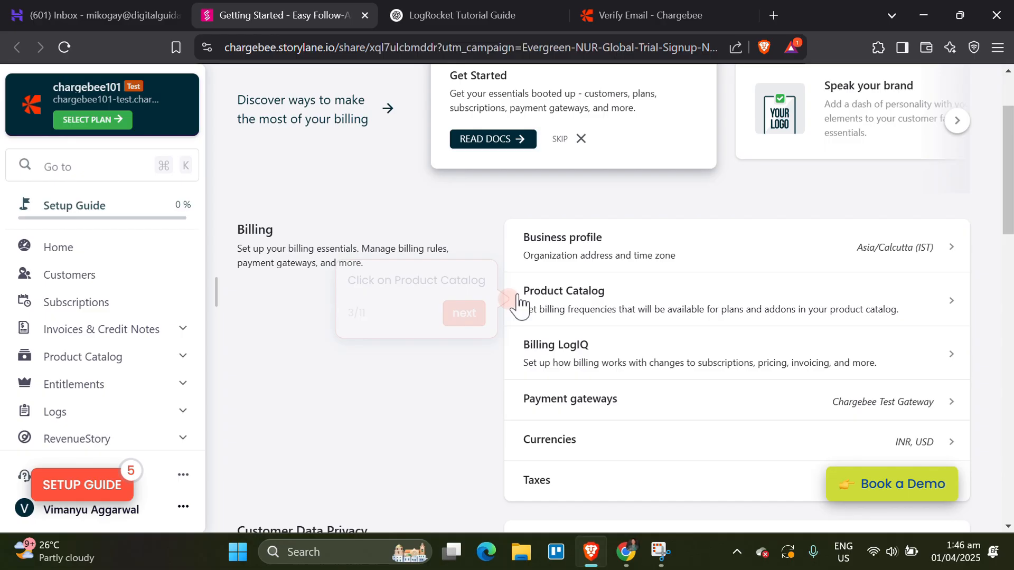
left_click(562, 299)
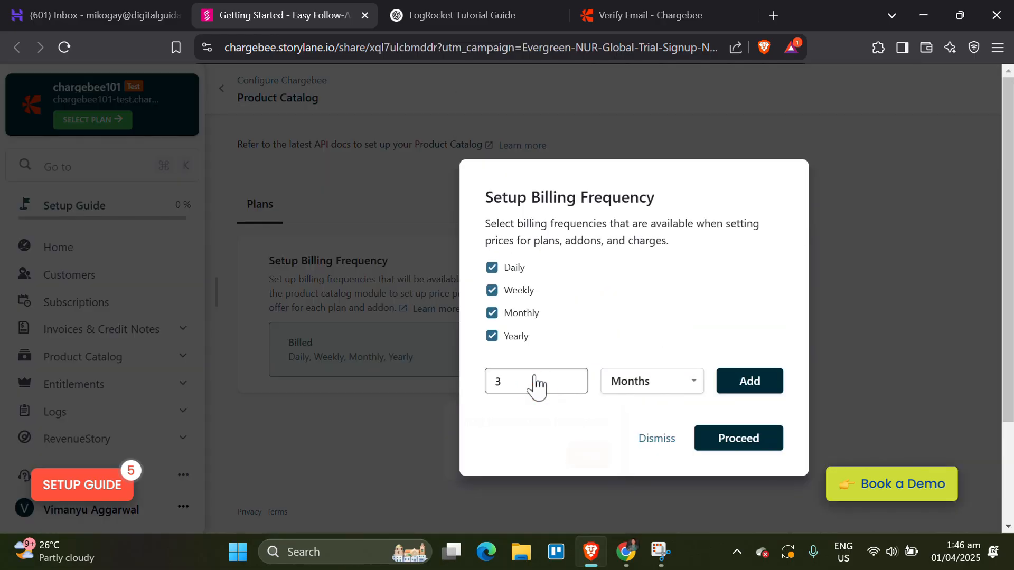
left_click(737, 438)
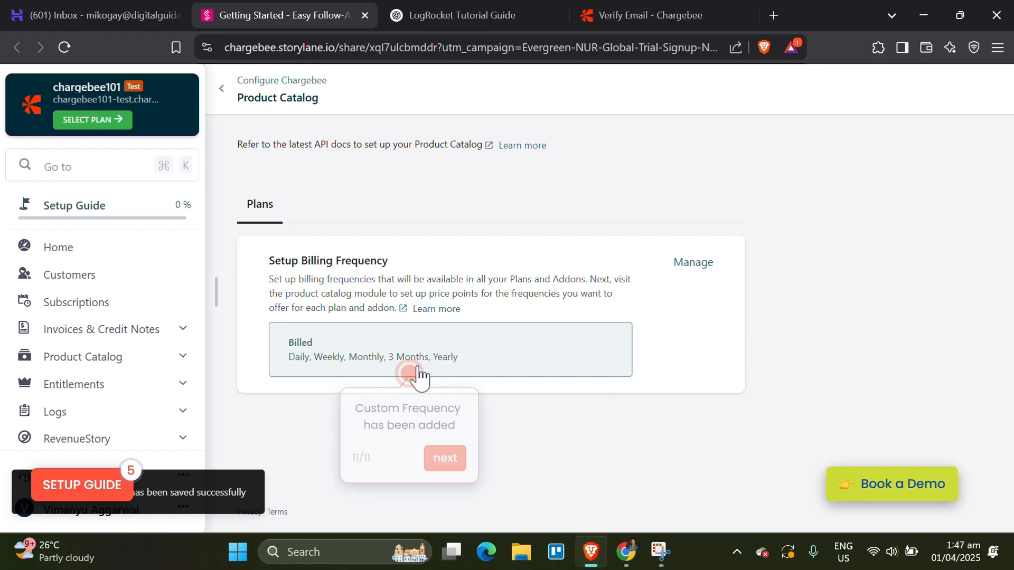
left_click(444, 458)
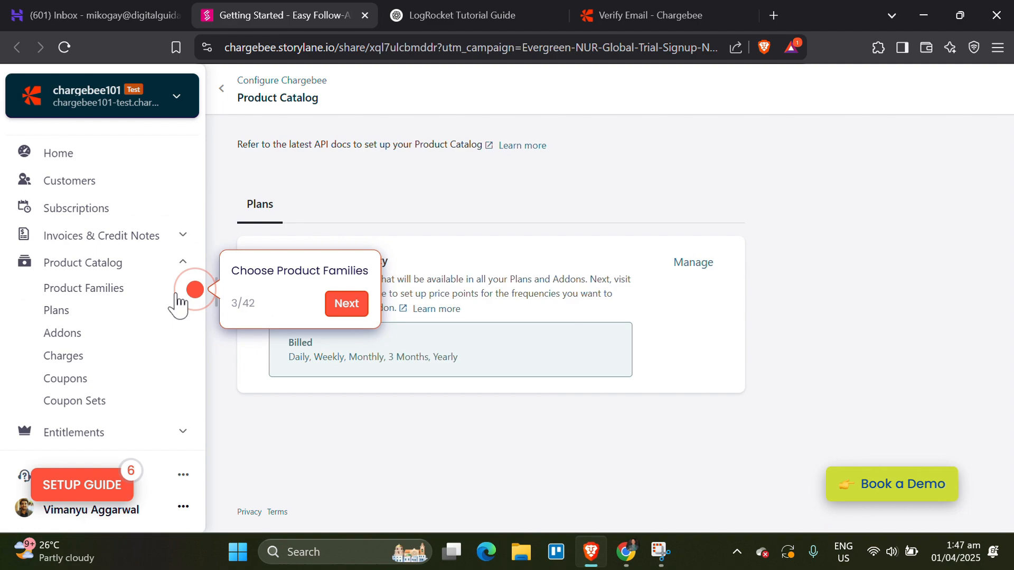
- Create the Chargebee Billing product family and the Starter Plan, skipping the trial period
left_click(345, 304)
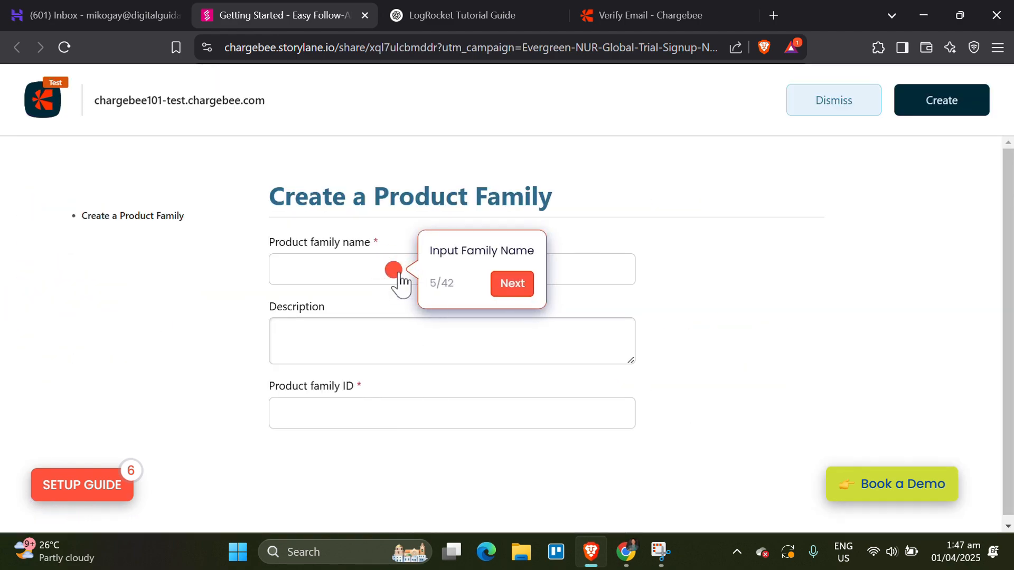
left_click(511, 283)
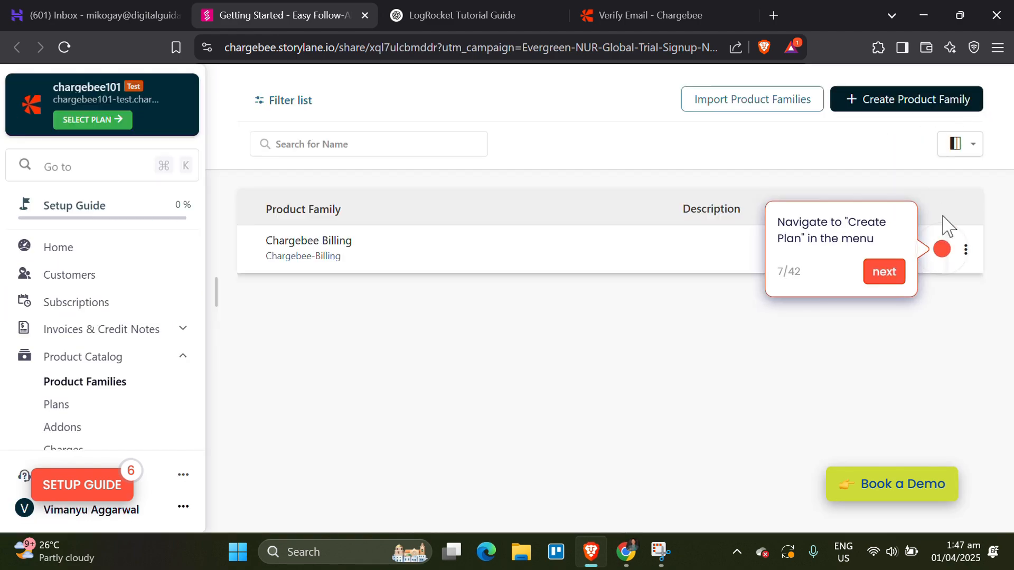
left_click(883, 271)
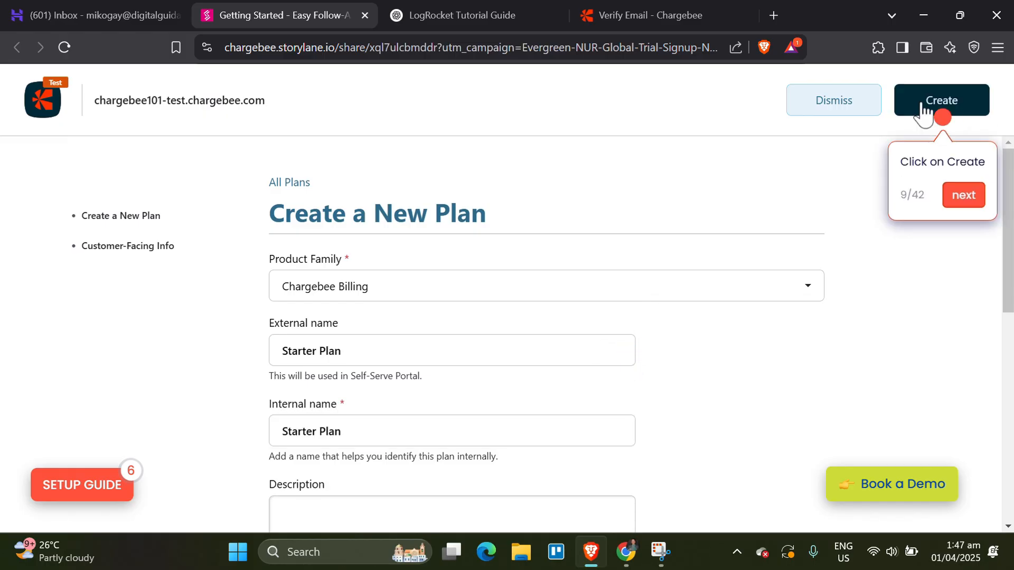
left_click(941, 100)
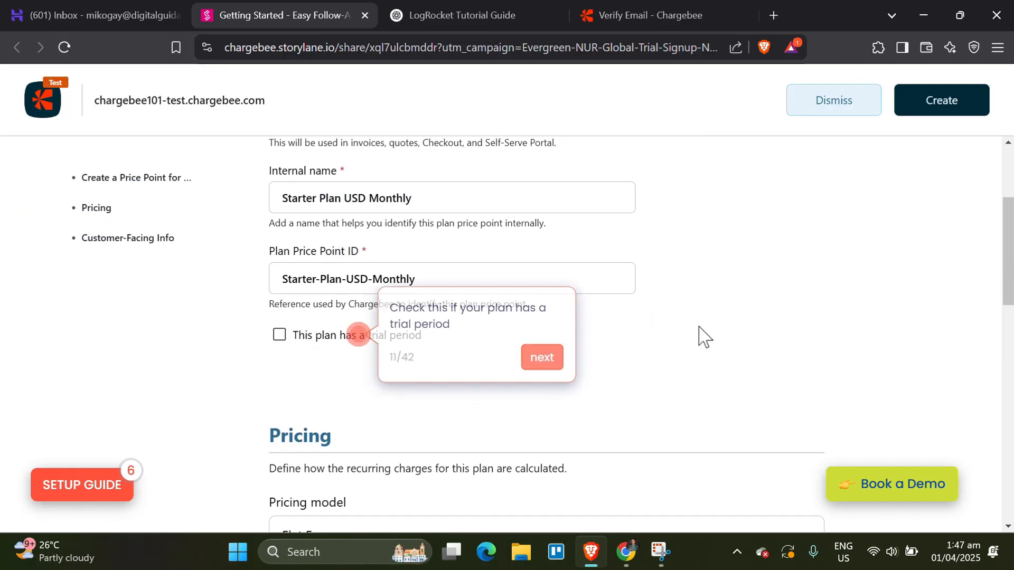
left_click(279, 335)
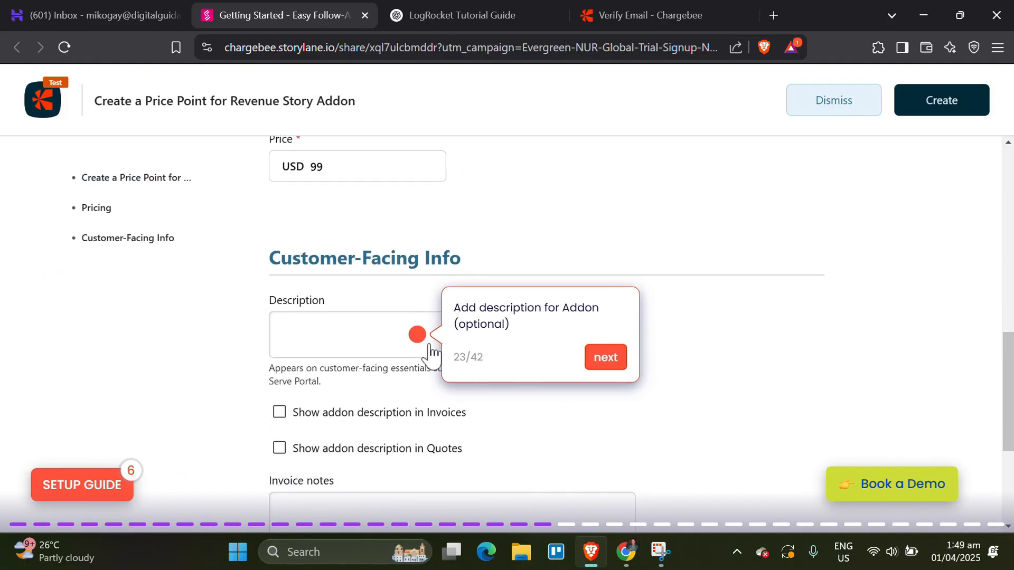
- Create the Implementation Charge and set its USD flat-fee price to 150
left_click(604, 356)
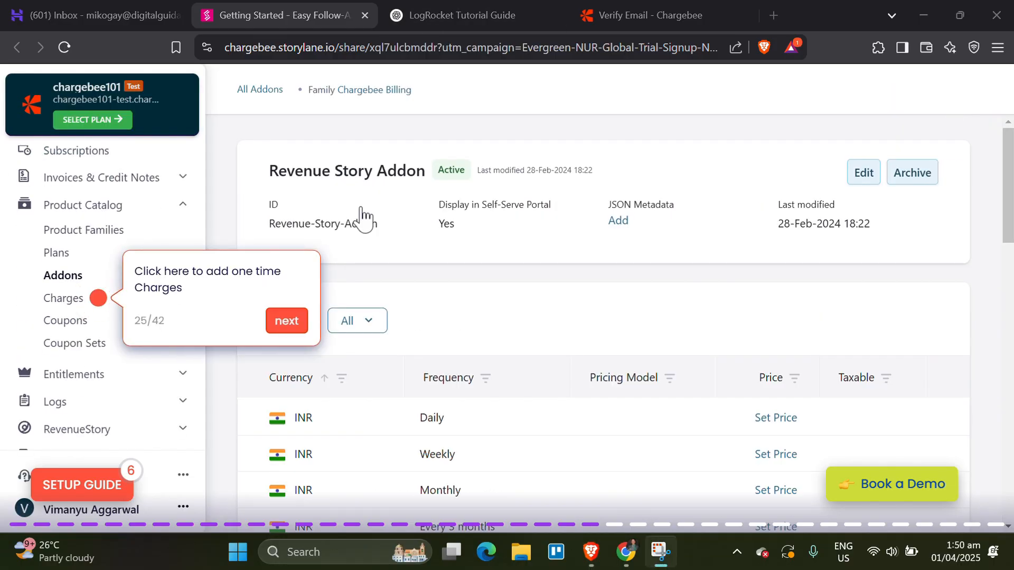
left_click(286, 320)
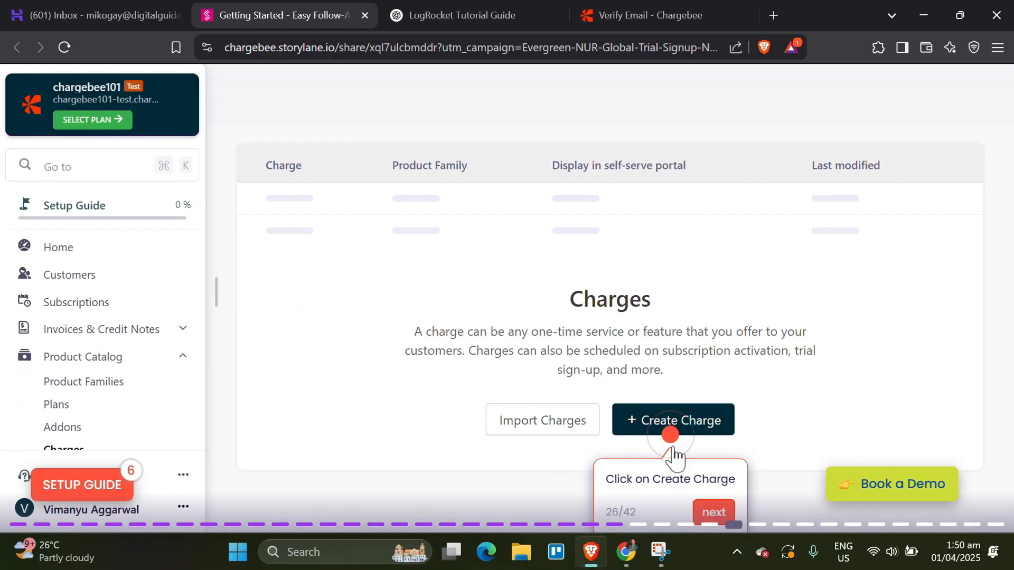
left_click(672, 420)
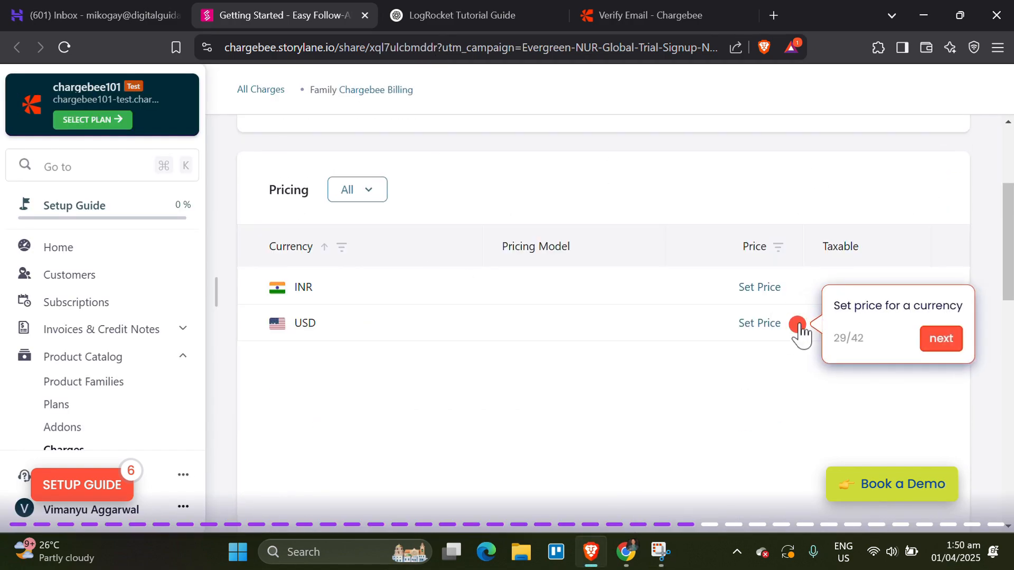
left_click(760, 322)
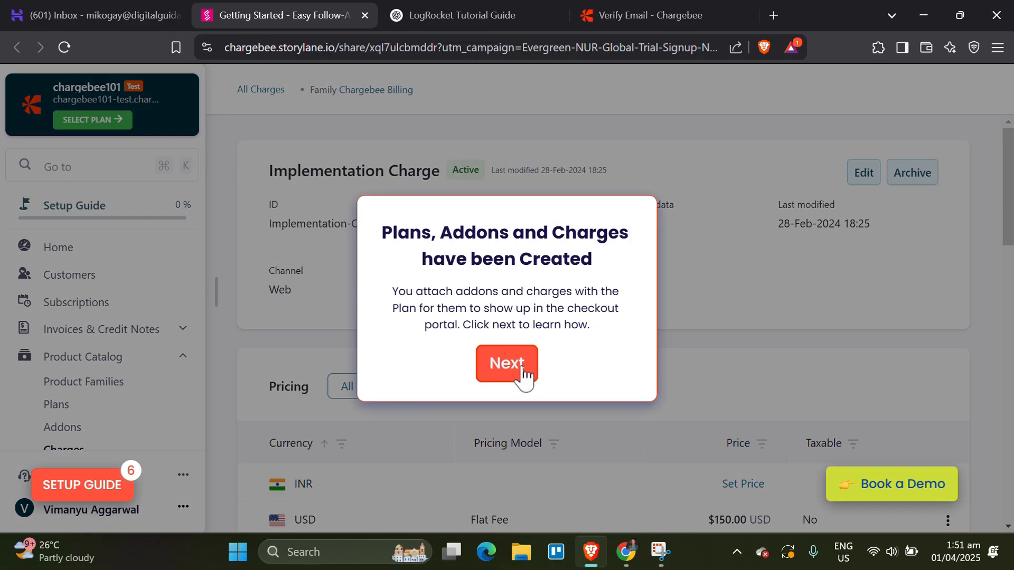
- Attach Revenue Story Addon and Implementation Charge to the Starter Plan via Attach options
left_click(506, 363)
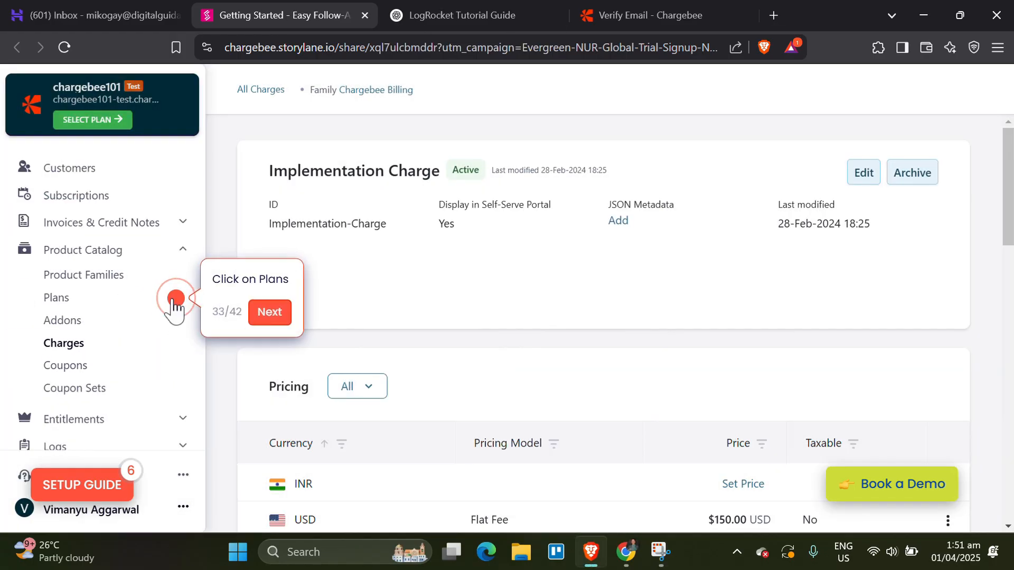
left_click(56, 298)
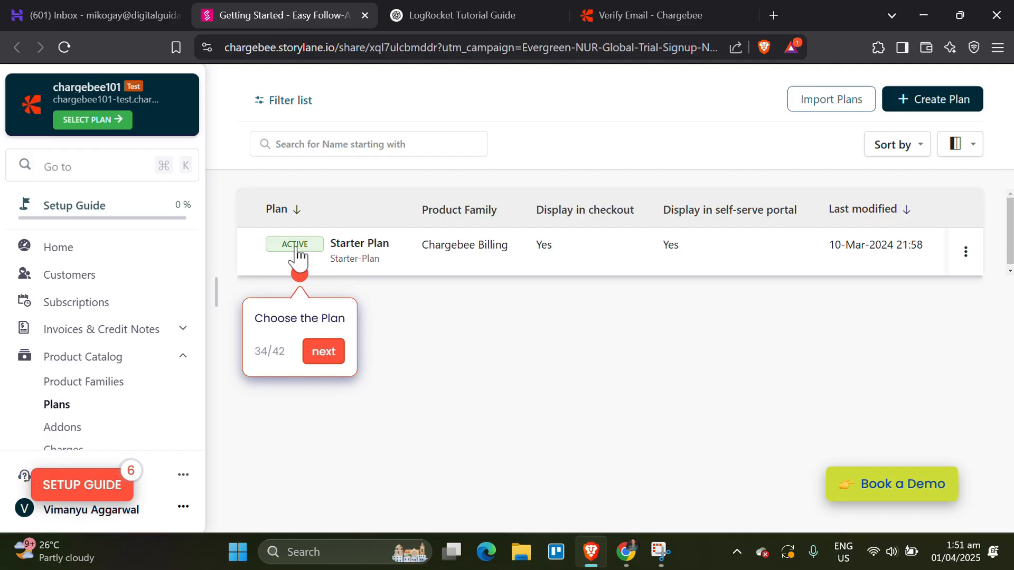
left_click(323, 351)
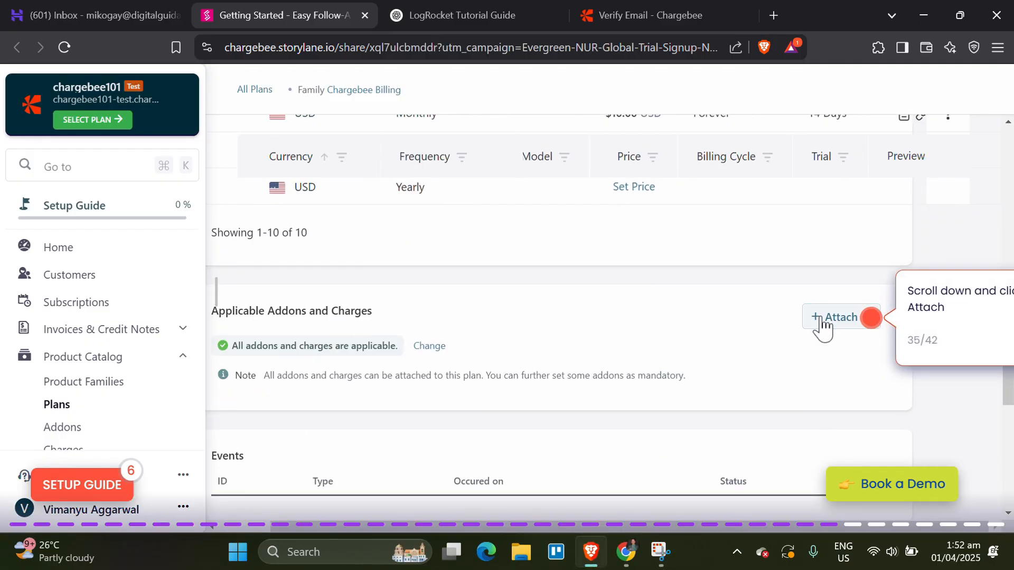
left_click(840, 317)
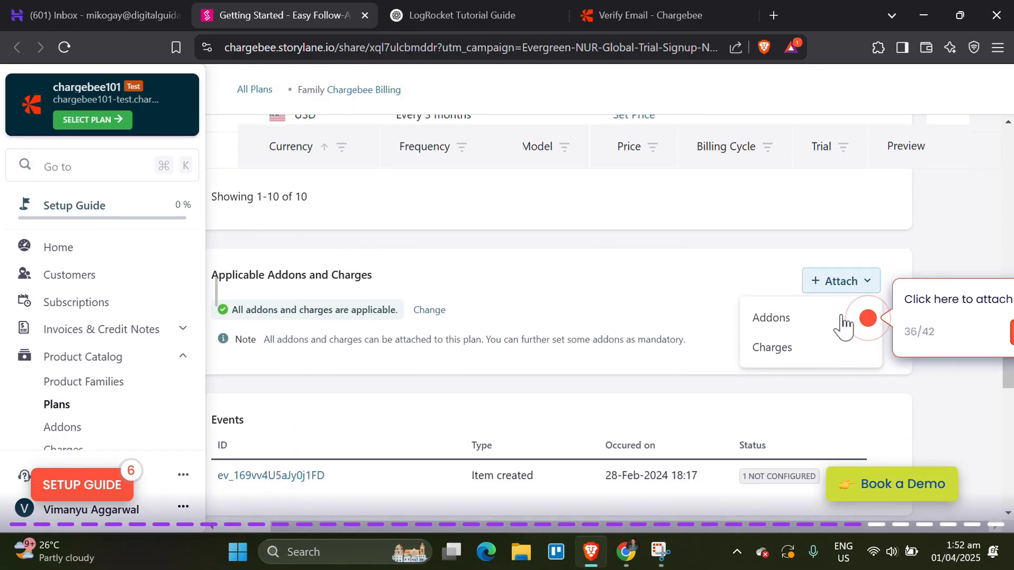
left_click(770, 317)
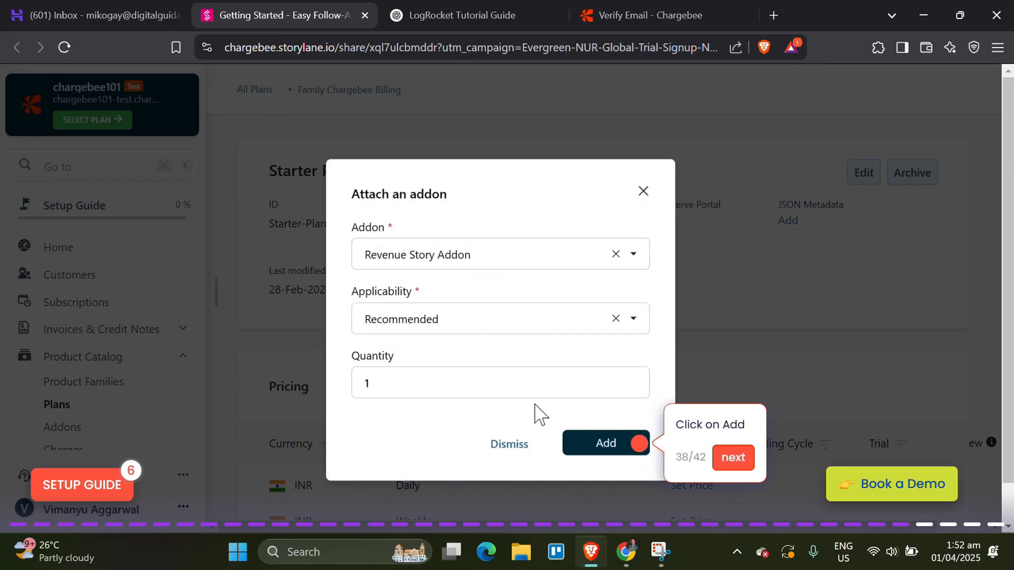
left_click(604, 443)
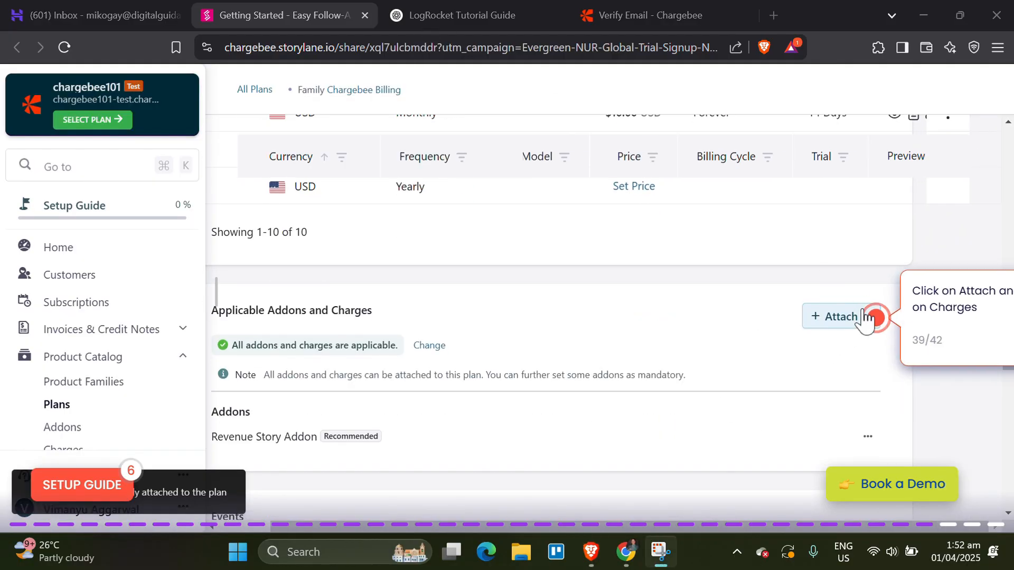
left_click(836, 317)
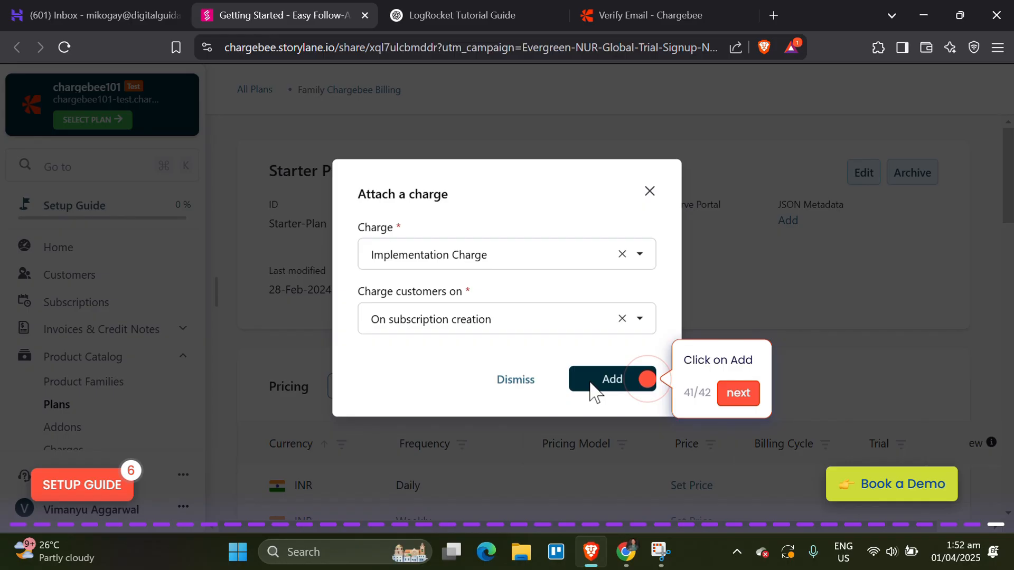
left_click(611, 379)
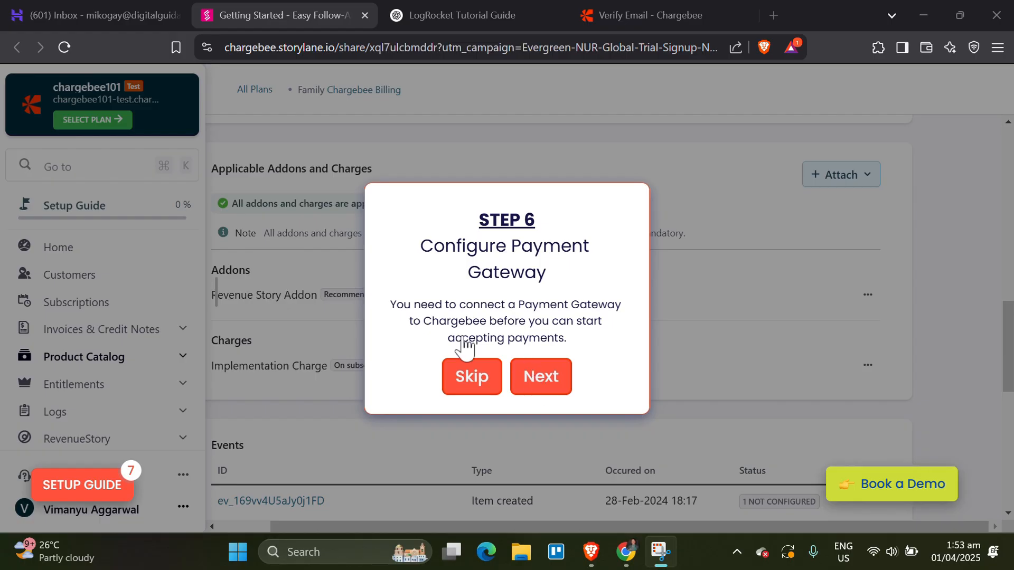
- Connect Stripe through an existing account with the prefilled email and log in
left_click_drag(391, 304, 567, 338)
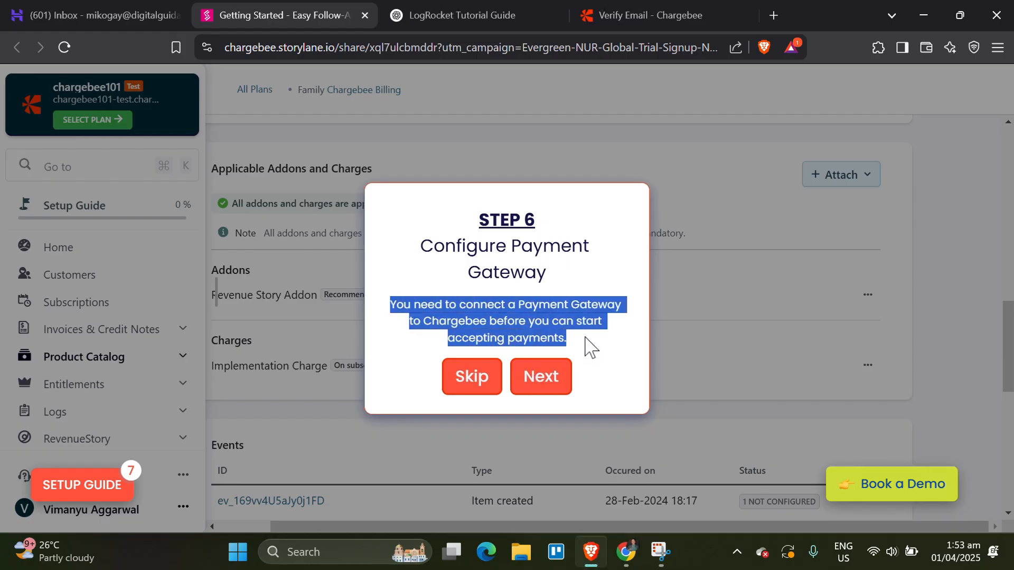
left_click(470, 377)
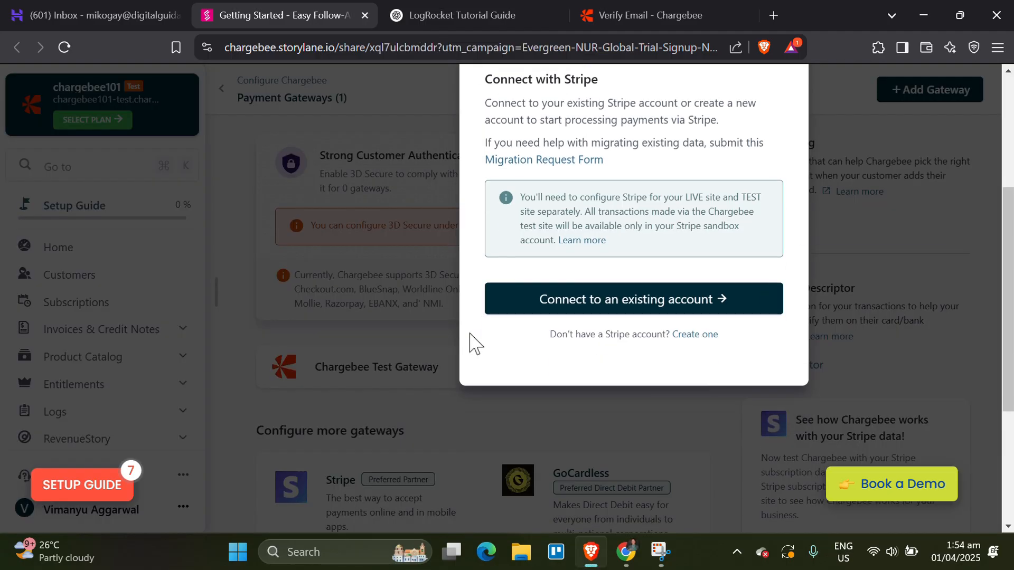
left_click(633, 298)
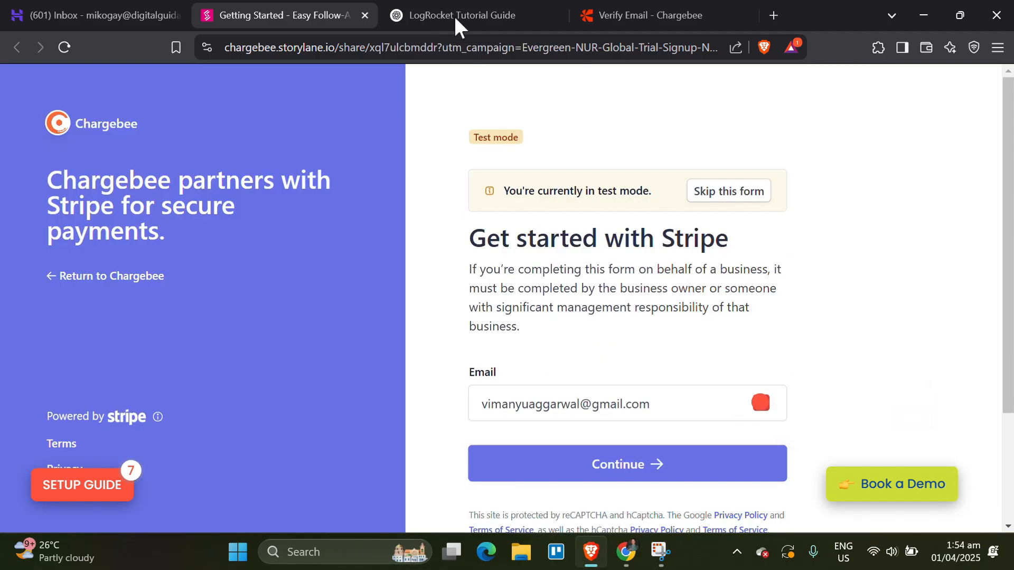
left_click(625, 464)
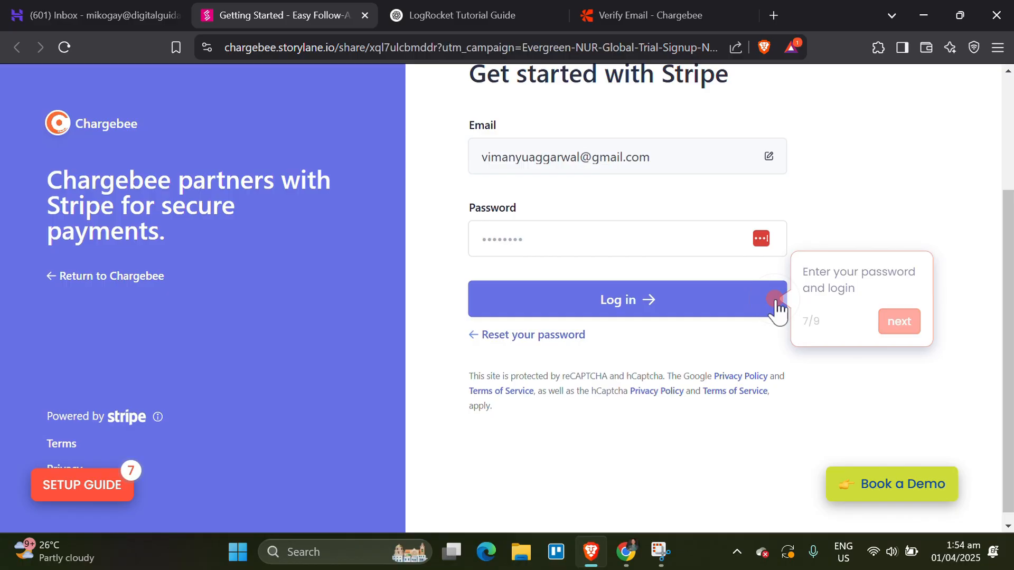
left_click(898, 322)
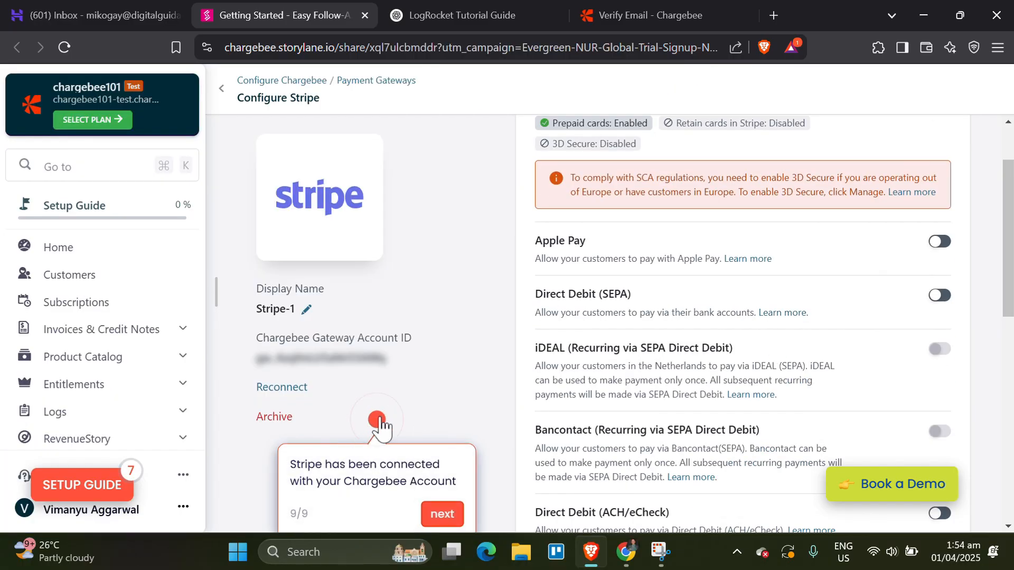
left_click(443, 513)
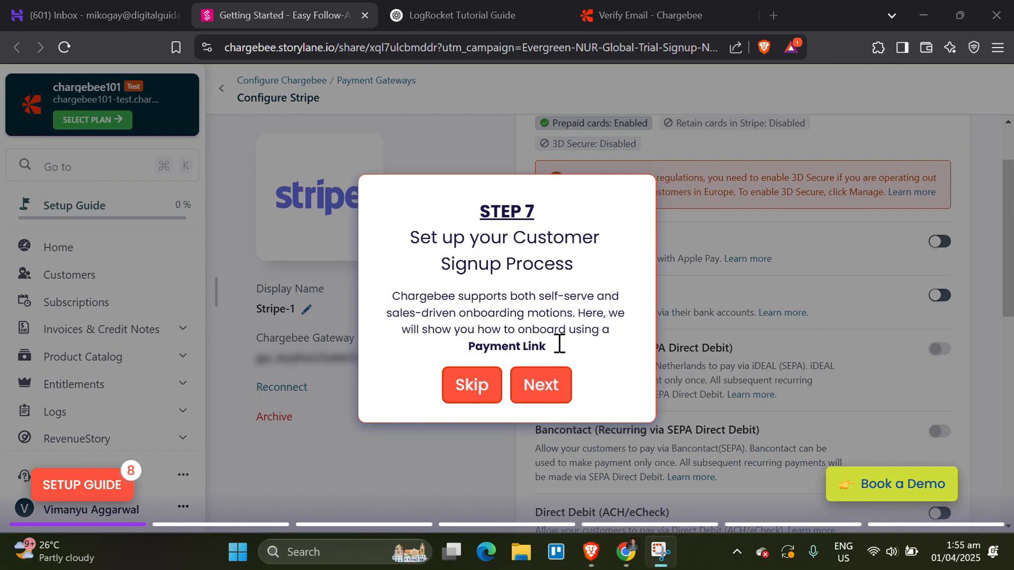
- Generate a payment link for the Starter Plan's $10 USD monthly price
left_click(471, 385)
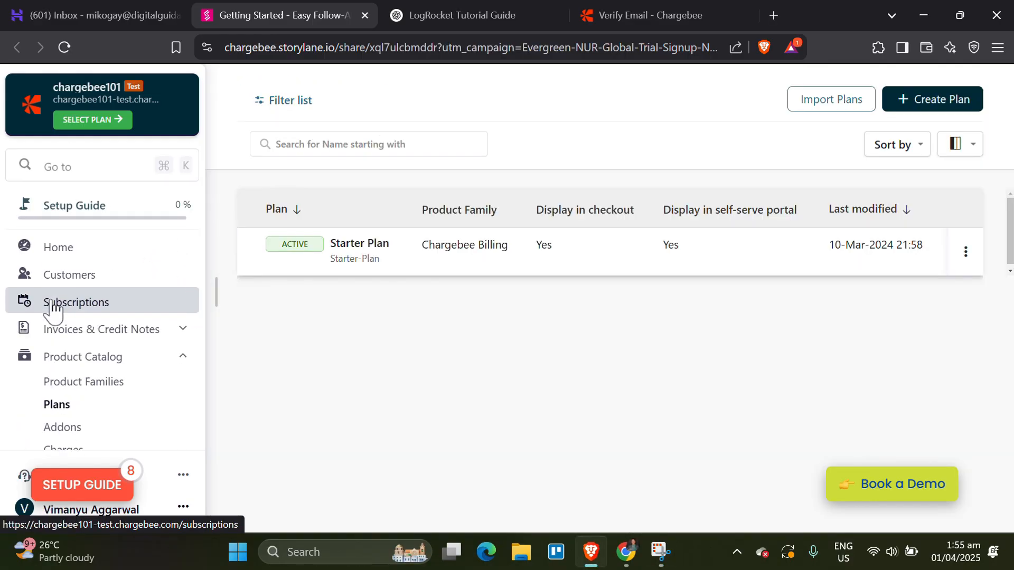
left_click(360, 251)
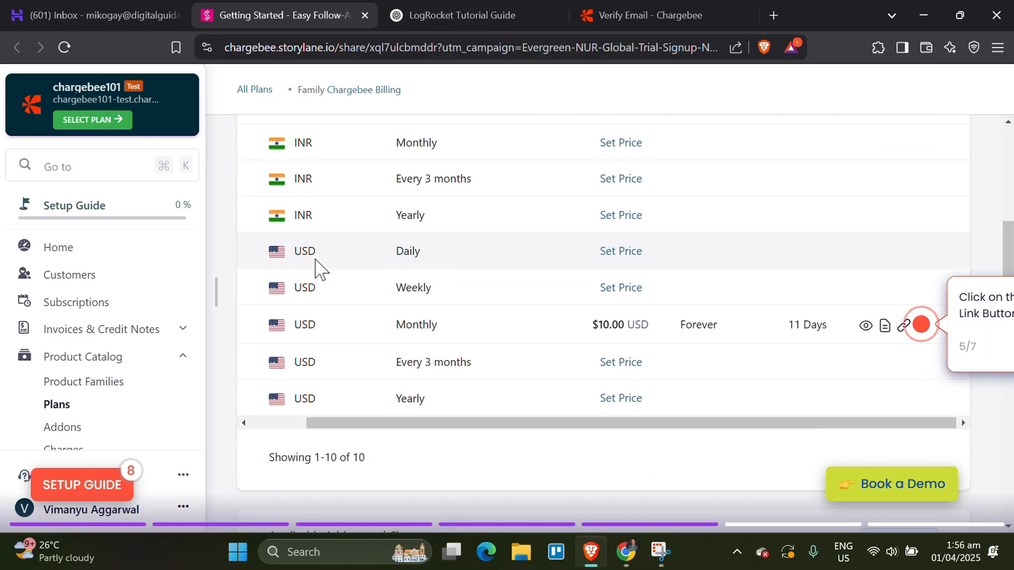
left_click(904, 326)
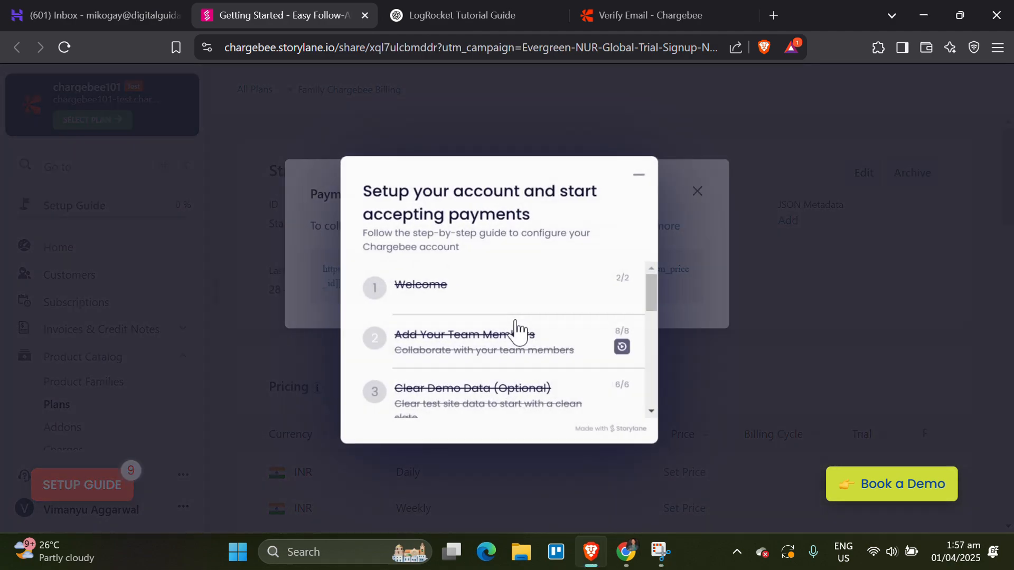
- Reach the Transfer Configurations tool through the guide's transfer-to-live step and site settings
scroll("down", 3)
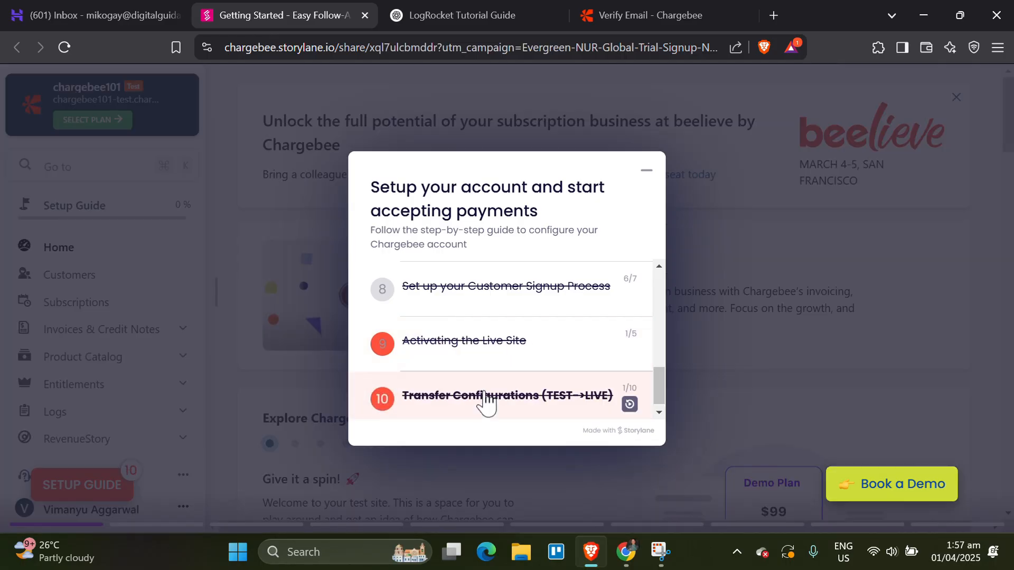
left_click(506, 395)
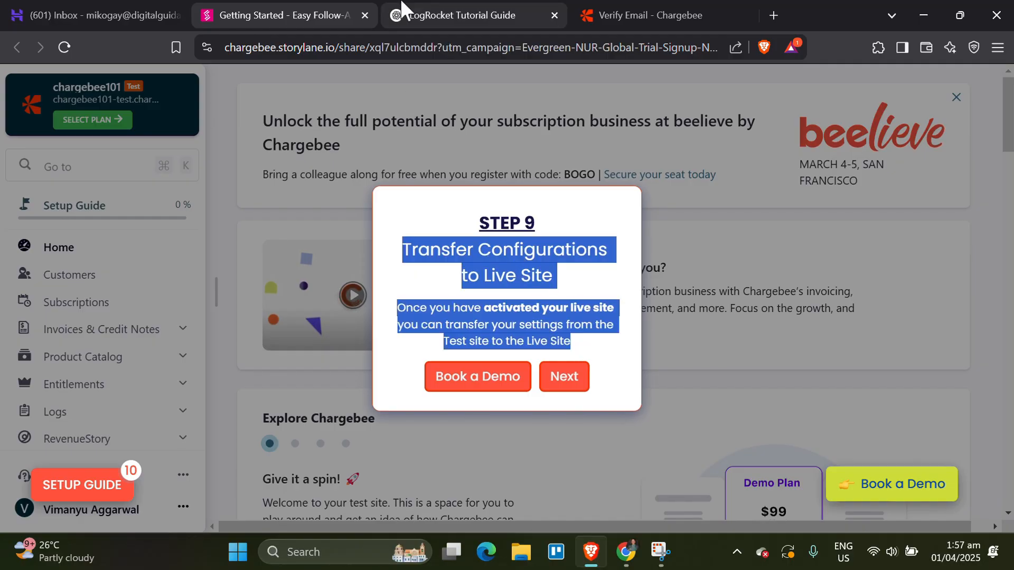
left_click(563, 376)
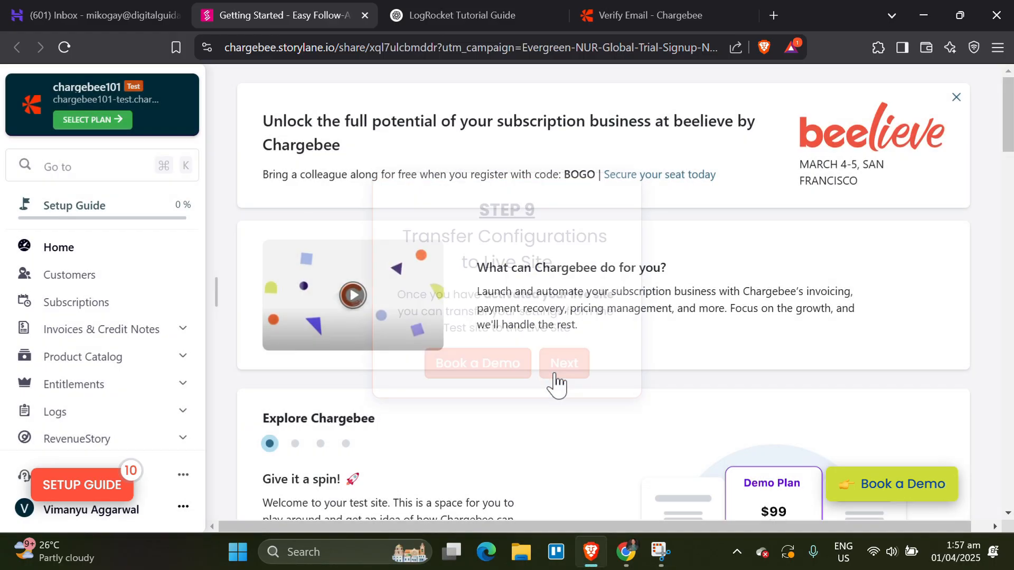
left_click(563, 362)
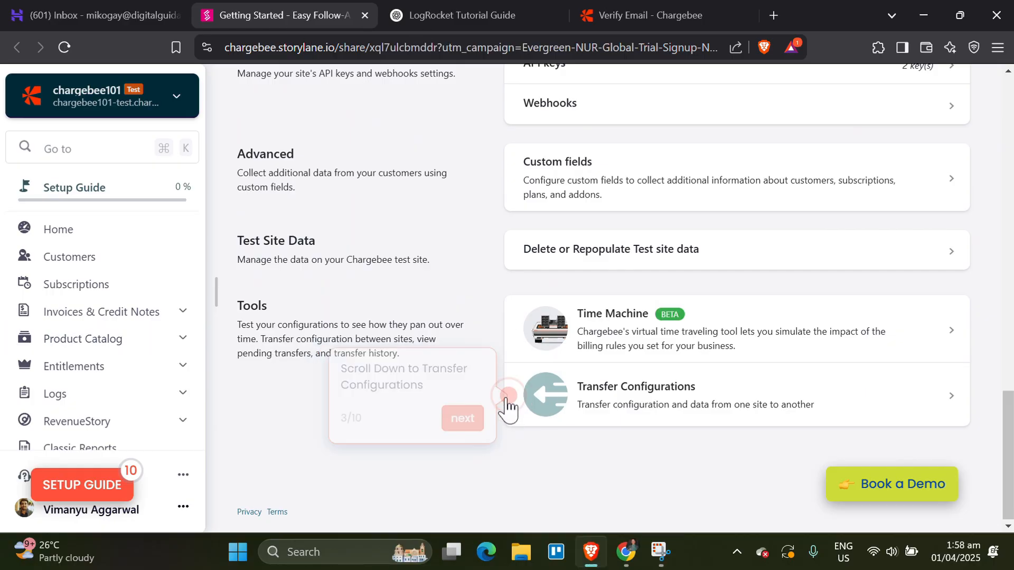
left_click(461, 418)
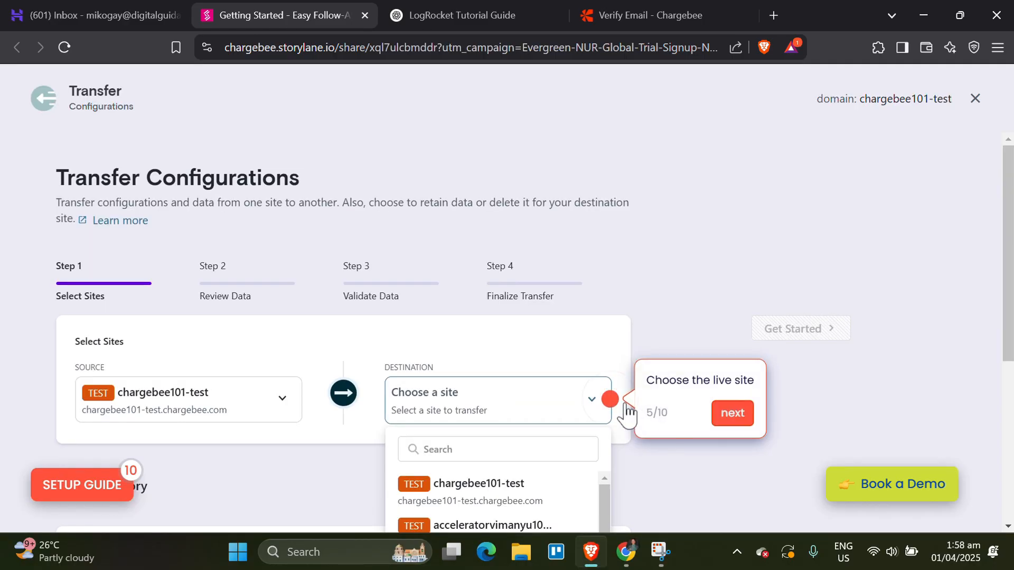
- Choose cbftc as the destination live site and confirm the irreversible transfer
left_click(453, 492)
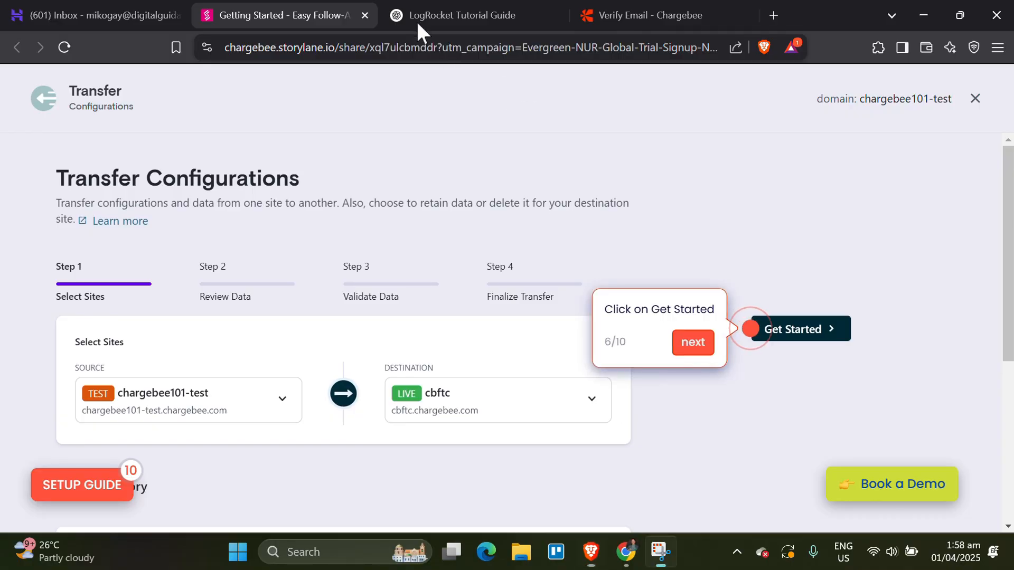
left_click(794, 329)
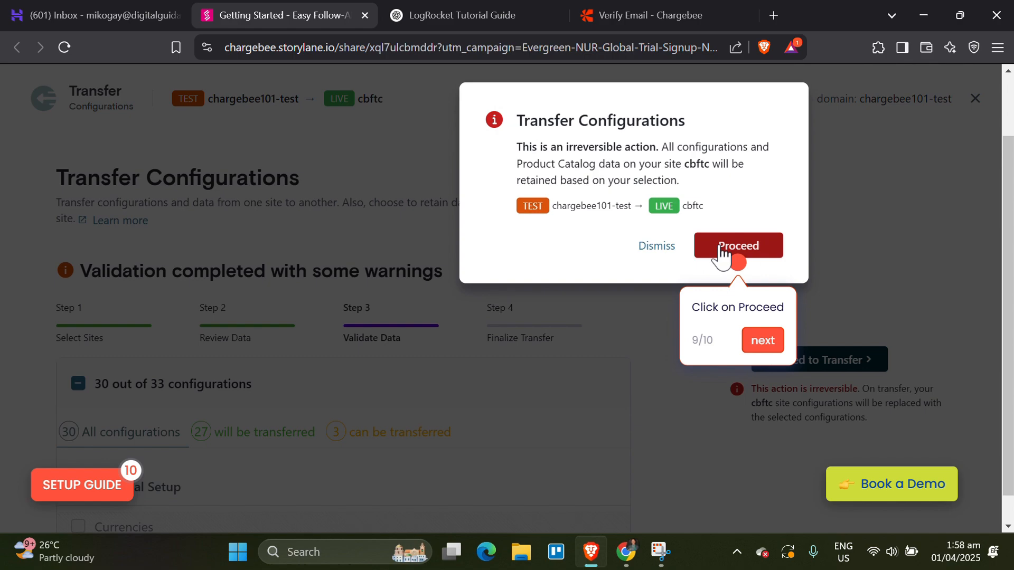
left_click(738, 245)
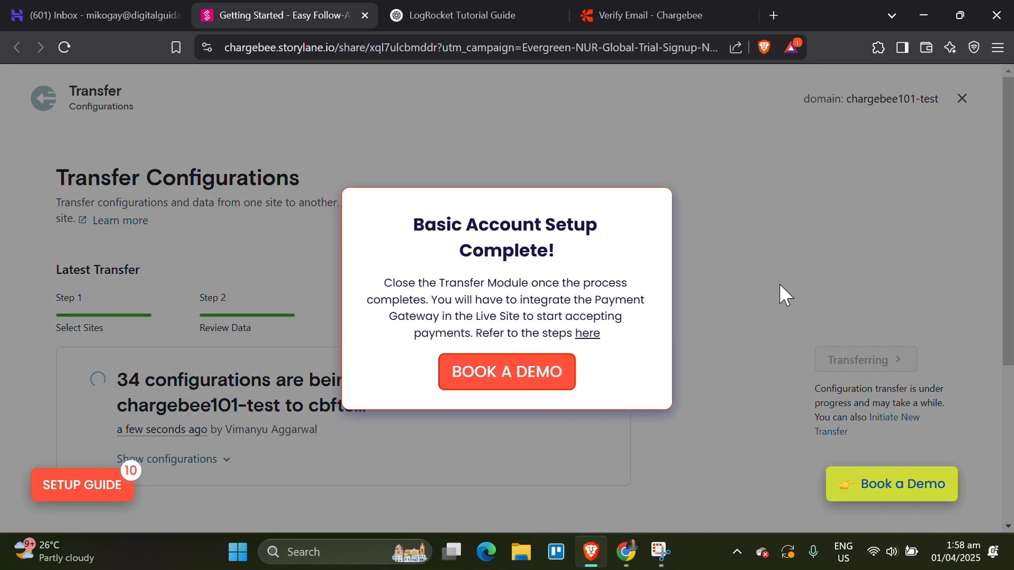
mouse_move(811, 317)
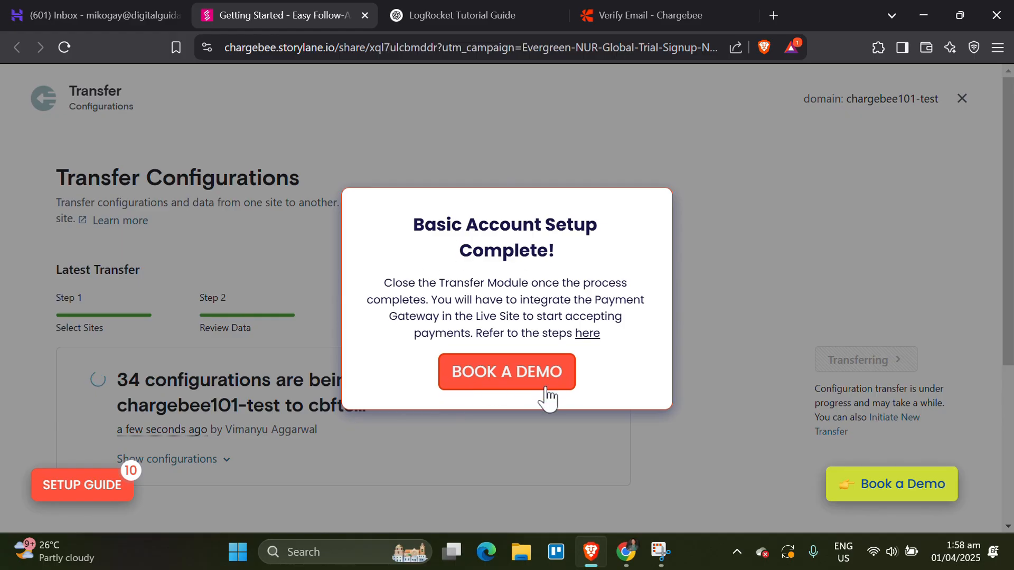
mouse_move(424, 29)
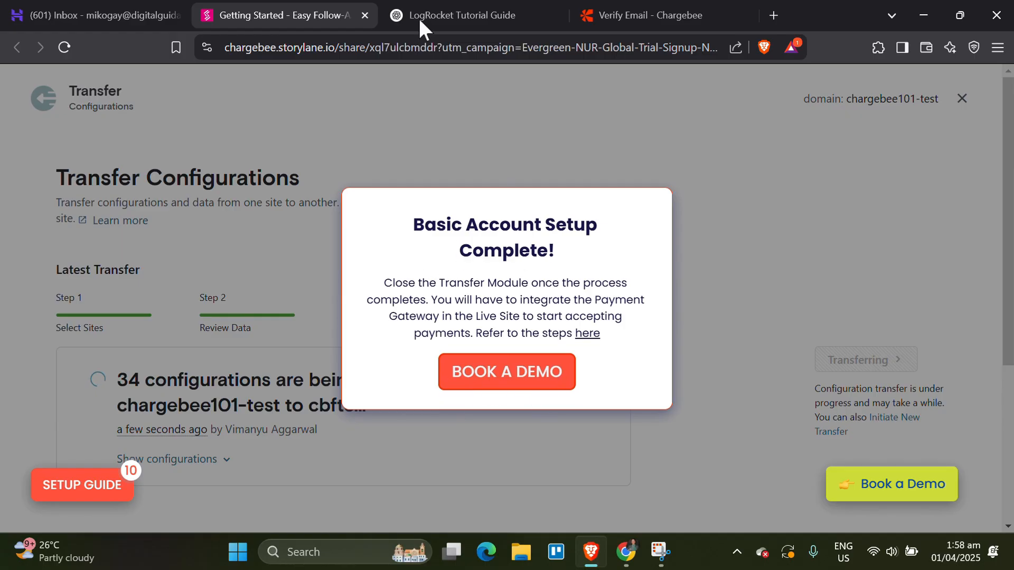